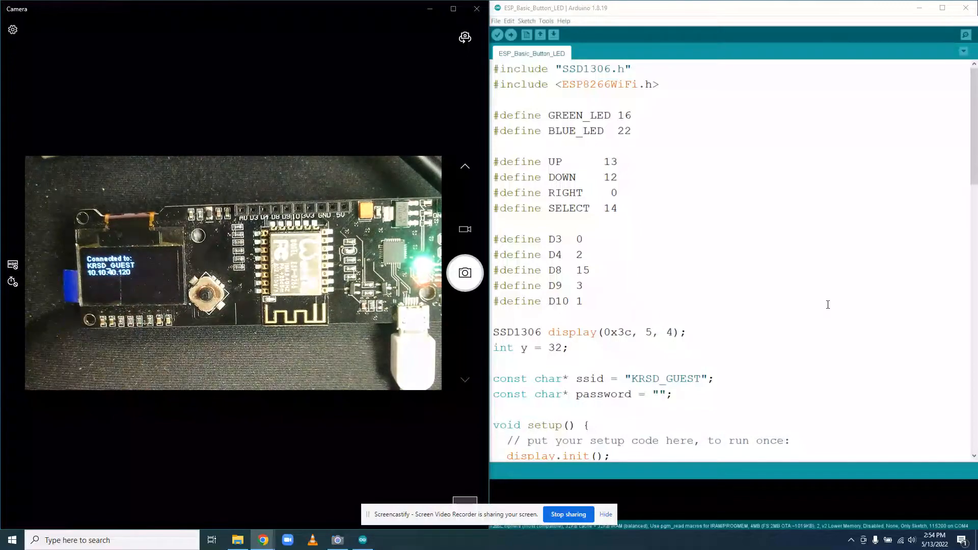
{"action": "mouse_move", "coordinate": [262, 540]}
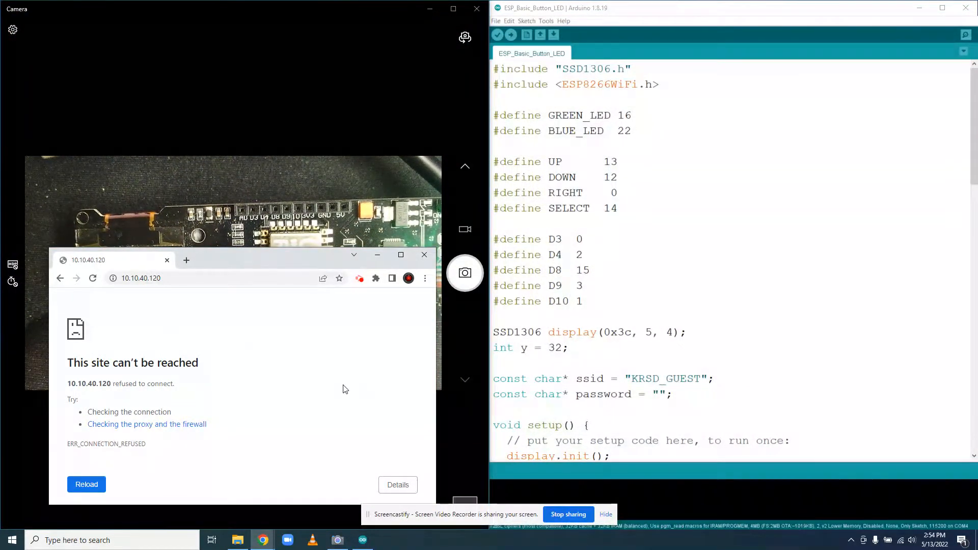
{"action": "mouse_move", "coordinate": [455, 381]}
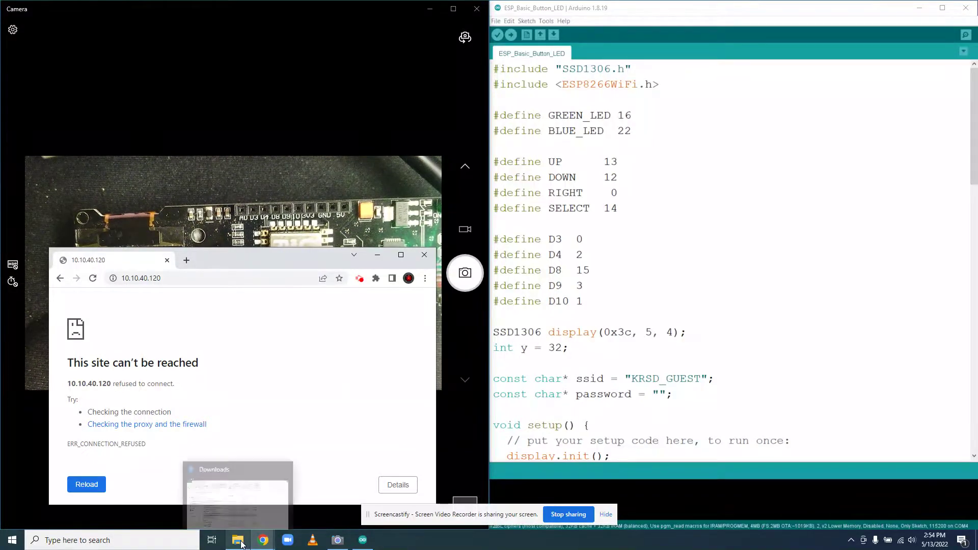
Arrange two File Explorer windows side by side, both showing the Downloads folder.
{"action": "left_click", "coordinate": [237, 540]}
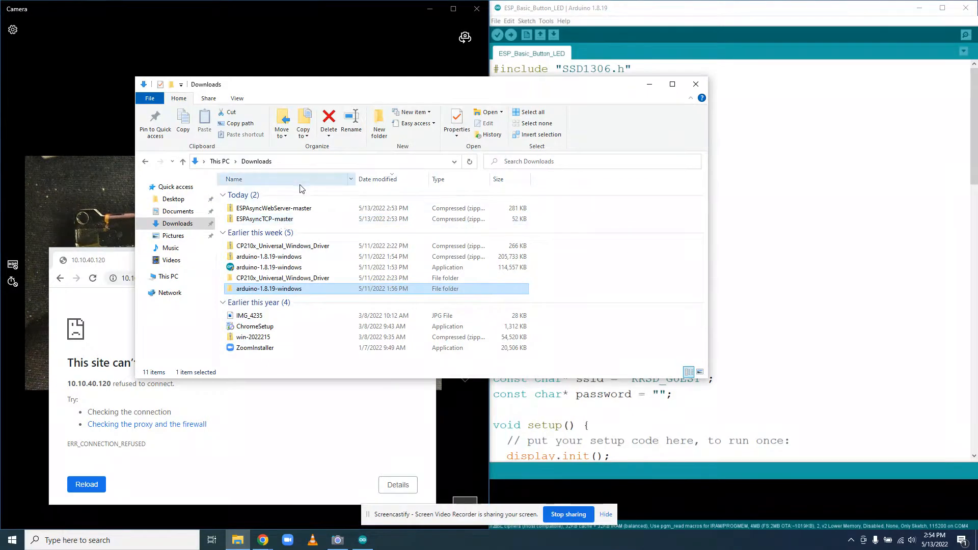
{"action": "mouse_move", "coordinate": [275, 208]}
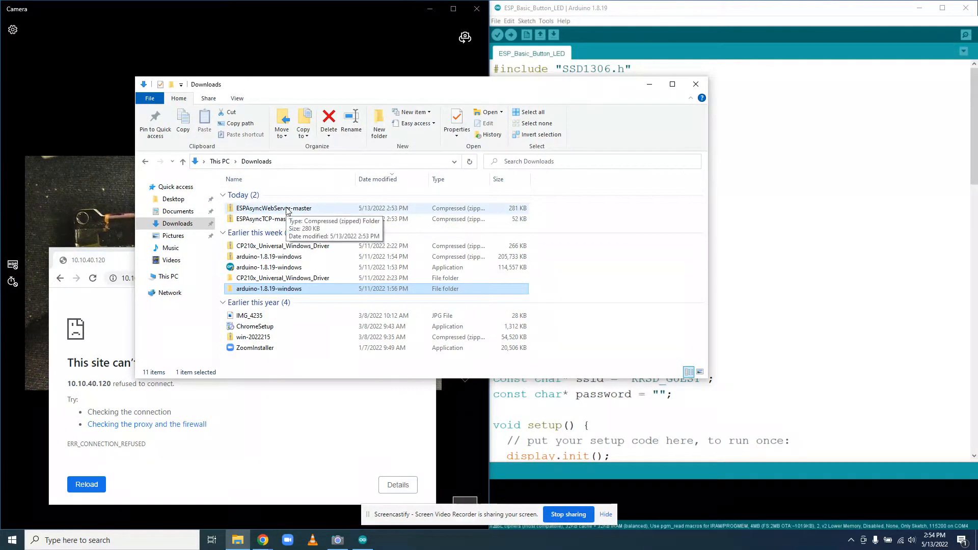
{"action": "mouse_move", "coordinate": [293, 217]}
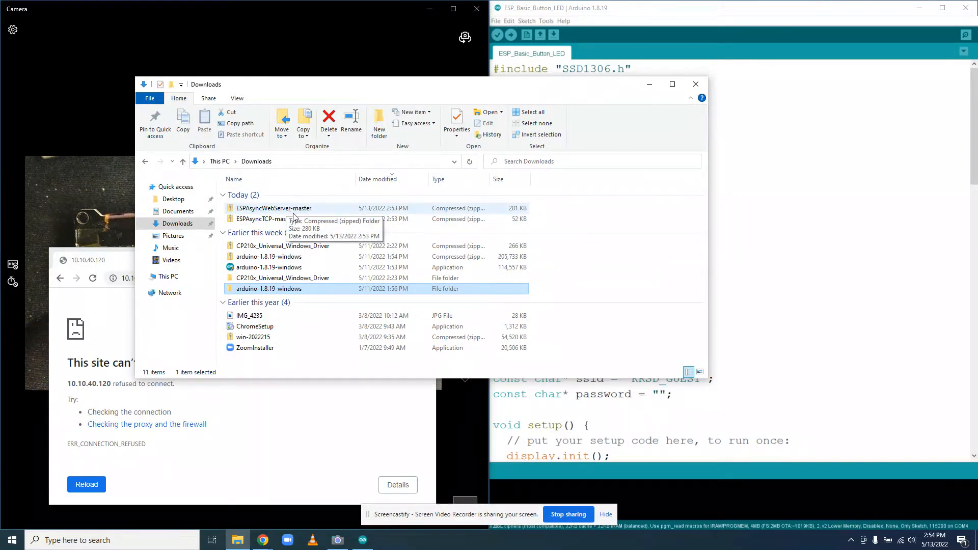
{"action": "mouse_move", "coordinate": [265, 218]}
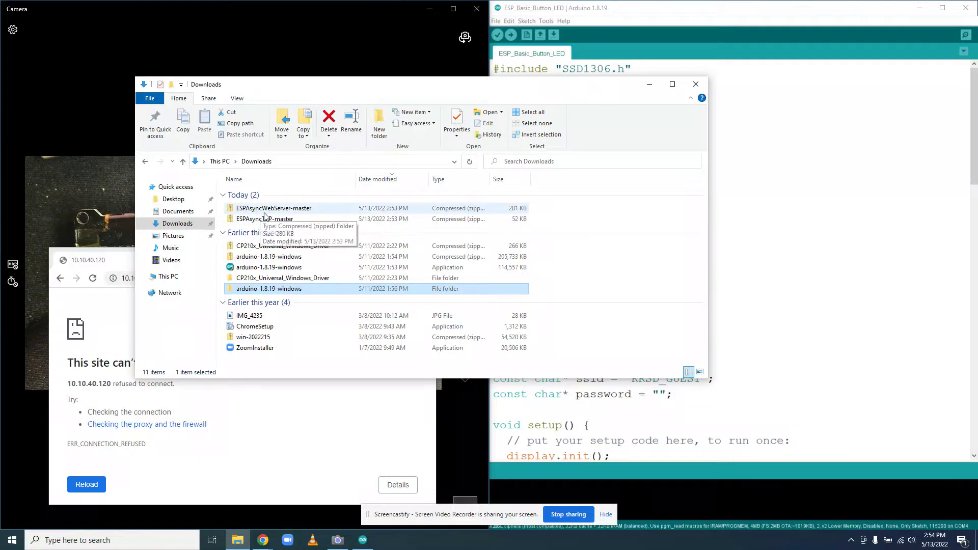
{"action": "mouse_move", "coordinate": [264, 219]}
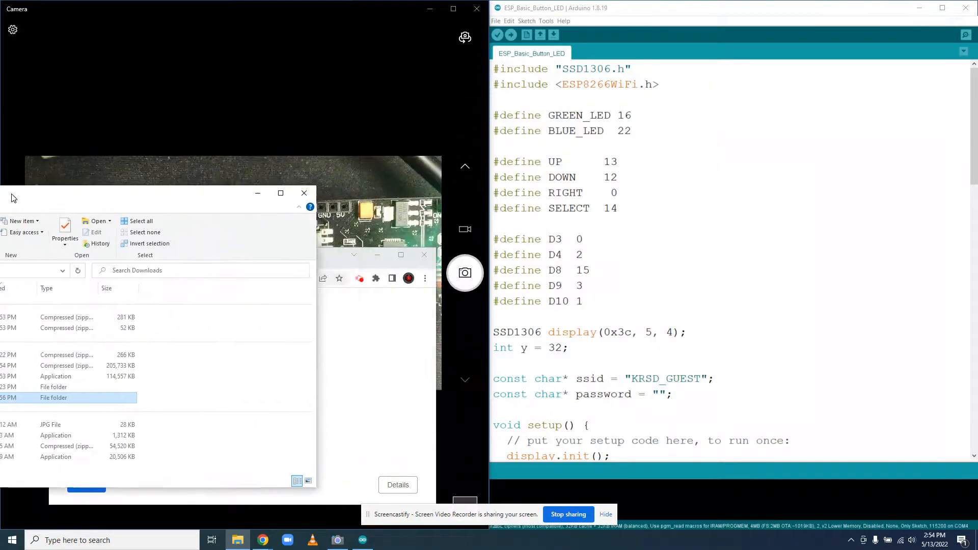
{"action": "left_click", "coordinate": [211, 539]}
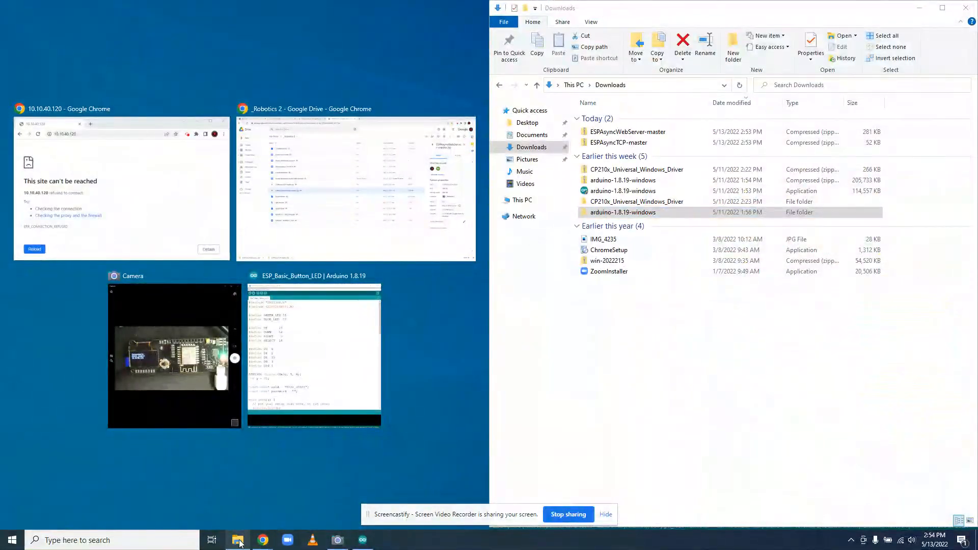
{"action": "left_click", "coordinate": [237, 540]}
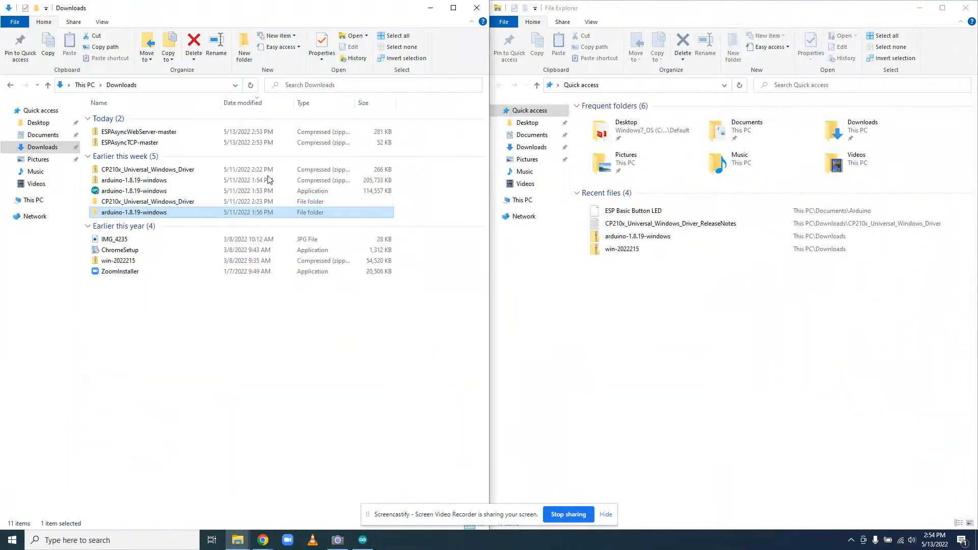
{"action": "left_click", "coordinate": [531, 147]}
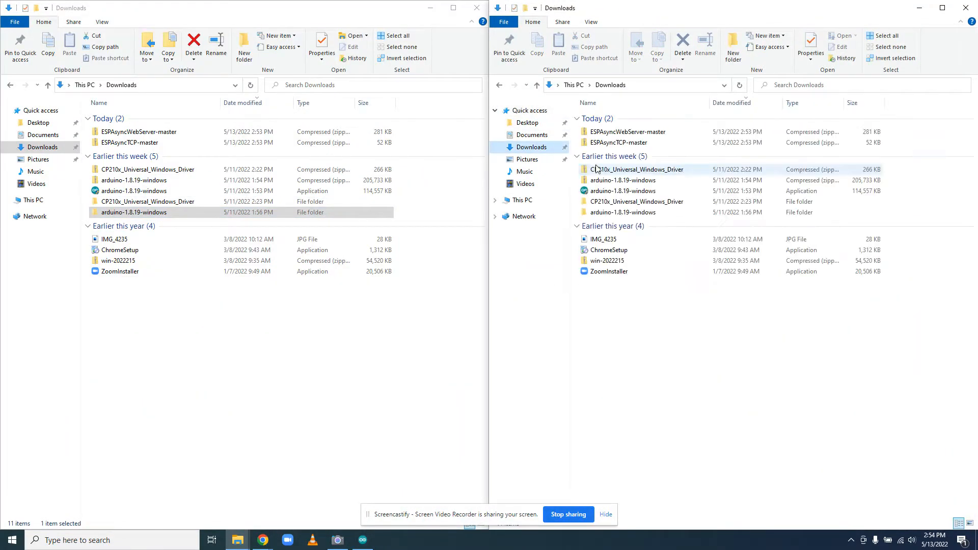
Extract ESPAsyncTCP-master.zip and ESPAsyncWebServer-master.zip into their own Downloads folders.
{"action": "right_click", "coordinate": [617, 142]}
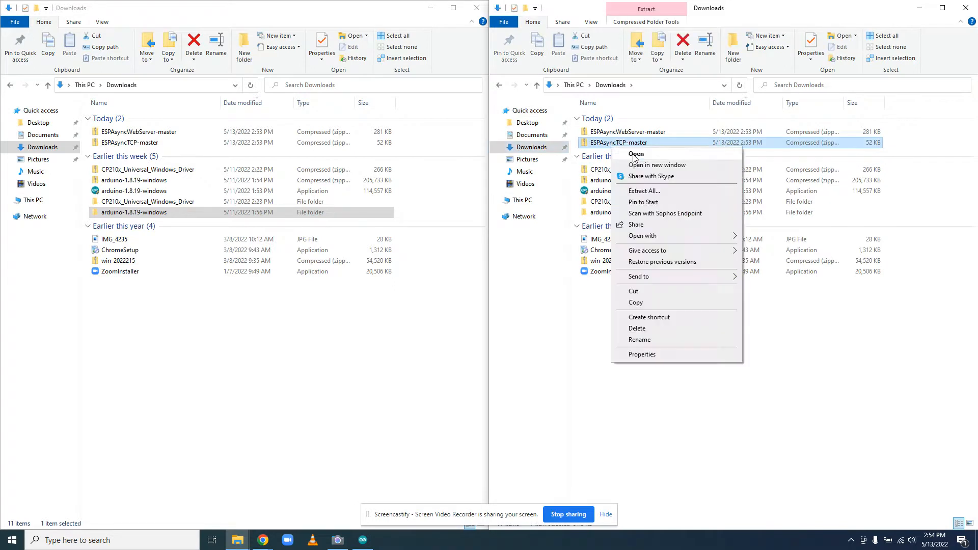
{"action": "mouse_move", "coordinate": [673, 337]}
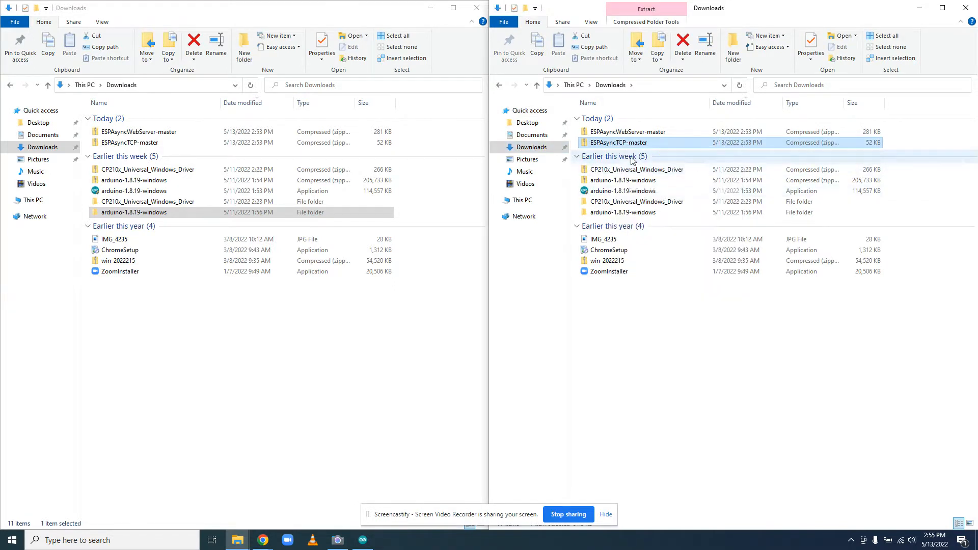
{"action": "left_click", "coordinate": [647, 8]}
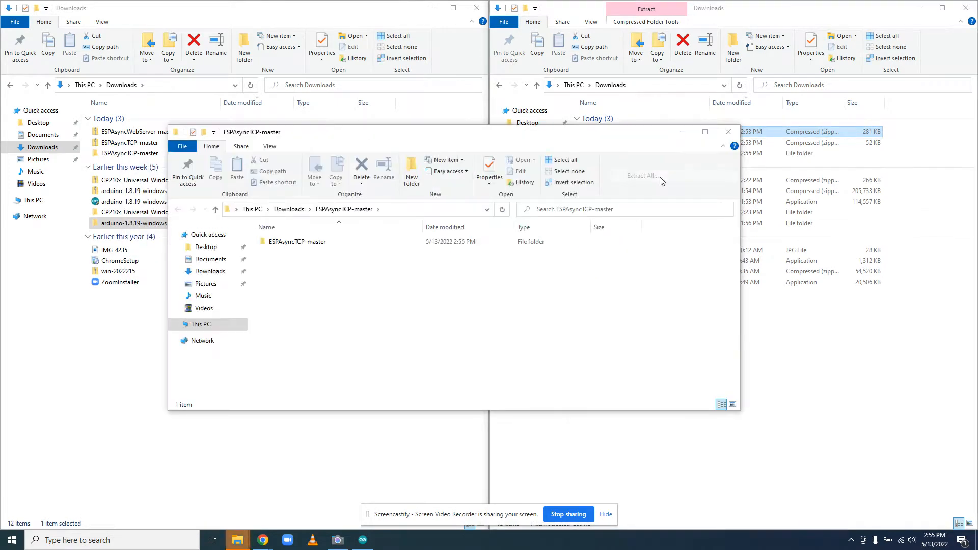
{"action": "left_click", "coordinate": [642, 176]}
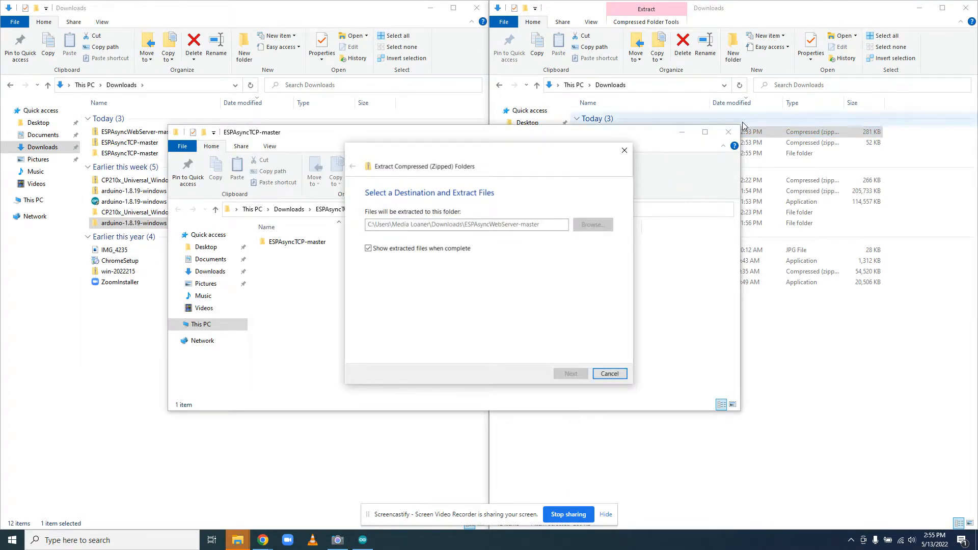
{"action": "left_click", "coordinate": [569, 372]}
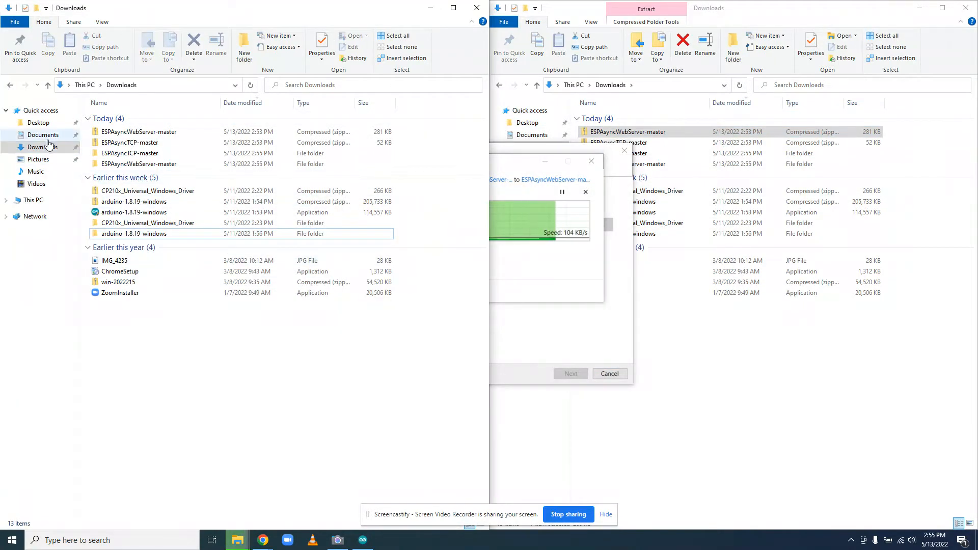
Move ESPAsyncTCP-master into Documents\Arduino\libraries renamed ESPAsyncTCP, then open the ESPAsyncWebServer-master folder.
{"action": "left_click", "coordinate": [43, 134]}
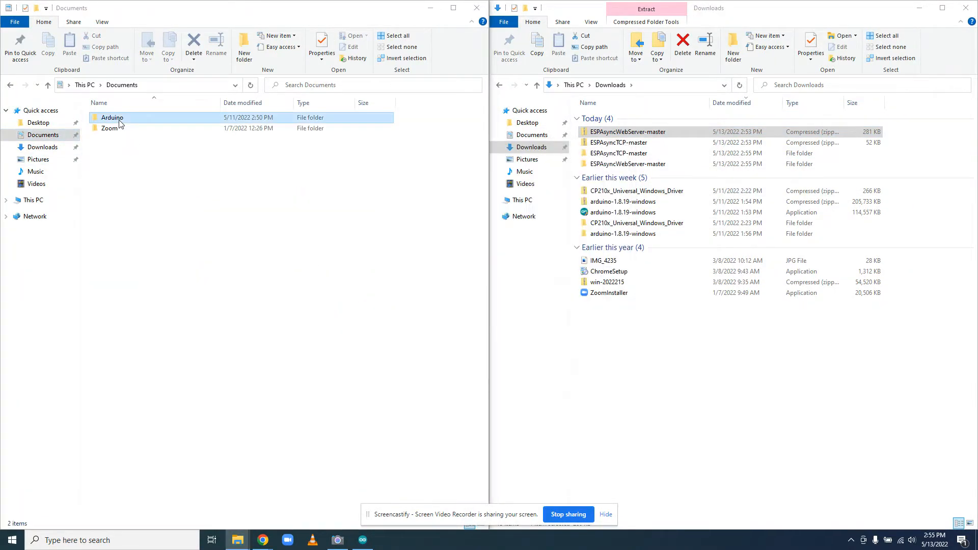
{"action": "double_click", "coordinate": [112, 117]}
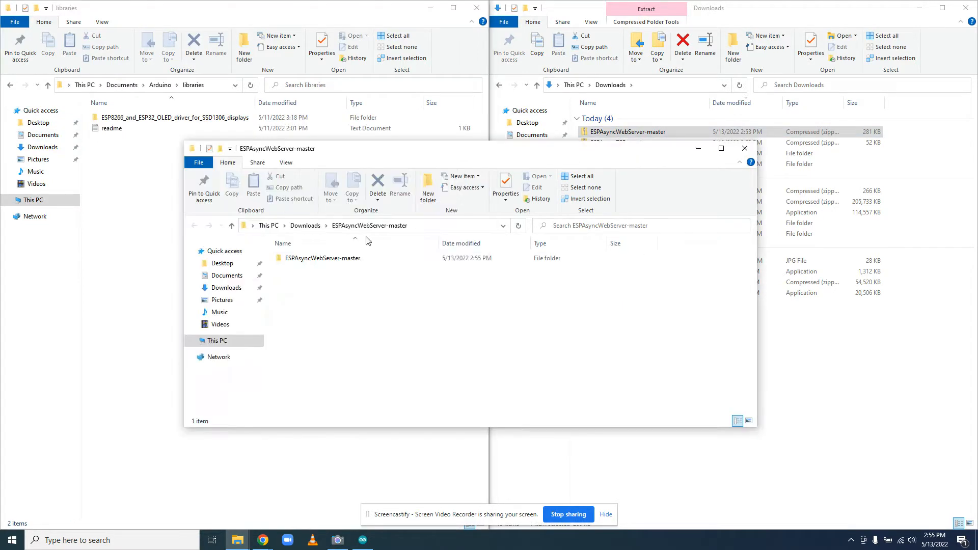
{"action": "mouse_move", "coordinate": [744, 148]}
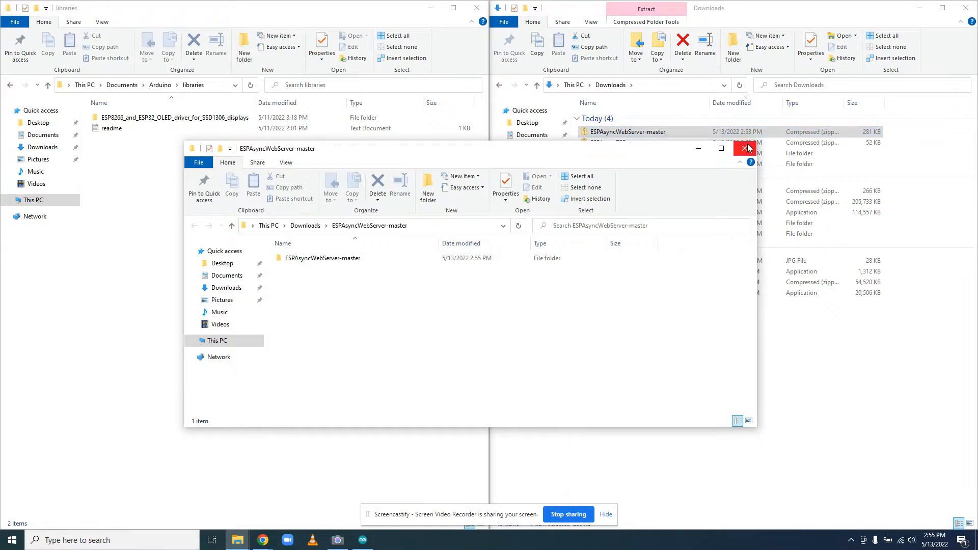
{"action": "left_click", "coordinate": [745, 149]}
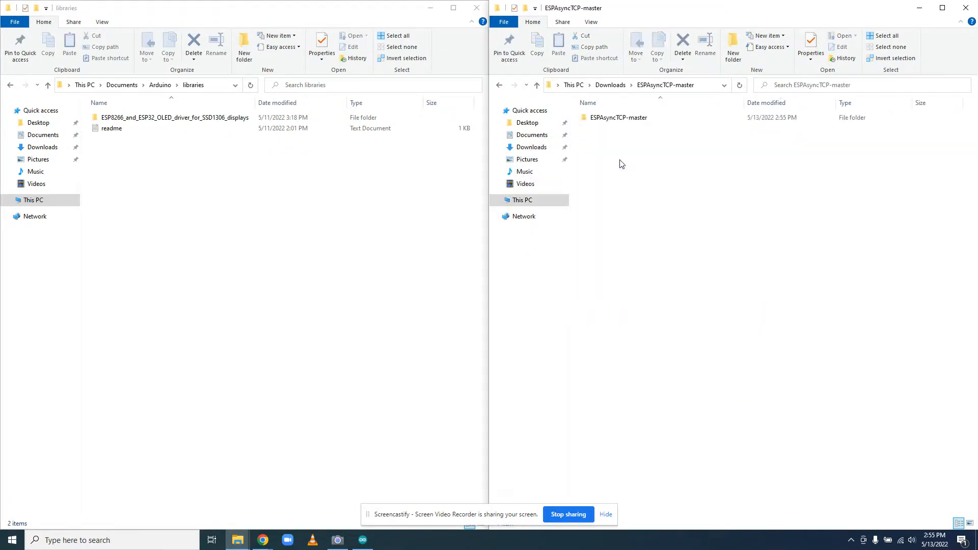
{"action": "left_click", "coordinate": [618, 117]}
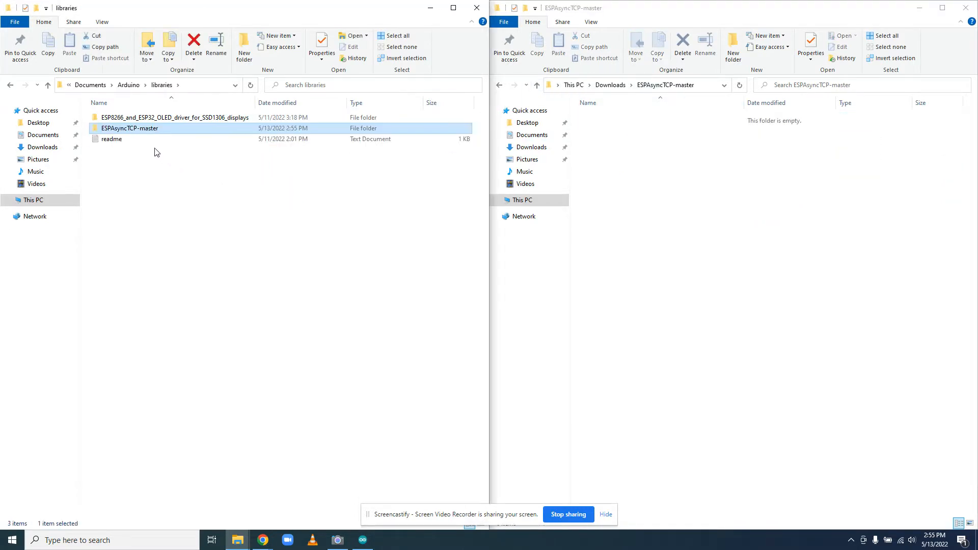
{"action": "left_click", "coordinate": [130, 128]}
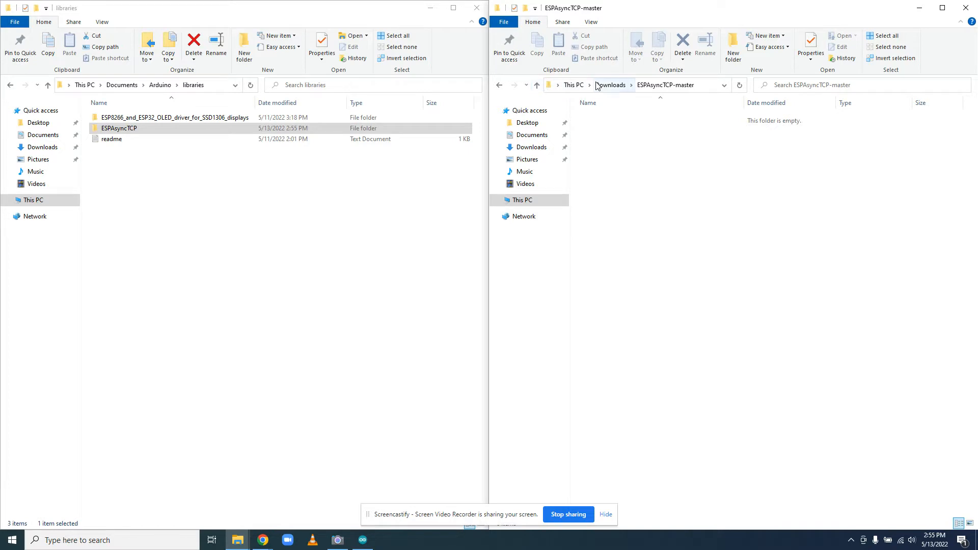
{"action": "left_click", "coordinate": [610, 85]}
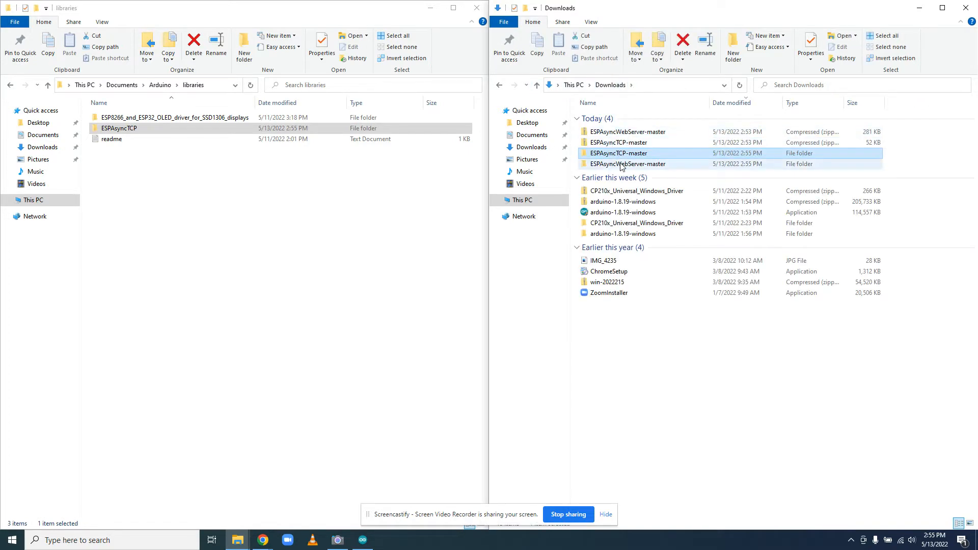
{"action": "double_click", "coordinate": [628, 164]}
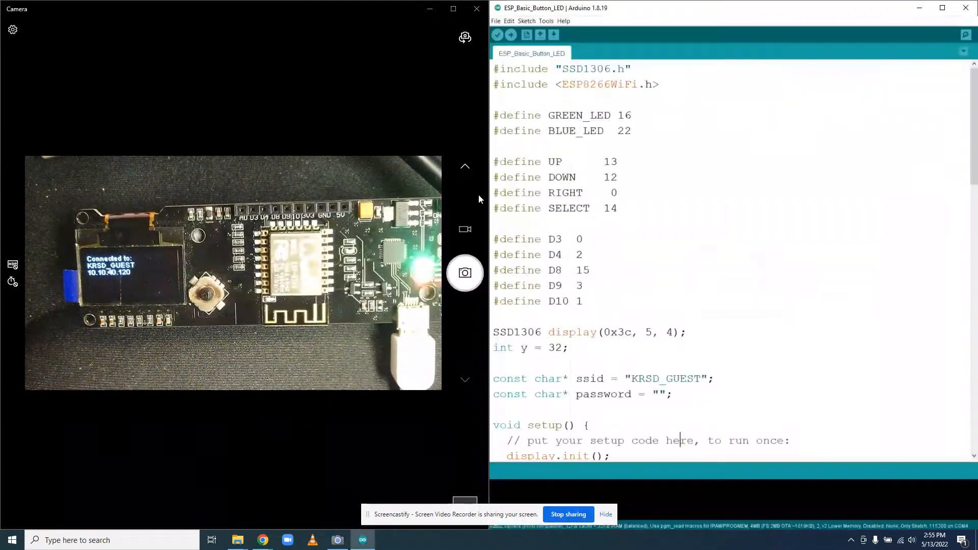
Add #include <ESPAsyncTCP.h> on a new line below the ESP8266WiFi include.
{"action": "left_click", "coordinate": [660, 84]}
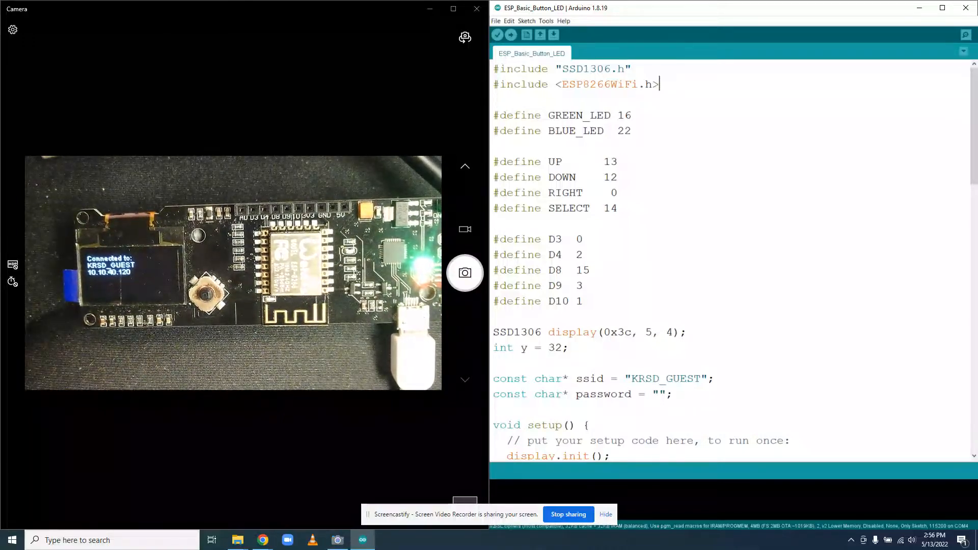
{"action": "key", "text": "enter"}
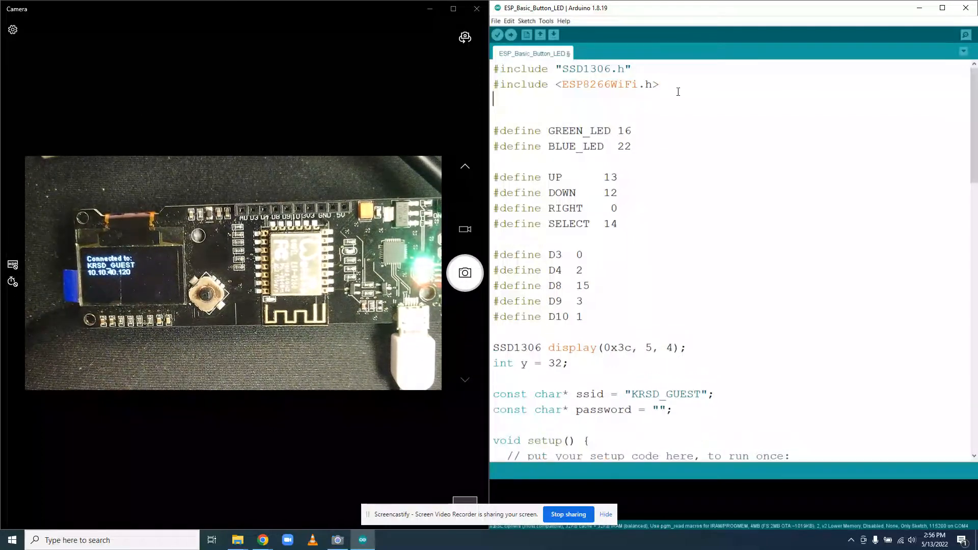
{"action": "type", "text": "#"}
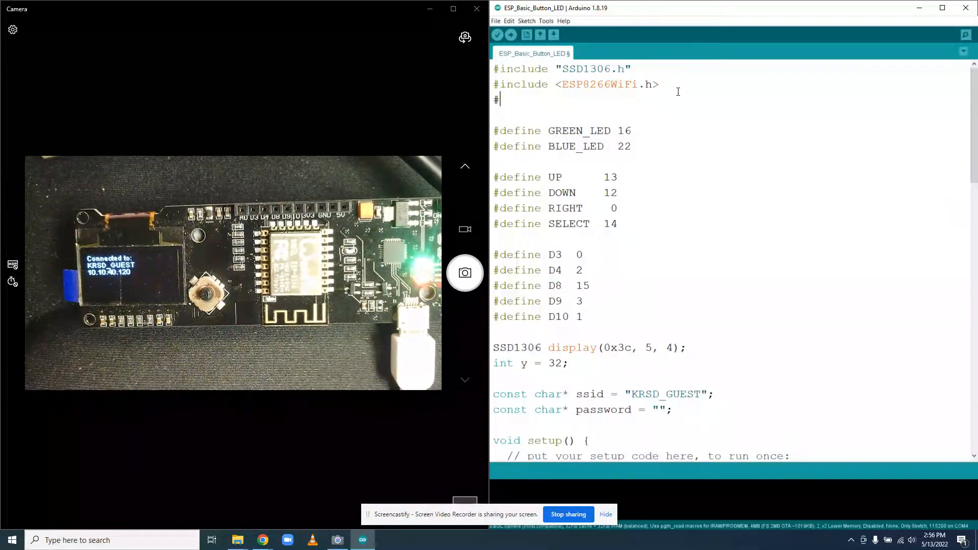
{"action": "type", "text": "include"}
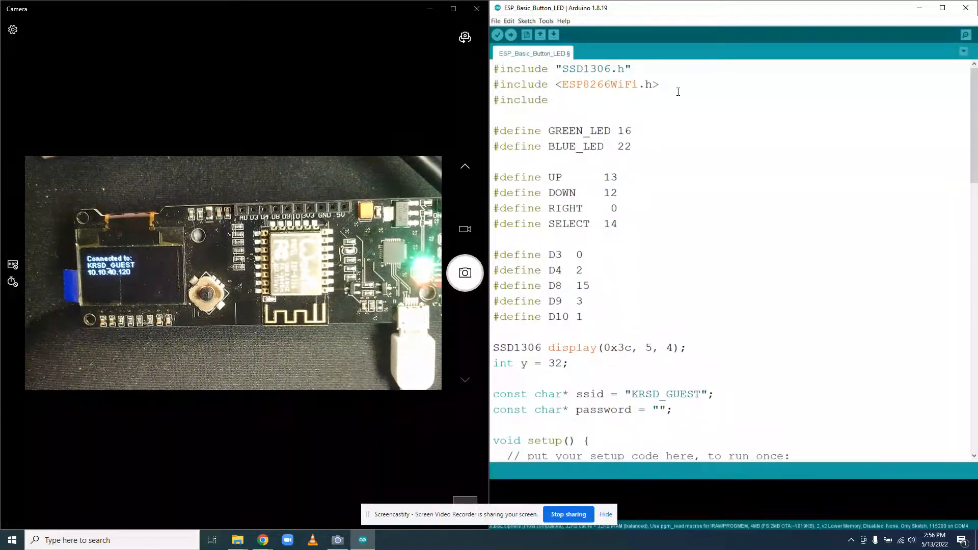
{"action": "type", "text": "<esp"}
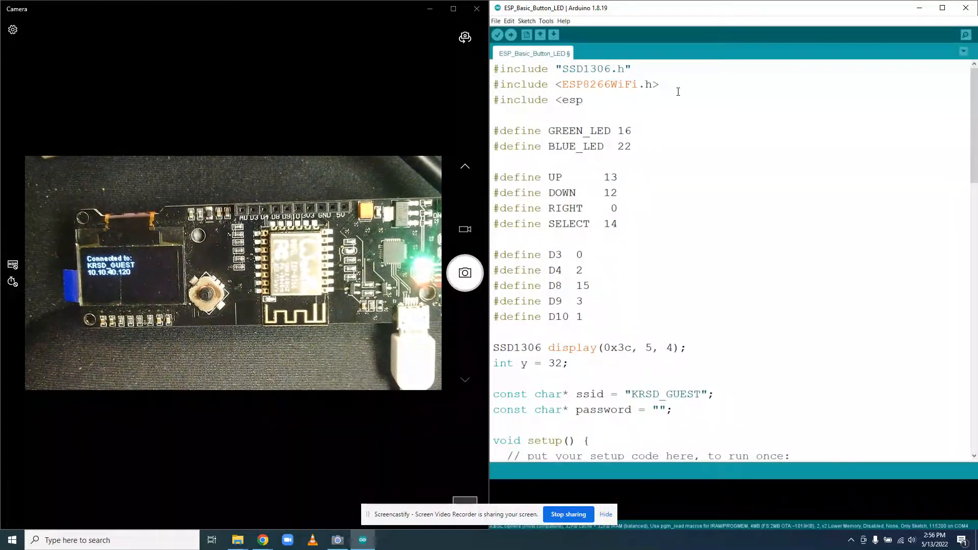
{"action": "type", "text": "ESP"}
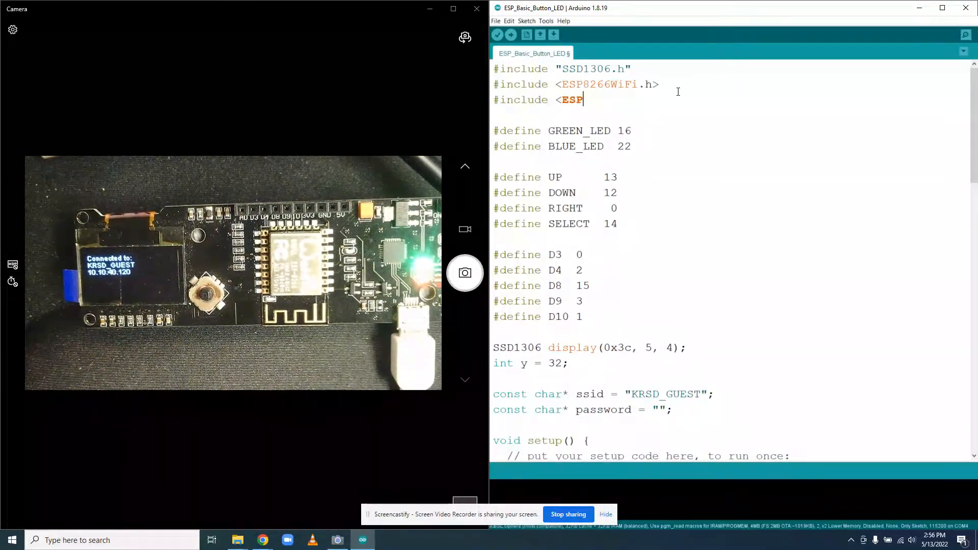
{"action": "type", "text": "Async"}
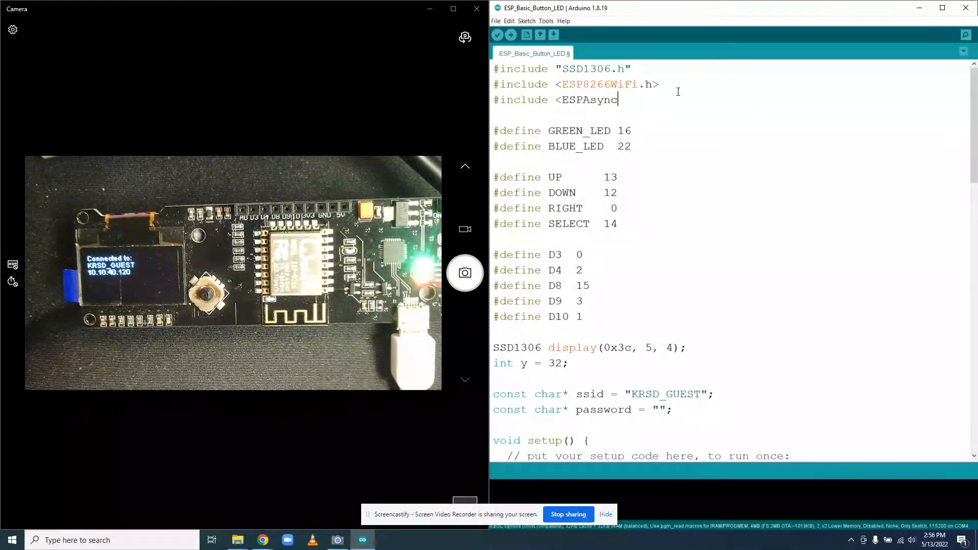
{"action": "type", "text": "TCP"}
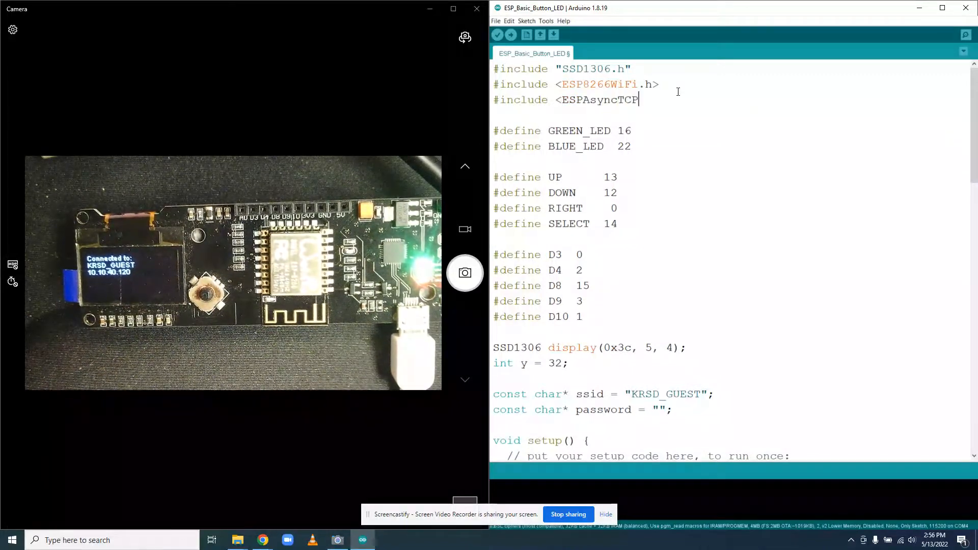
{"action": "type", "text": ".h>"}
{"action": "type", "text": "#"}
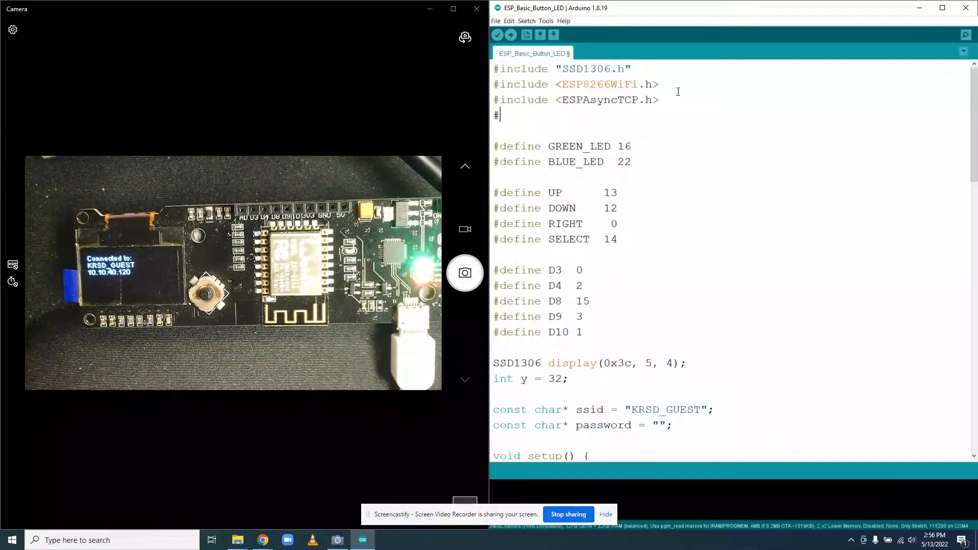
Add #include <ESPAsyncWebServer.h> beneath it.
{"action": "type", "text": "include"}
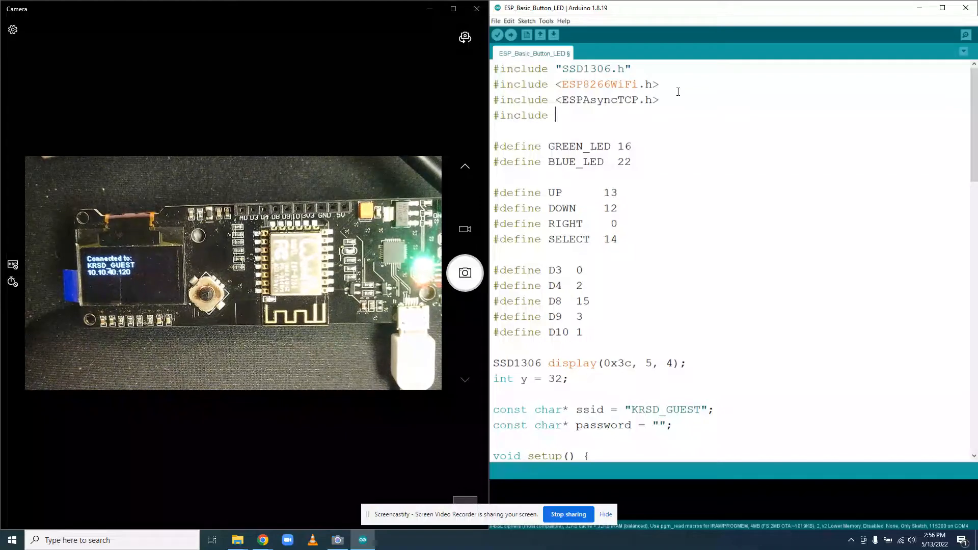
{"action": "type", "text": "ESPAsyn"}
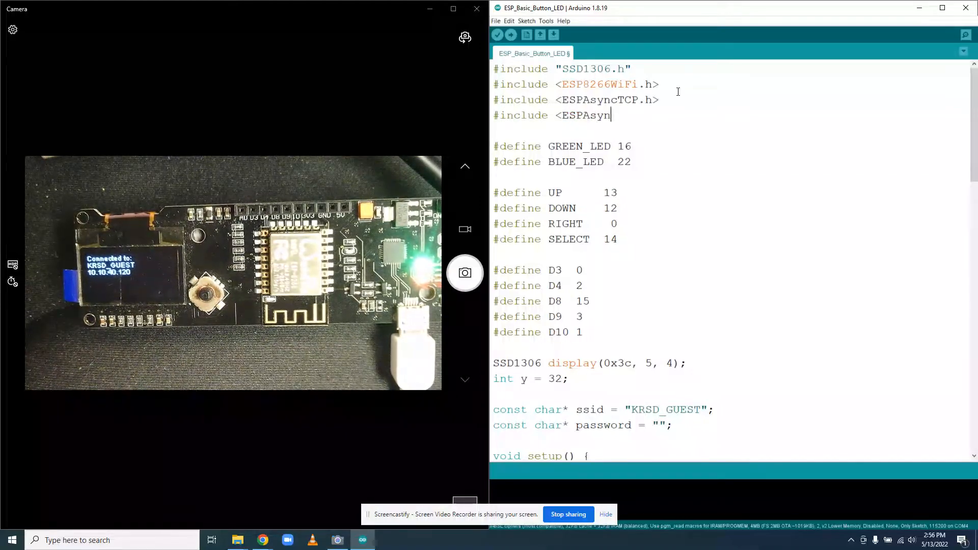
{"action": "type", "text": "cWe"}
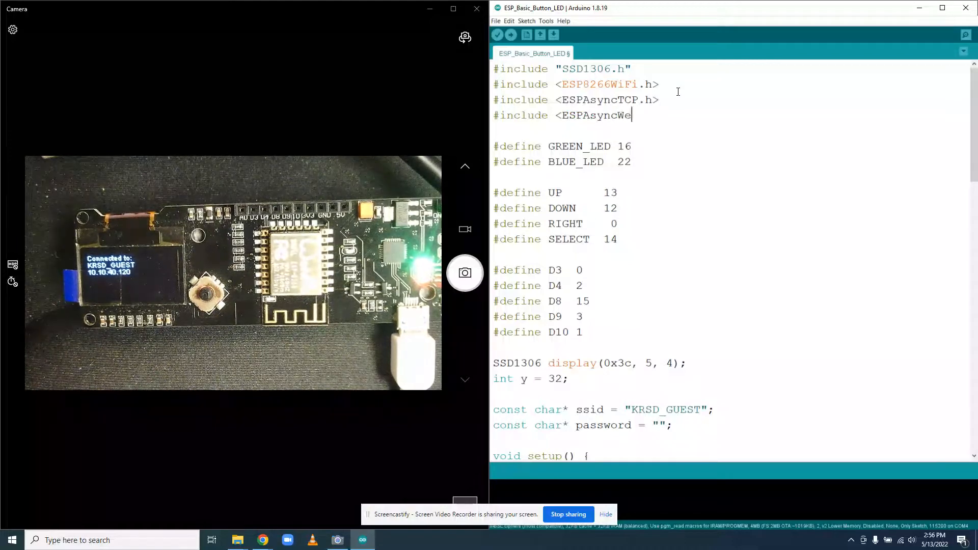
{"action": "type", "text": "bServer.h>"}
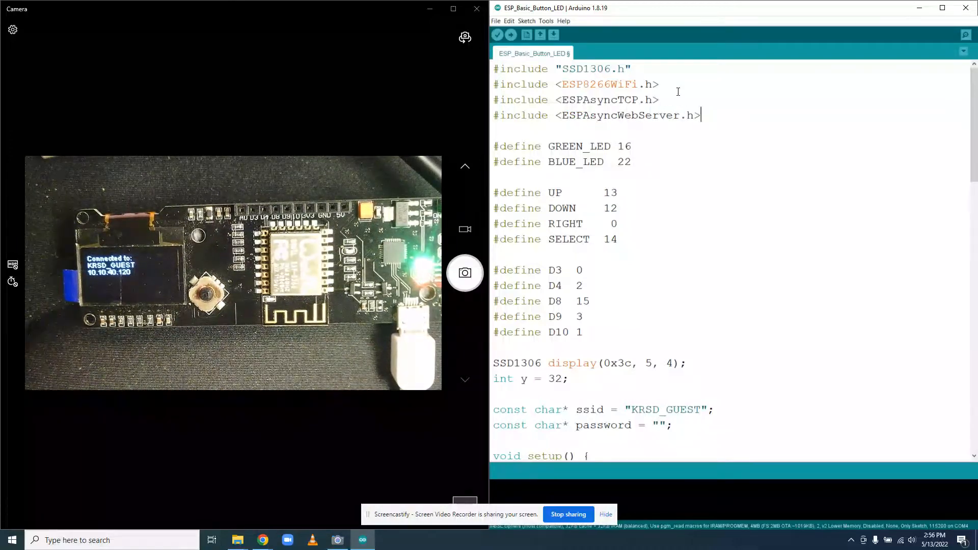
{"action": "mouse_move", "coordinate": [497, 35]}
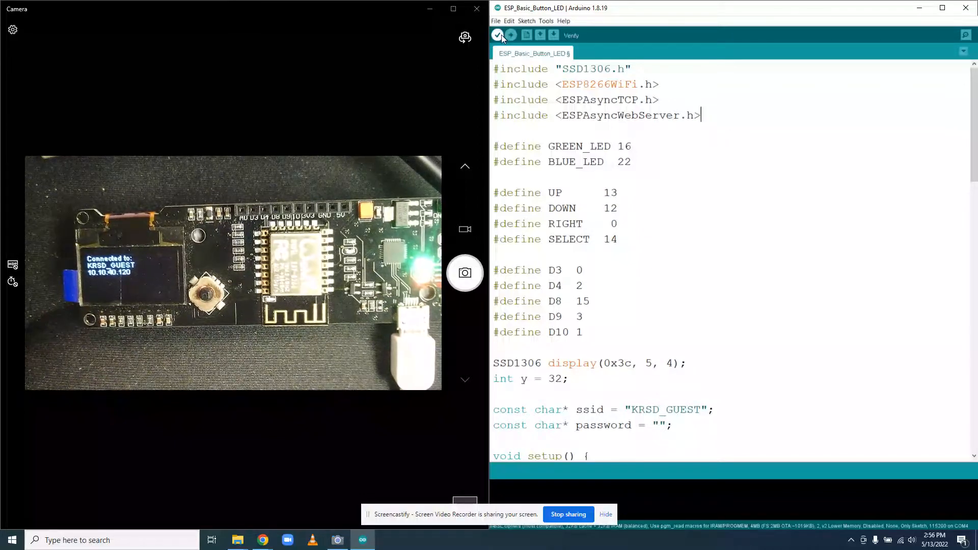
Verify the sketch and scroll down to the Wi-Fi credentials.
{"action": "left_click", "coordinate": [497, 34]}
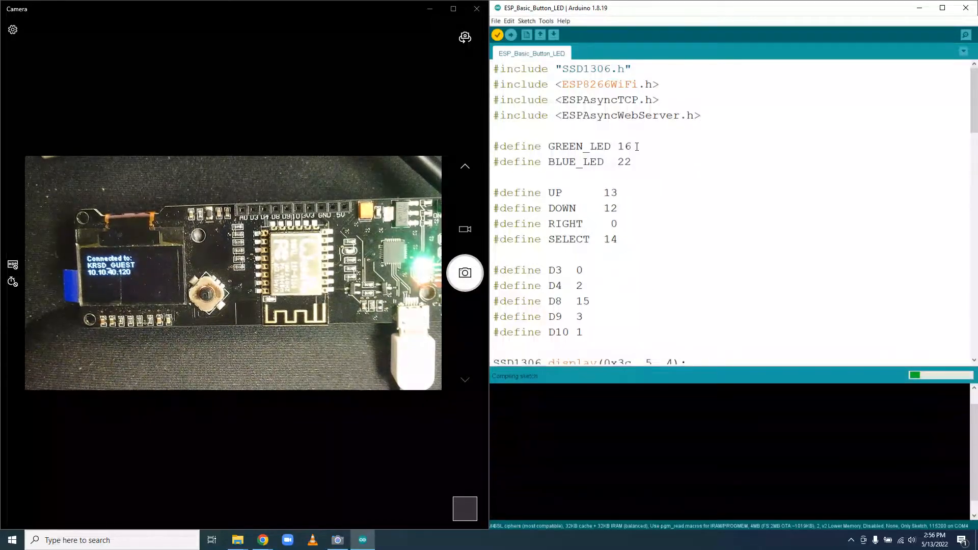
{"action": "scroll", "scroll_direction": "down", "scroll_amount": 3}
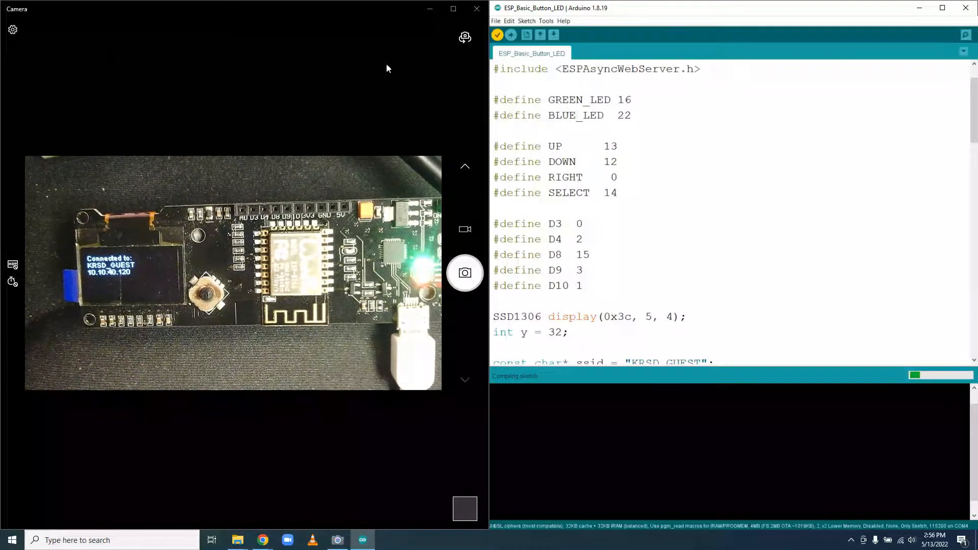
{"action": "mouse_move", "coordinate": [730, 203]}
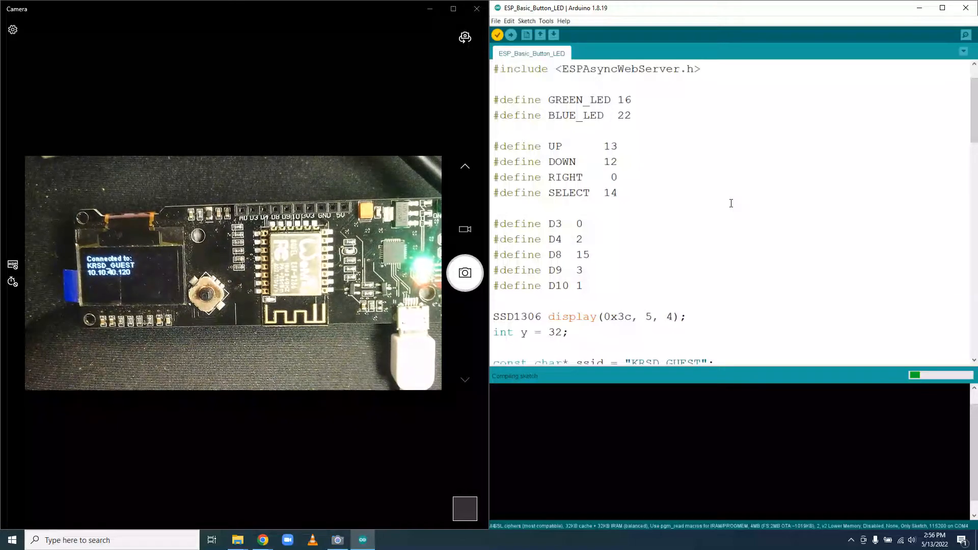
{"action": "scroll", "scroll_direction": "down", "scroll_amount": 3}
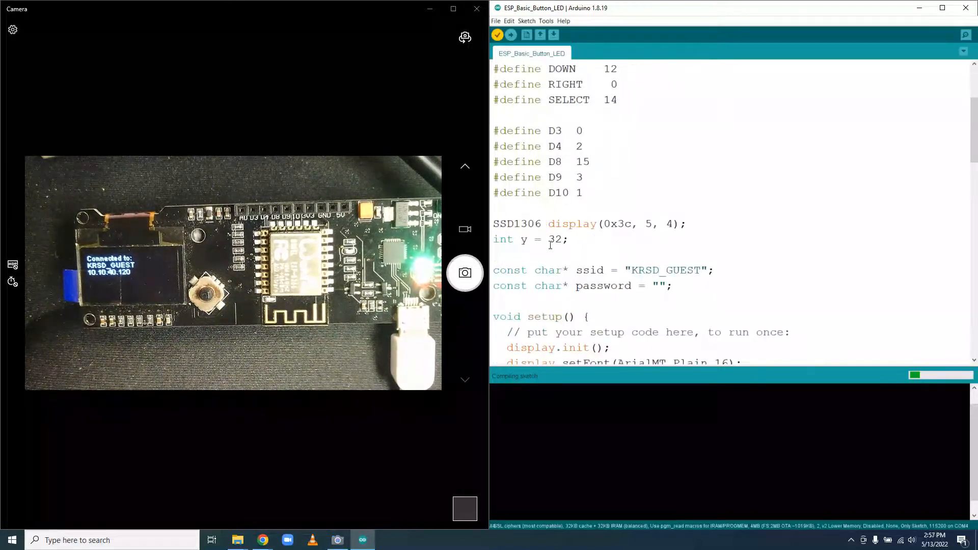
{"action": "scroll", "scroll_direction": "down", "scroll_amount": 3}
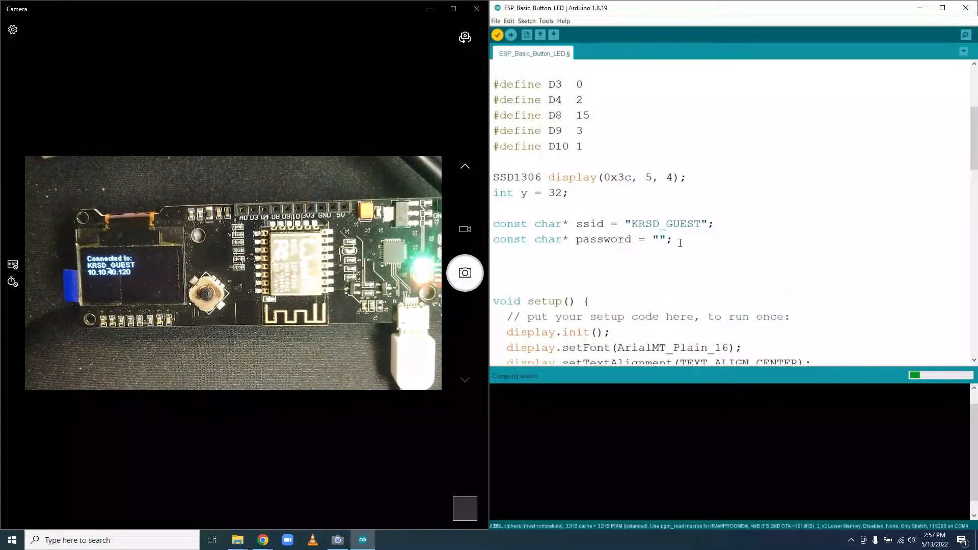
Type AsyncWebServer server(80); below the Wi-Fi password constant.
{"action": "type", "text": "Async"}
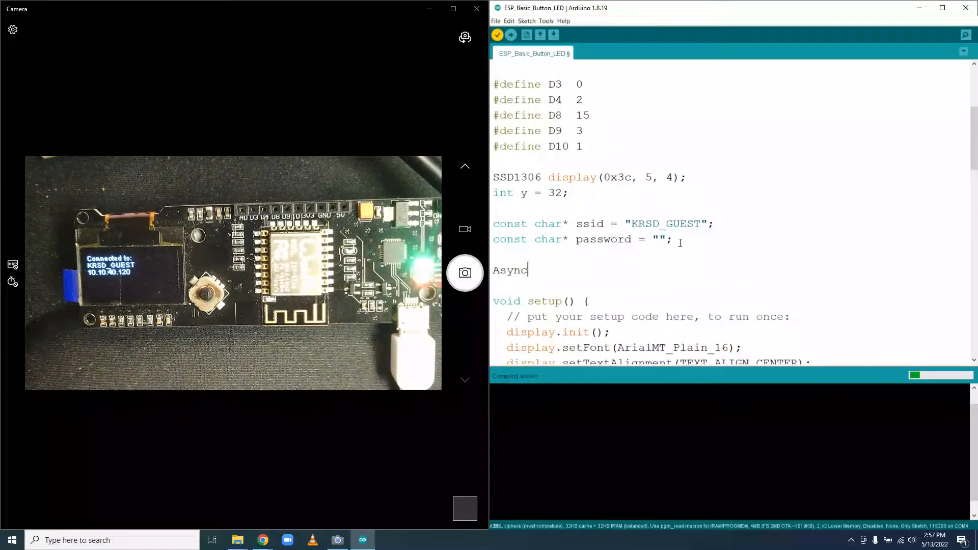
{"action": "type", "text": "WebSer"}
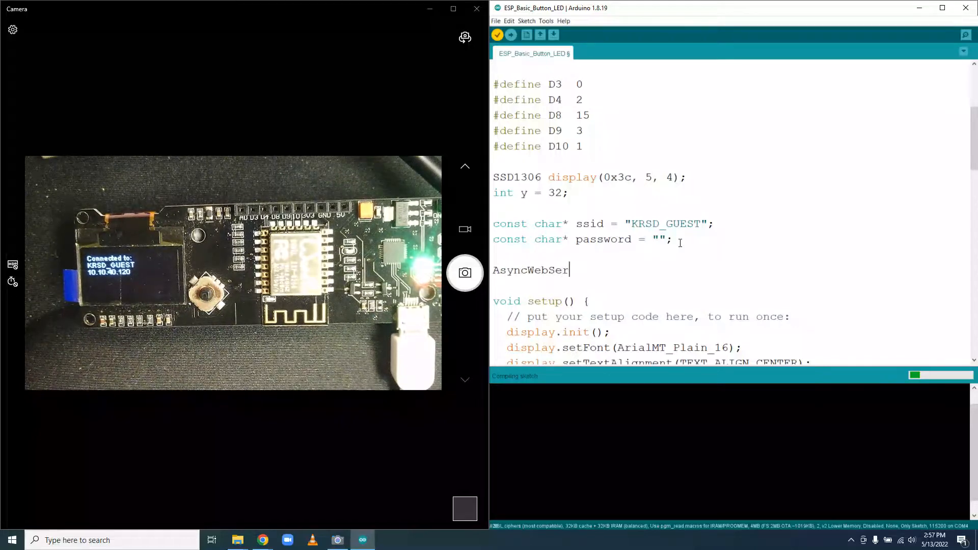
{"action": "type", "text": "ver server(80);"}
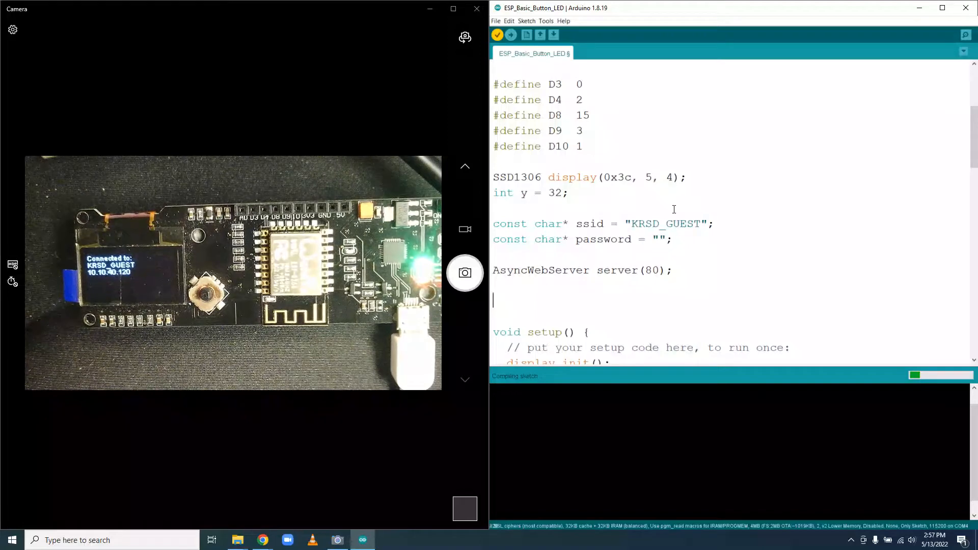
Add a //Webpage comment and start declaring const char index_html[].
{"action": "type", "text": "//"}
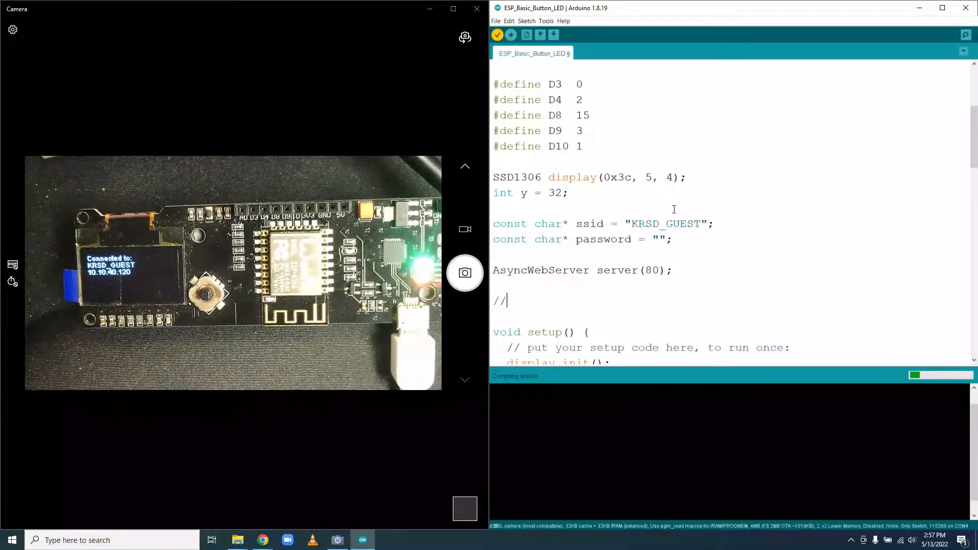
{"action": "type", "text": "Webpage"}
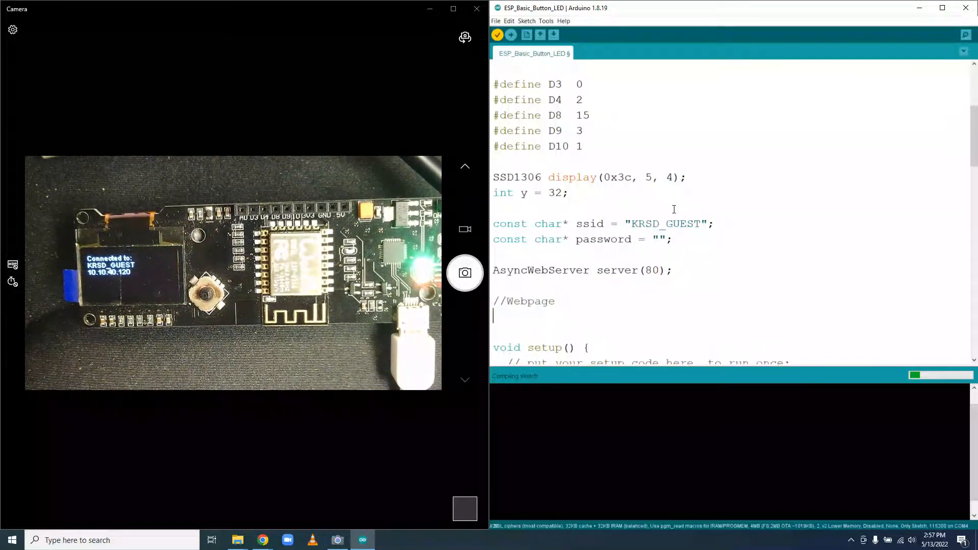
{"action": "type", "text": "chanst"}
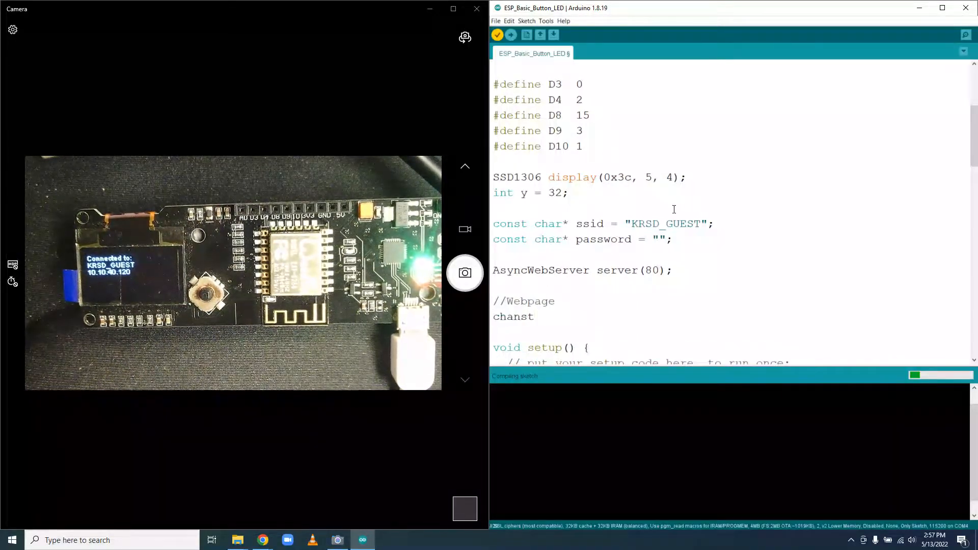
{"action": "key", "text": "BackSpace"}
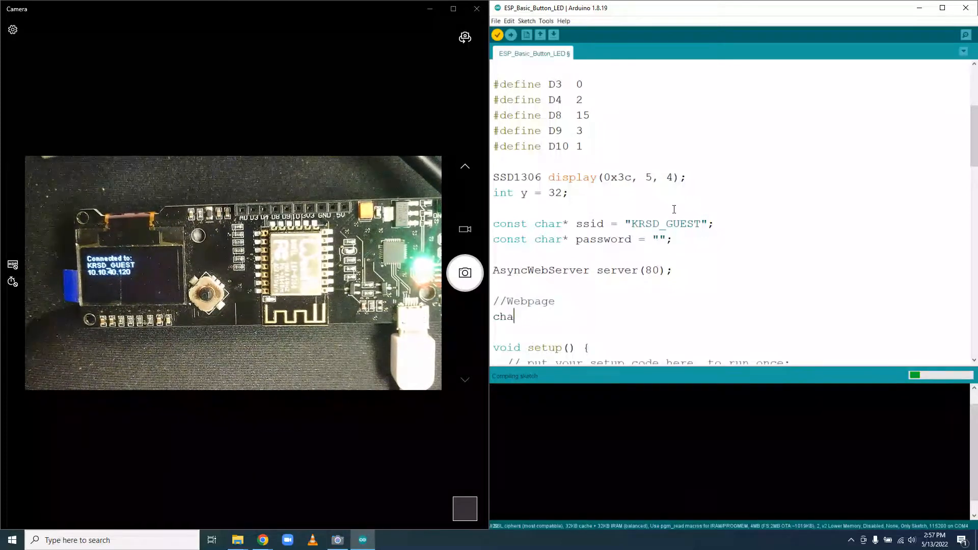
{"action": "type", "text": "on"}
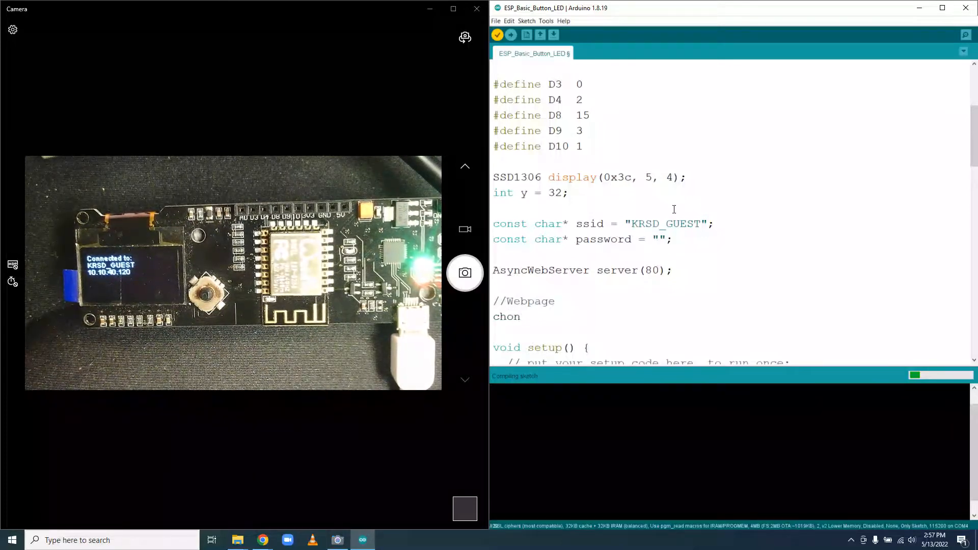
{"action": "type", "text": "st c"}
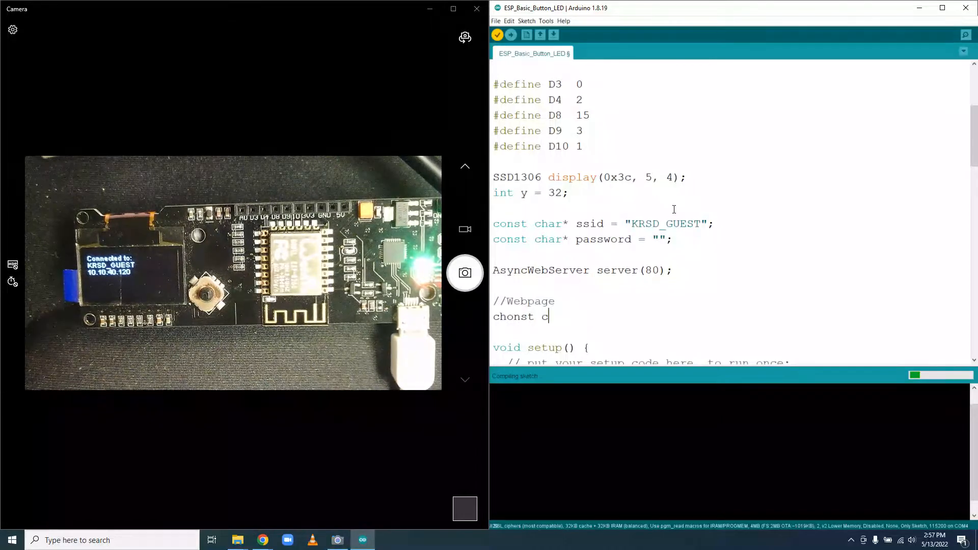
{"action": "type", "text": "har"}
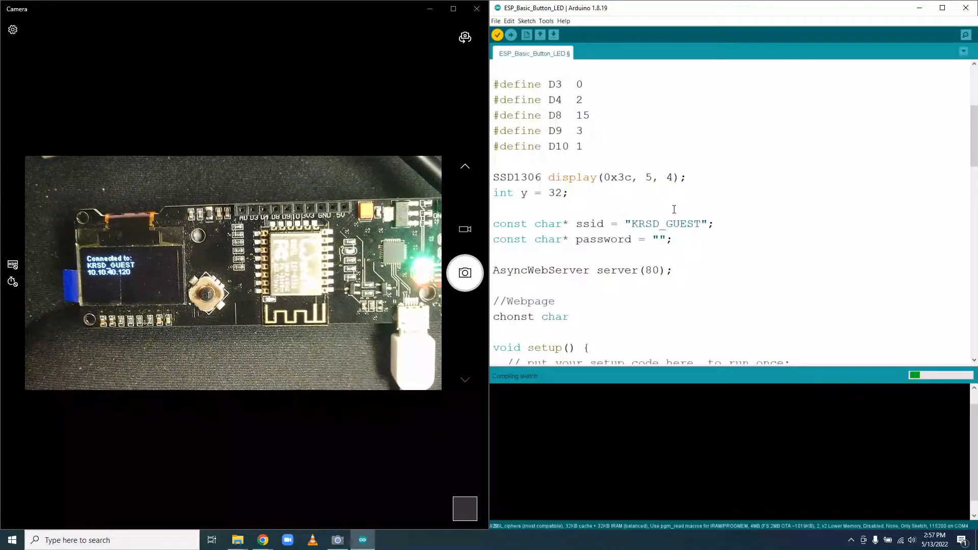
{"action": "type", "text": "index"}
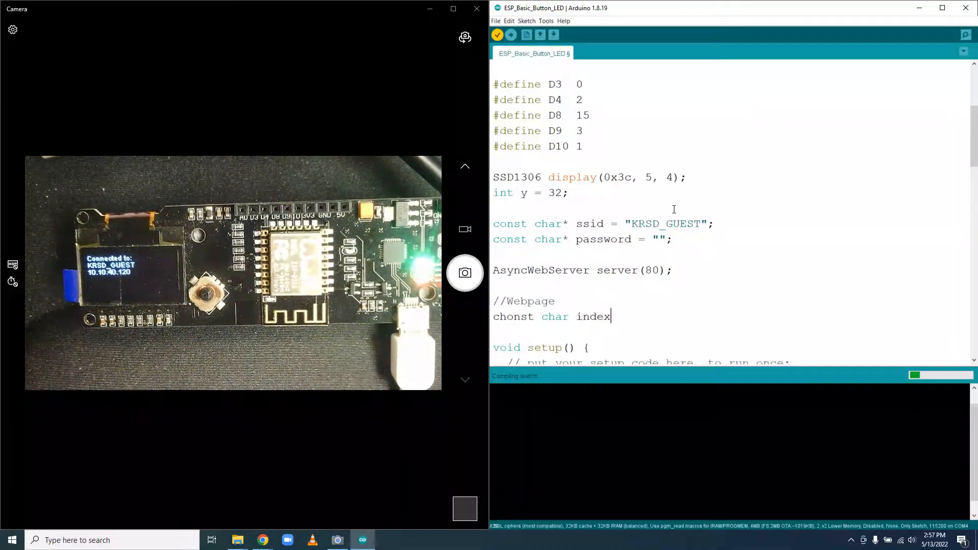
{"action": "type", "text": "_htm"}
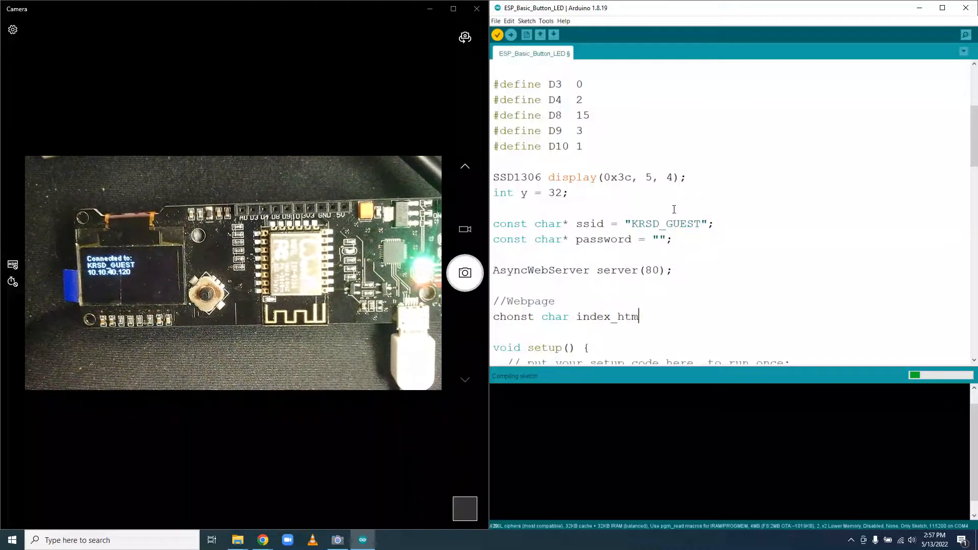
{"action": "type", "text": "l[]"}
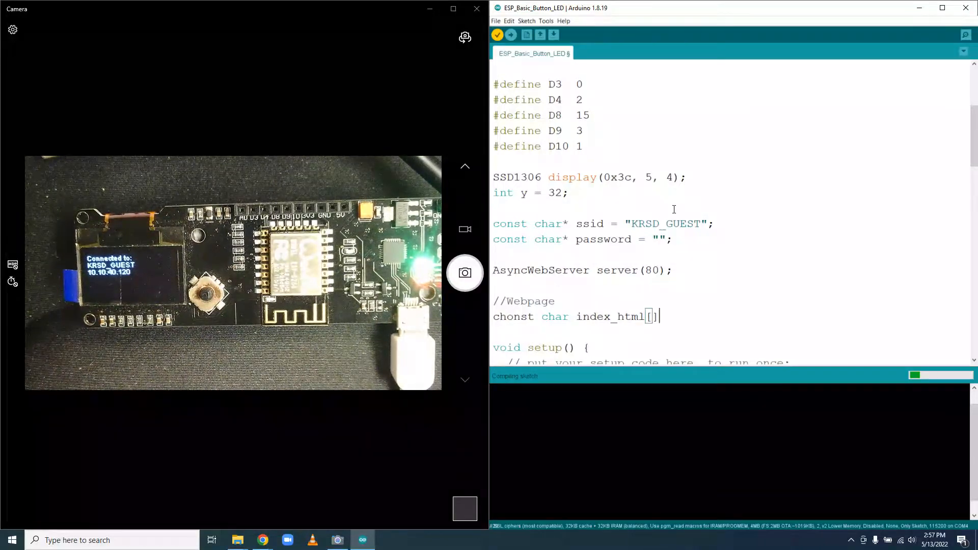
Complete the declaration with PROGMEM = R"rawliteral( after fixing a PROGMEM typo.
{"action": "type", "text": "R"}
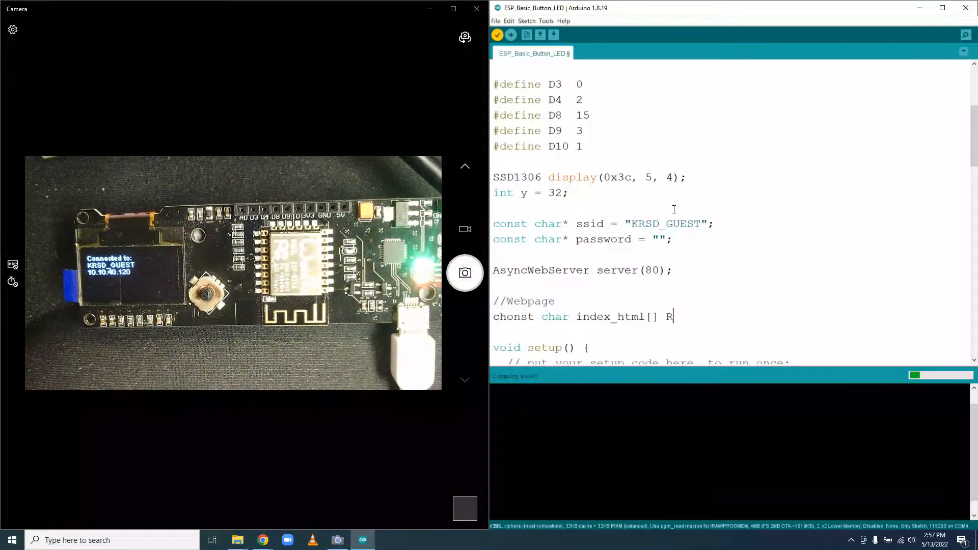
{"action": "type", "text": "ROG"}
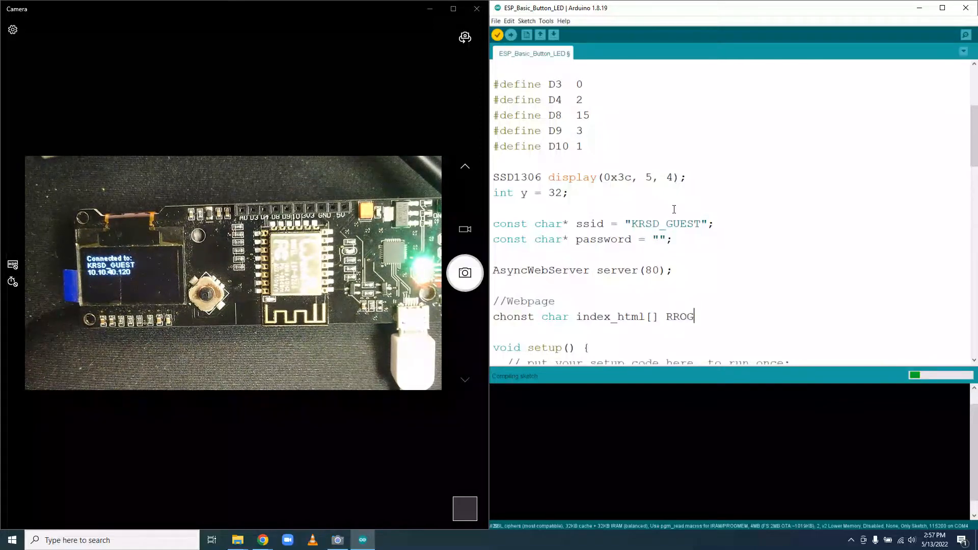
{"action": "type", "text": "ME"}
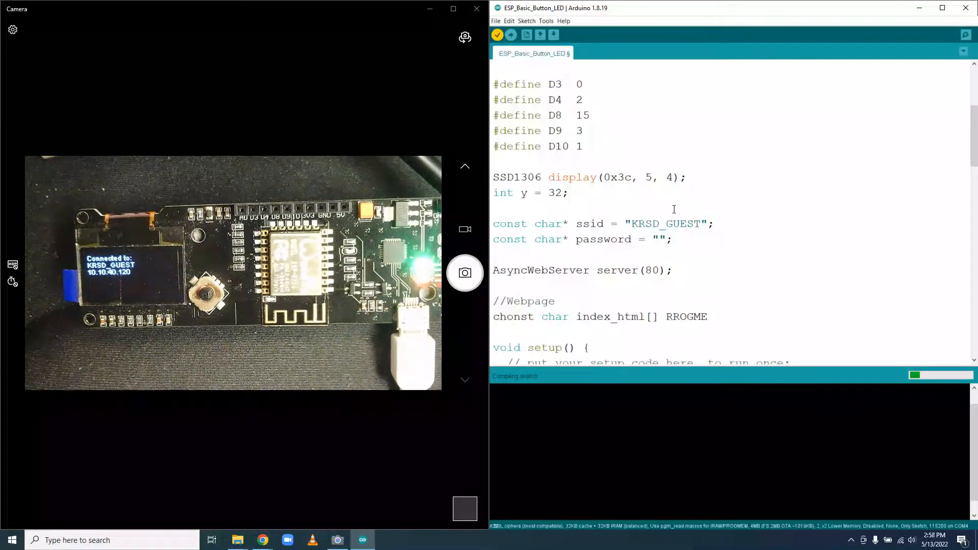
{"action": "left_click", "coordinate": [667, 317]}
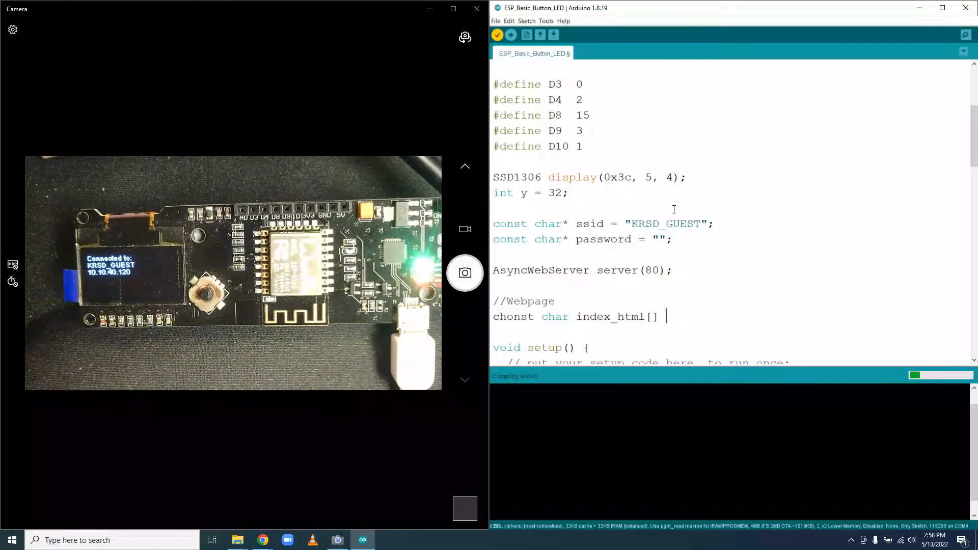
{"action": "type", "text": "PROGMEM"}
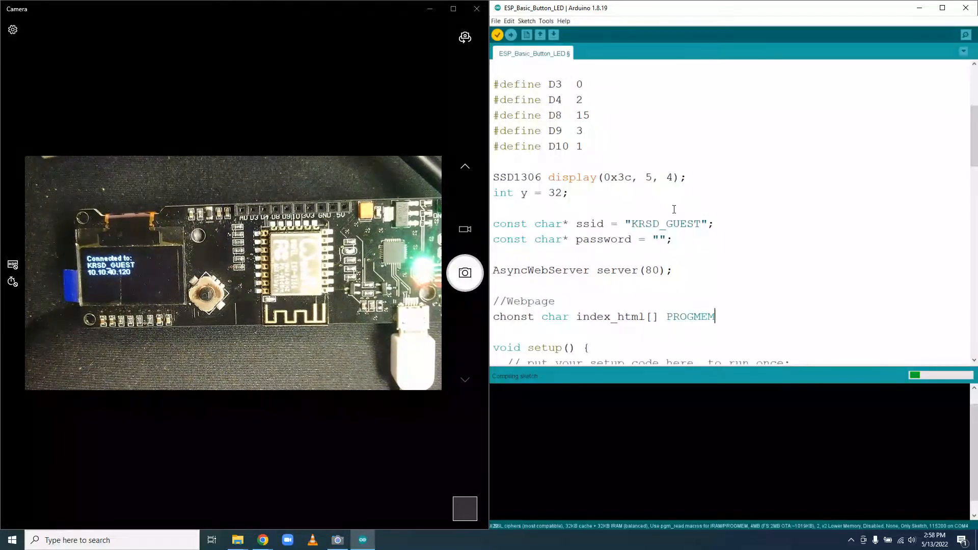
{"action": "type", "text": "="}
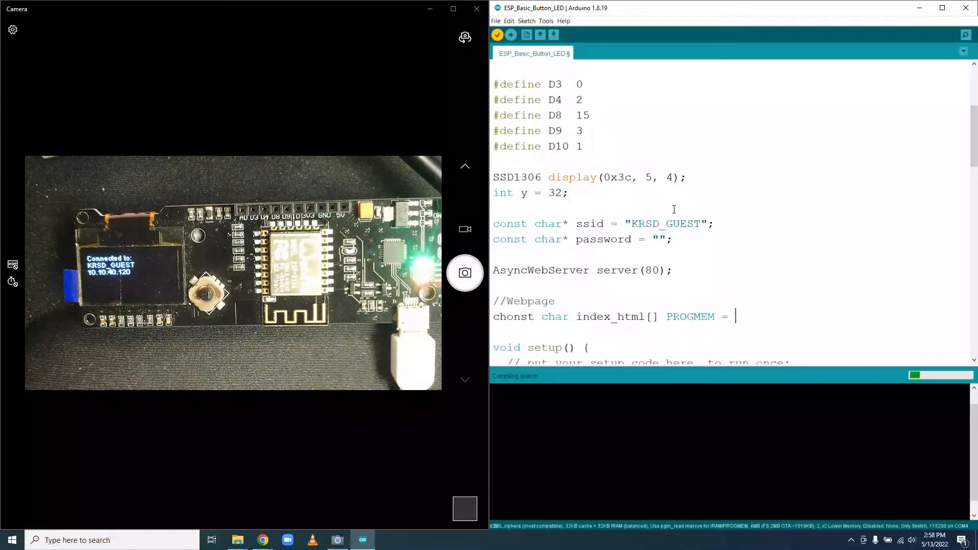
{"action": "type", "text": "R"}
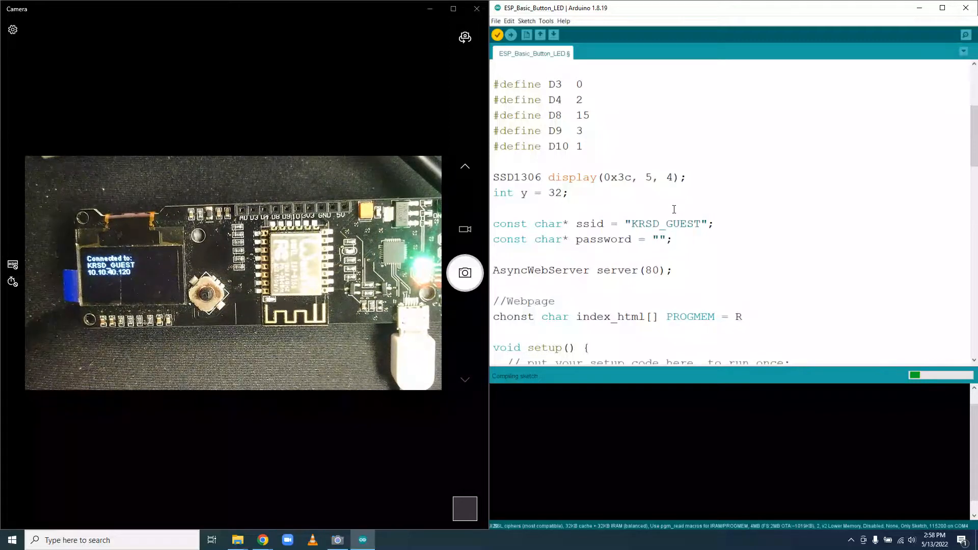
{"action": "type", "text": "\"r"}
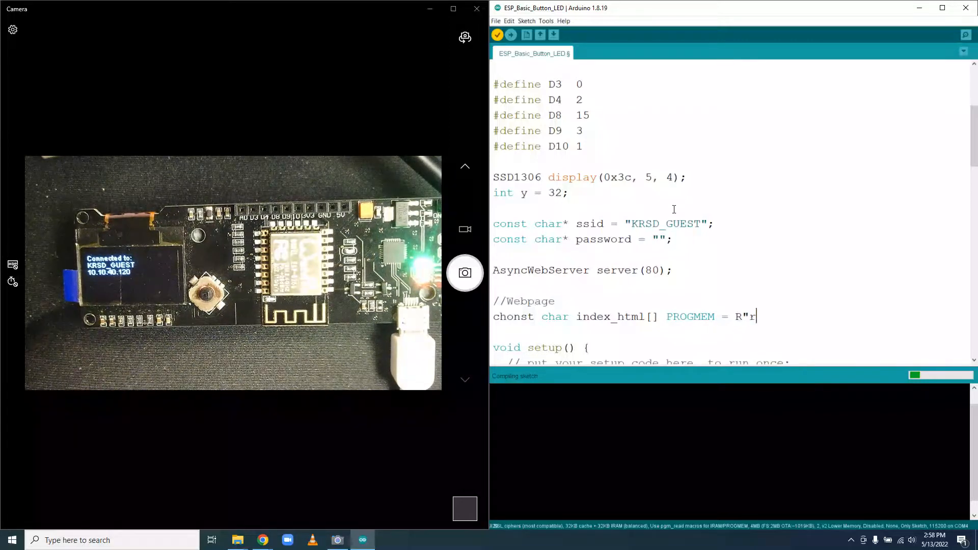
{"action": "type", "text": "awliter"}
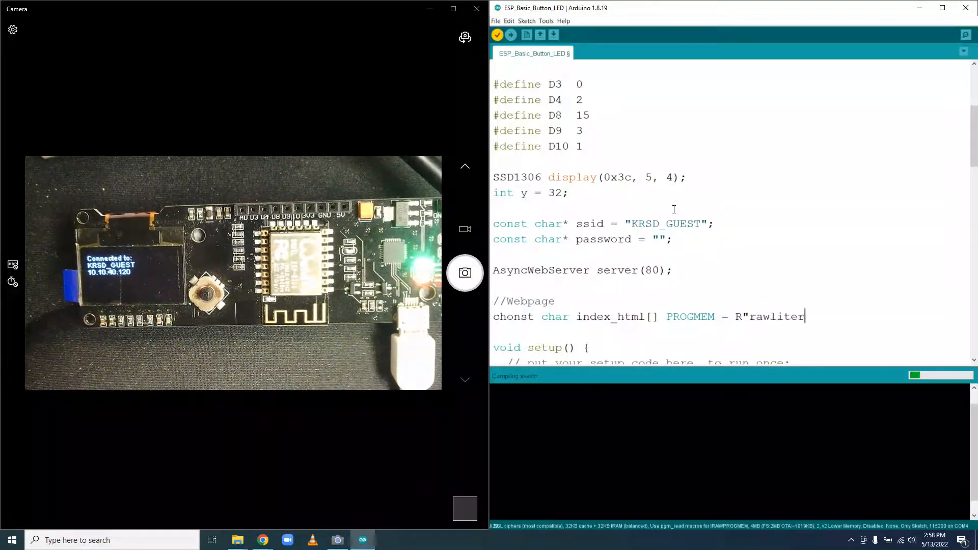
{"action": "type", "text": "al("}
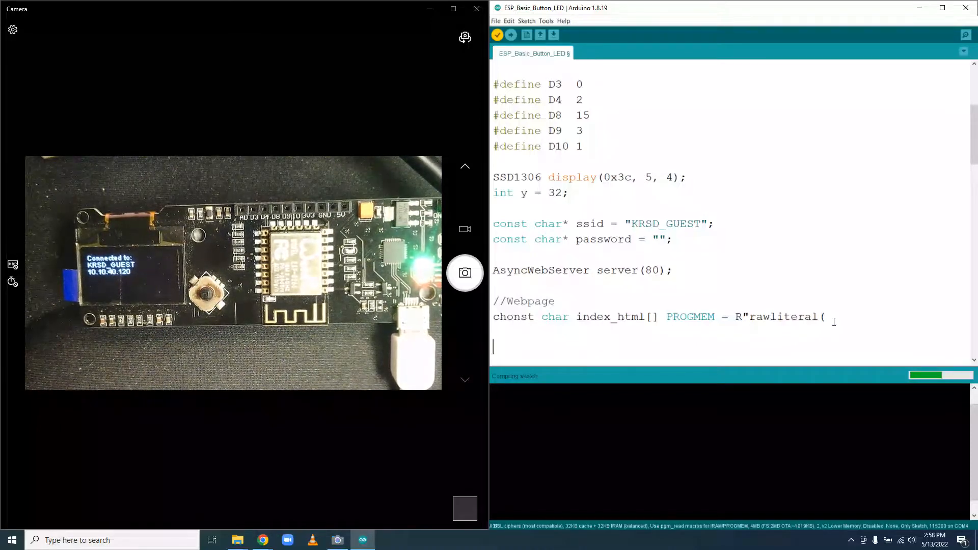
Close the literal with )rawliteral"; and begin the HTML content with <.
{"action": "type", "text": ")"}
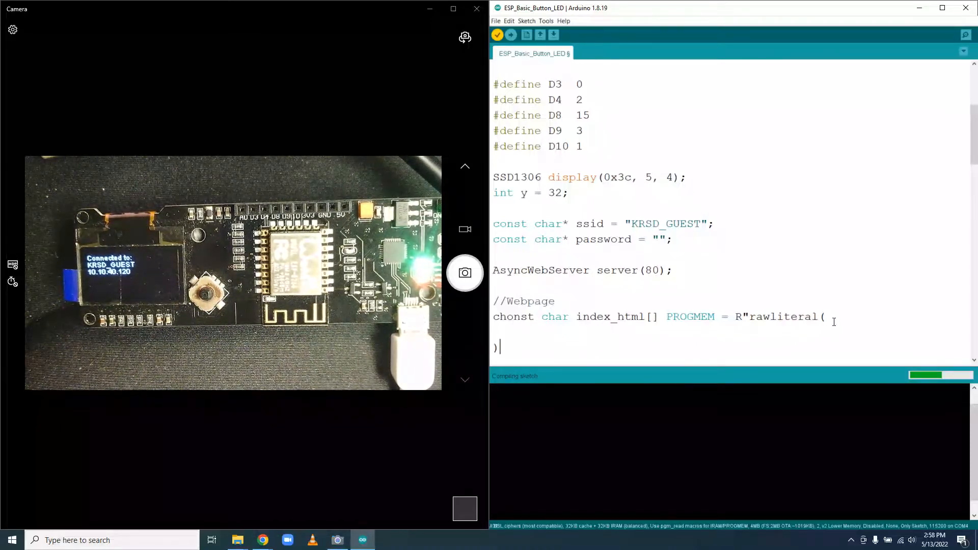
{"action": "type", "text": "raw"}
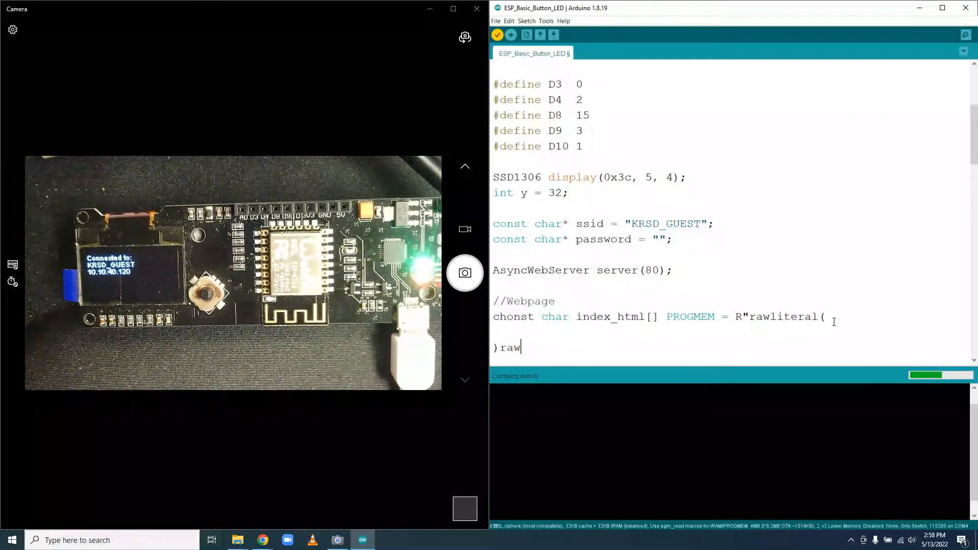
{"action": "type", "text": "litera"}
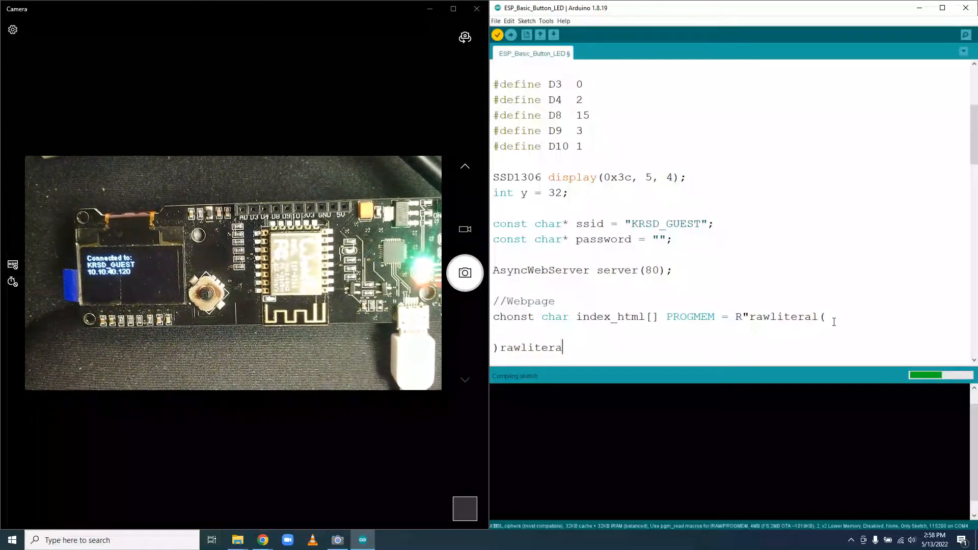
{"action": "type", "text": "\""}
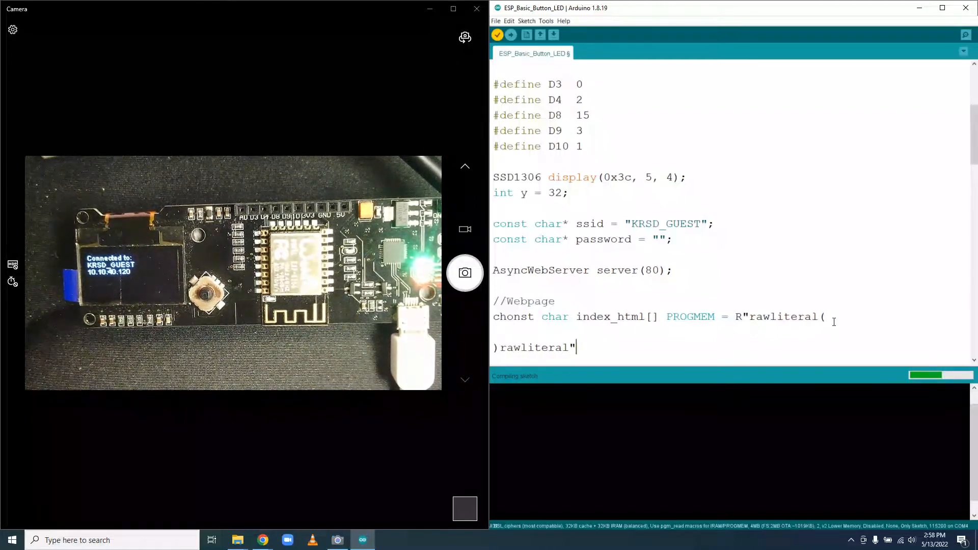
{"action": "type", "text": ";"}
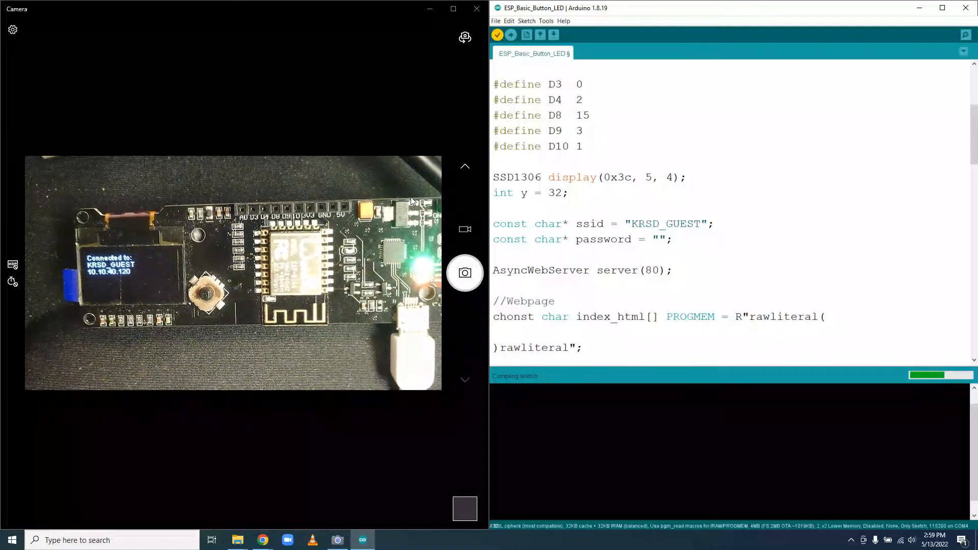
{"action": "type", "text": "<"}
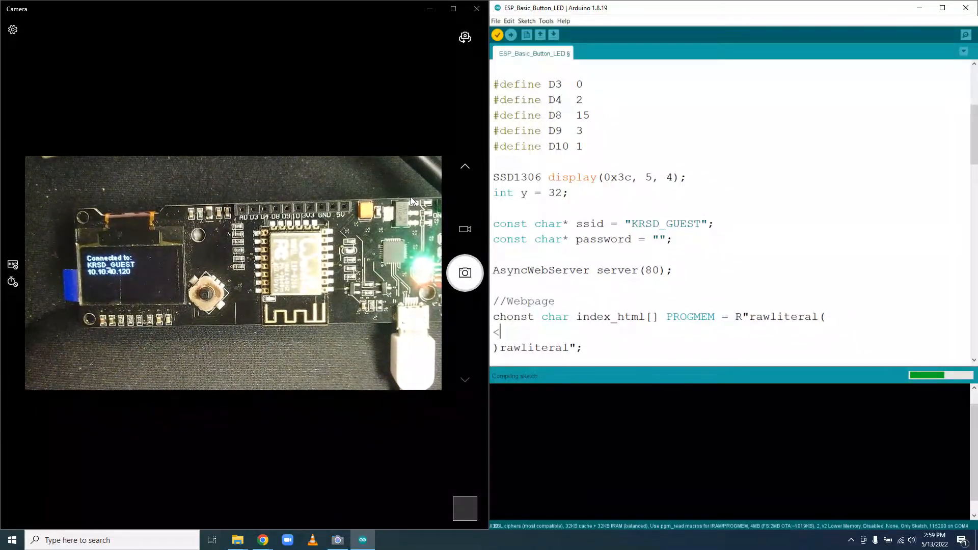
Type <!DOCTYPE HTML><html>, an empty <head></head> and </html>, then place the cursor inside head.
{"action": "type", "text": "!DOCTYPE HTM"}
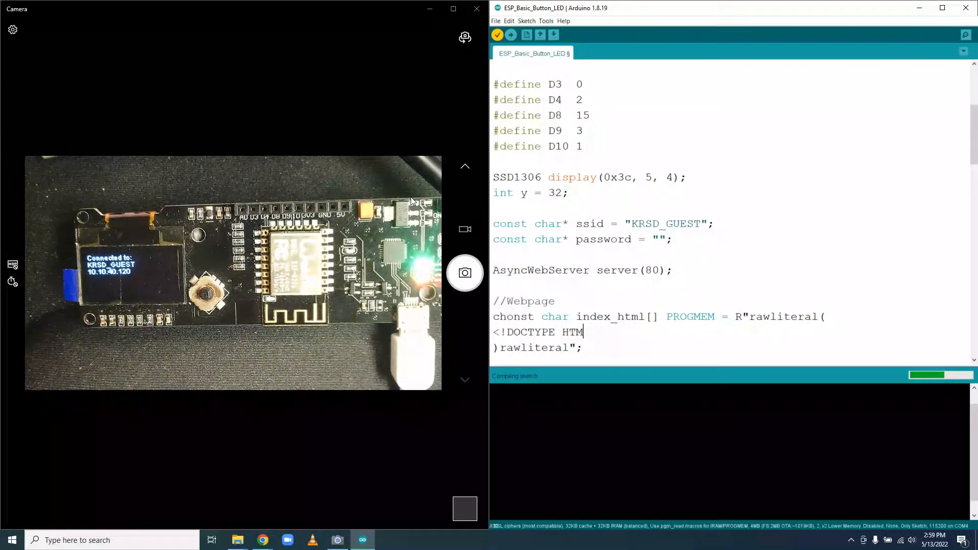
{"action": "type", "text": "L"}
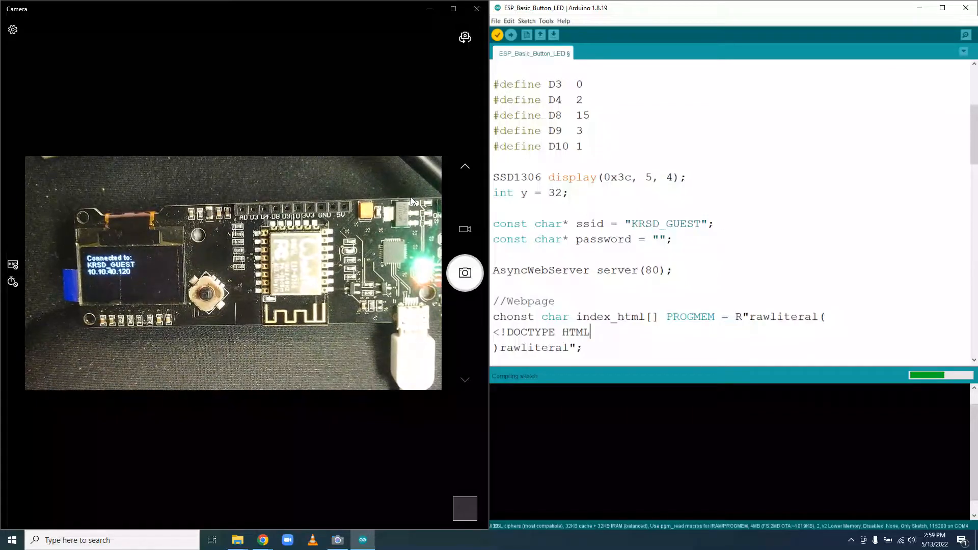
{"action": "type", "text": "<"}
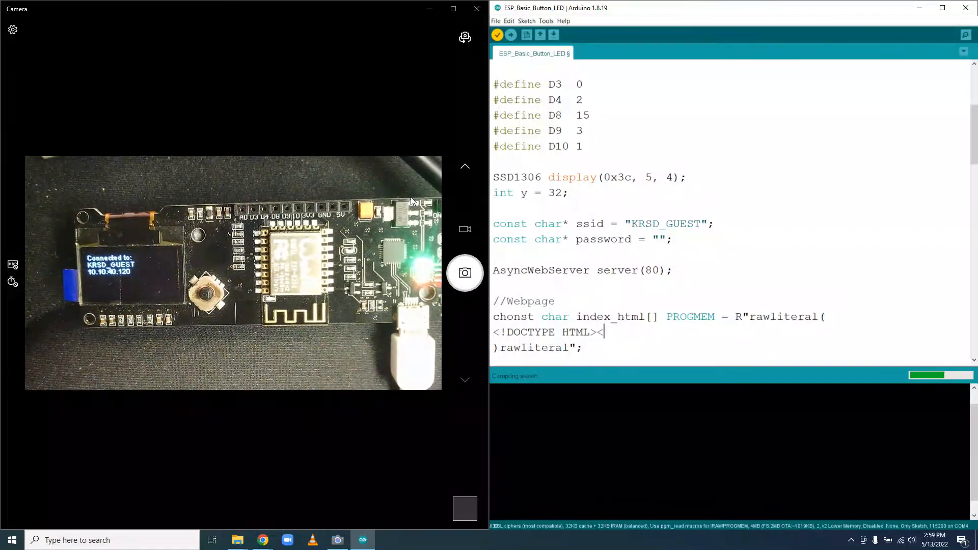
{"action": "type", "text": "html>"}
{"action": "type", "text": "<head>"}
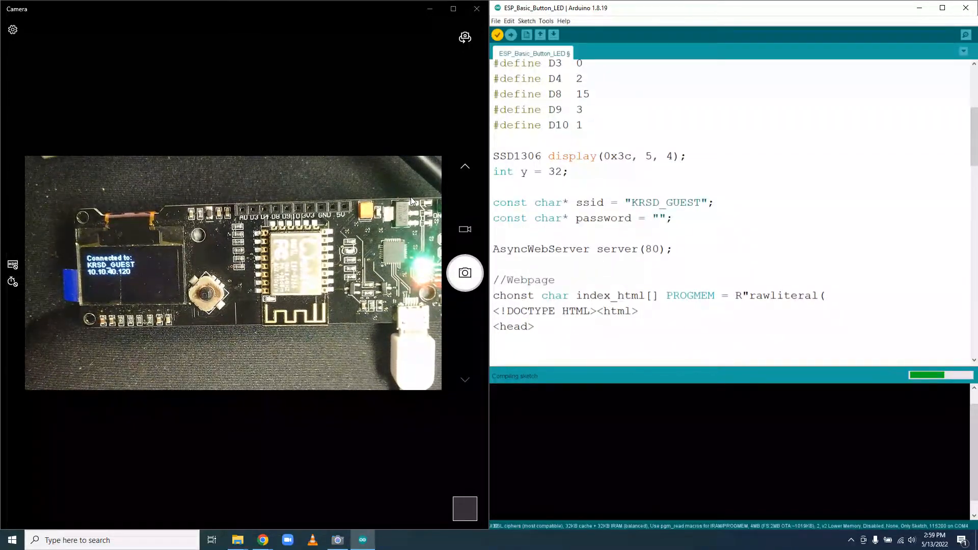
{"action": "type", "text": "</h"}
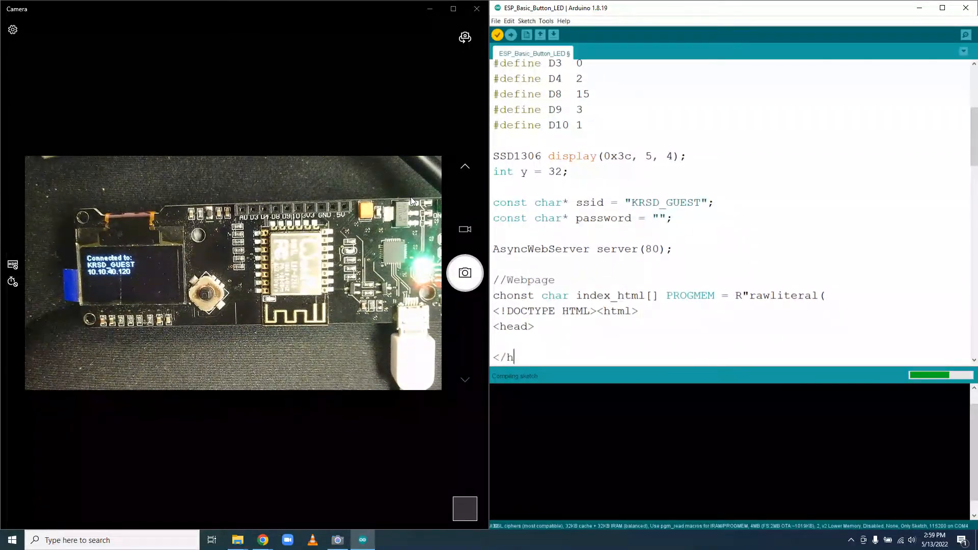
{"action": "type", "text": "ead>"}
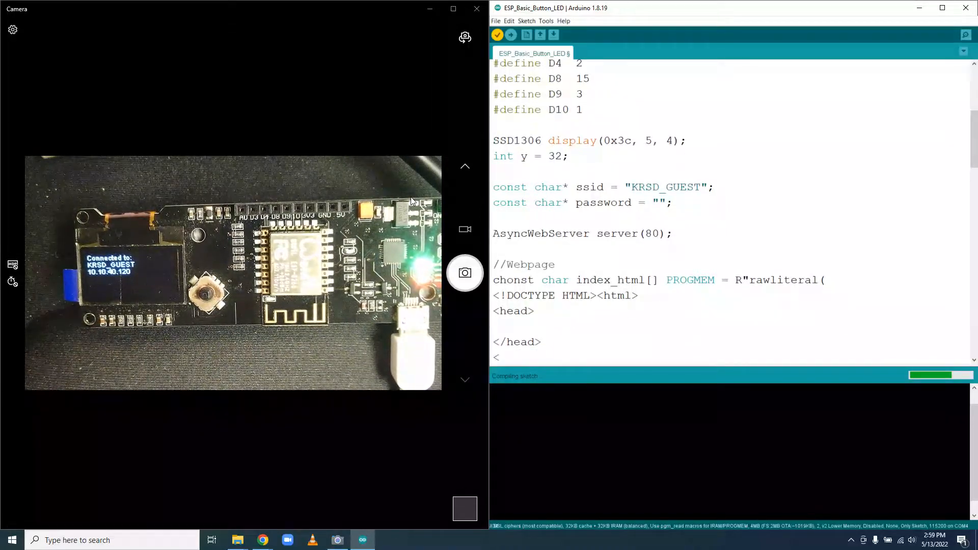
{"action": "type", "text": "</html>"}
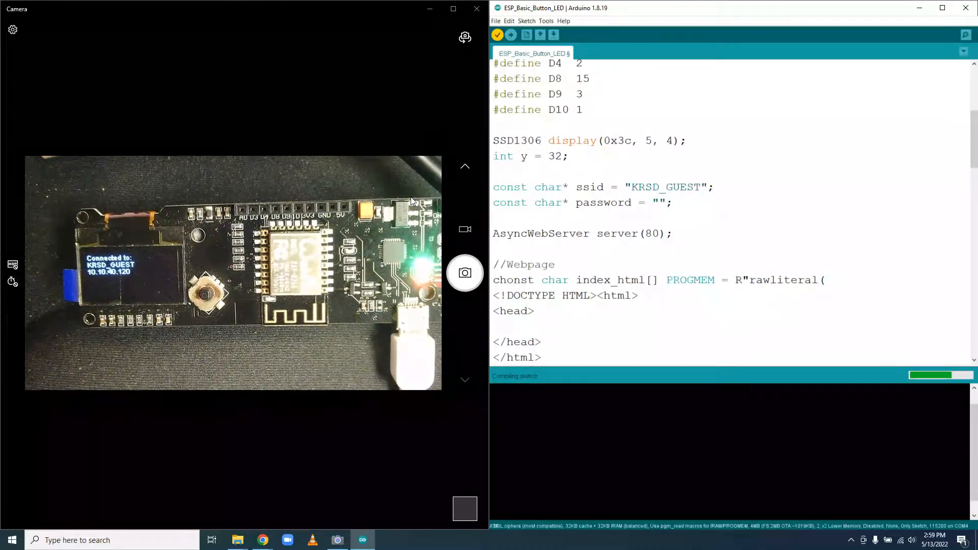
{"action": "left_click", "coordinate": [499, 326]}
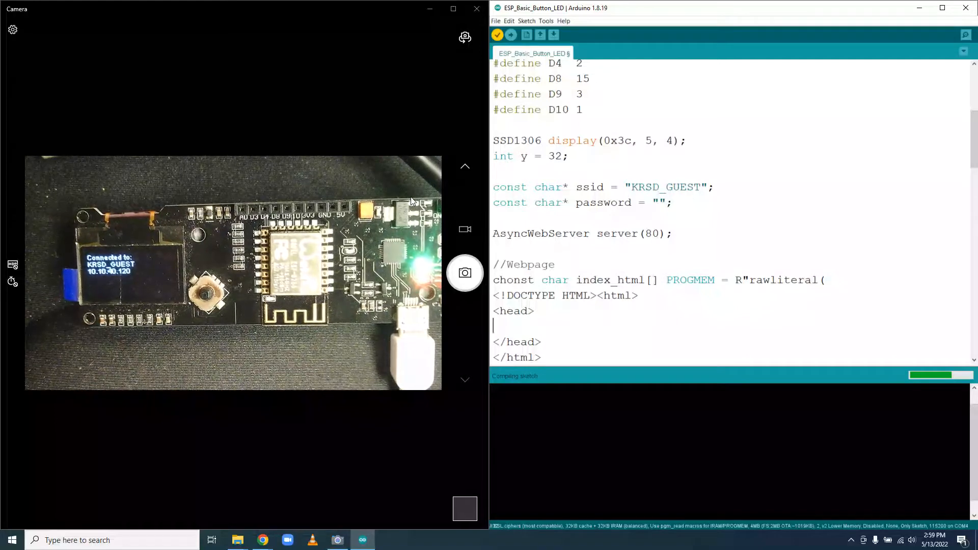
Add a viewport meta tag with width=device-width and initial scale in the head.
{"action": "scroll", "scroll_direction": "down", "scroll_amount": 3}
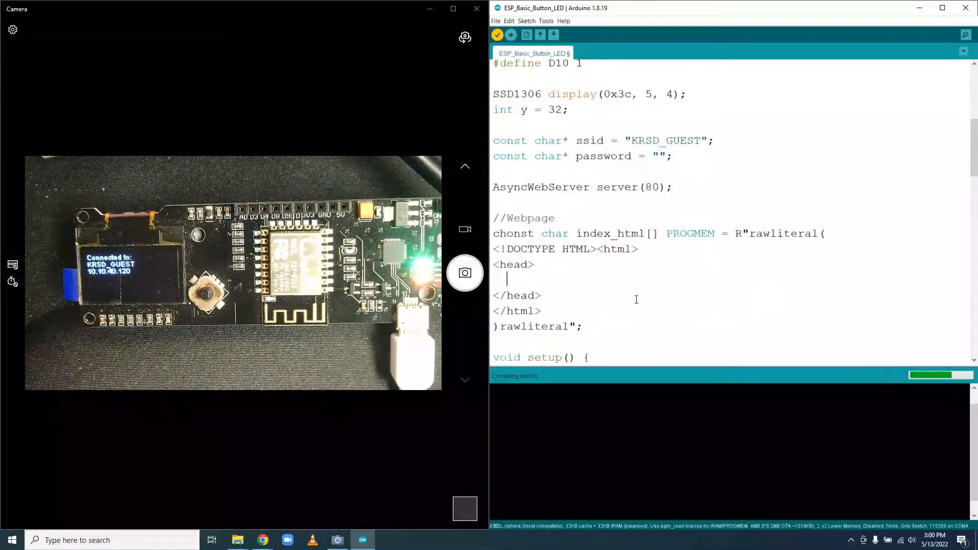
{"action": "type", "text": "<m"}
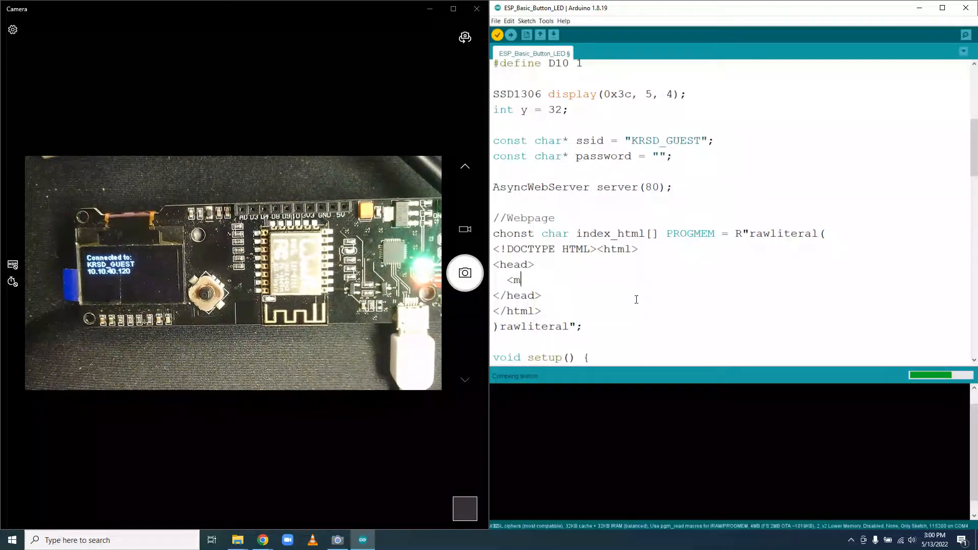
{"action": "type", "text": "eta"}
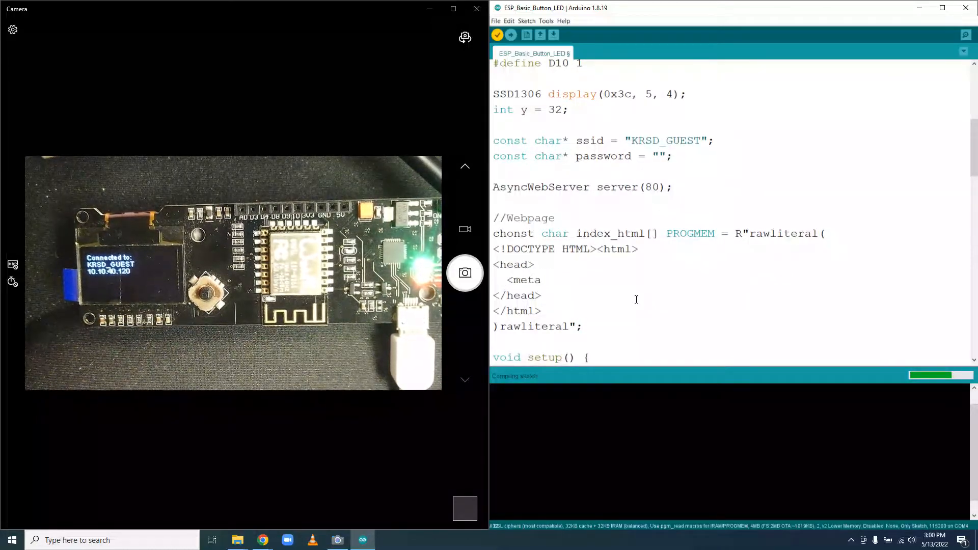
{"action": "type", "text": "name"}
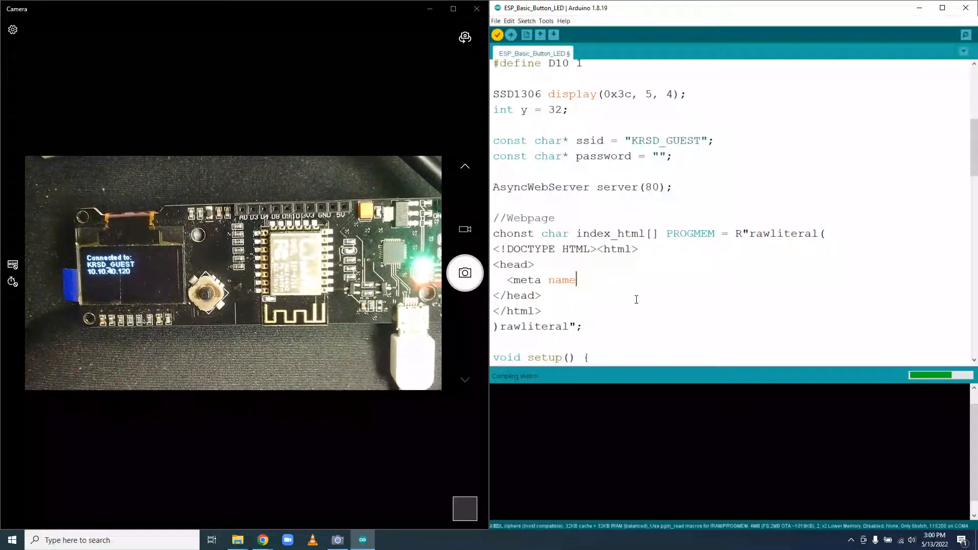
{"action": "type", "text": "=\""}
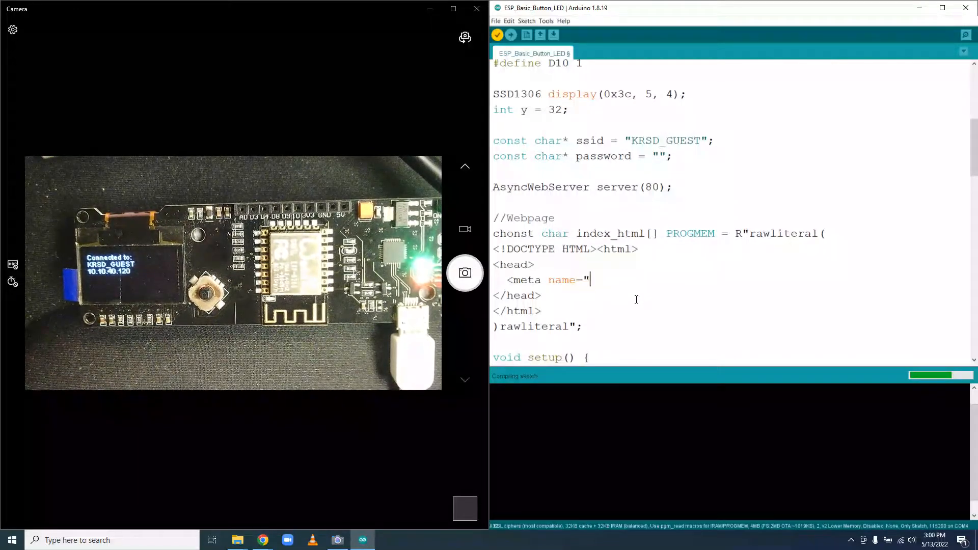
{"action": "type", "text": "viewport\" content"}
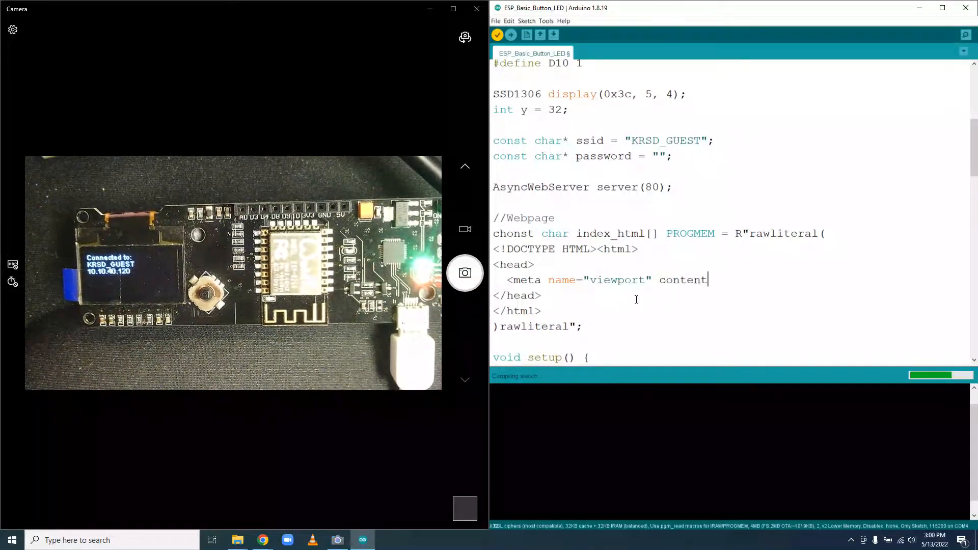
{"action": "type", "text": "=\""}
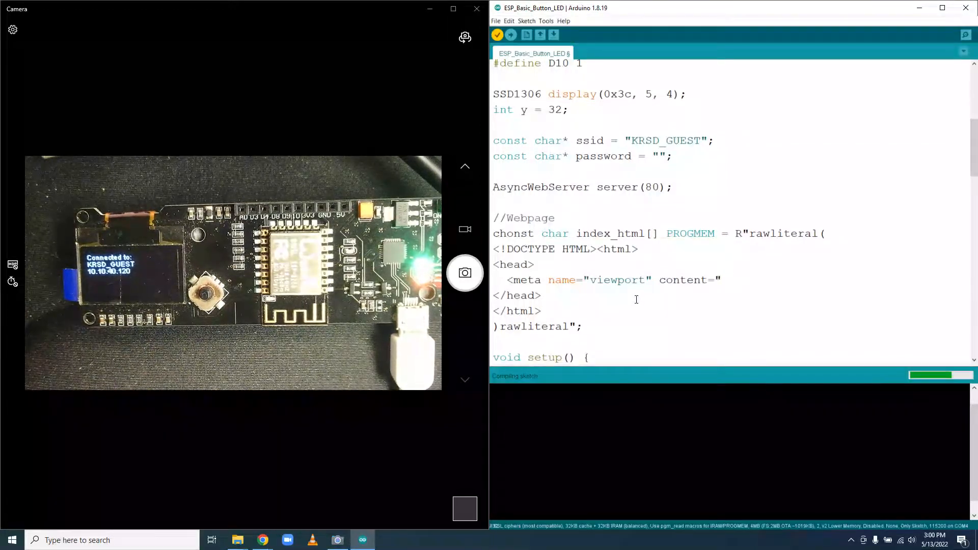
{"action": "type", "text": "wi"}
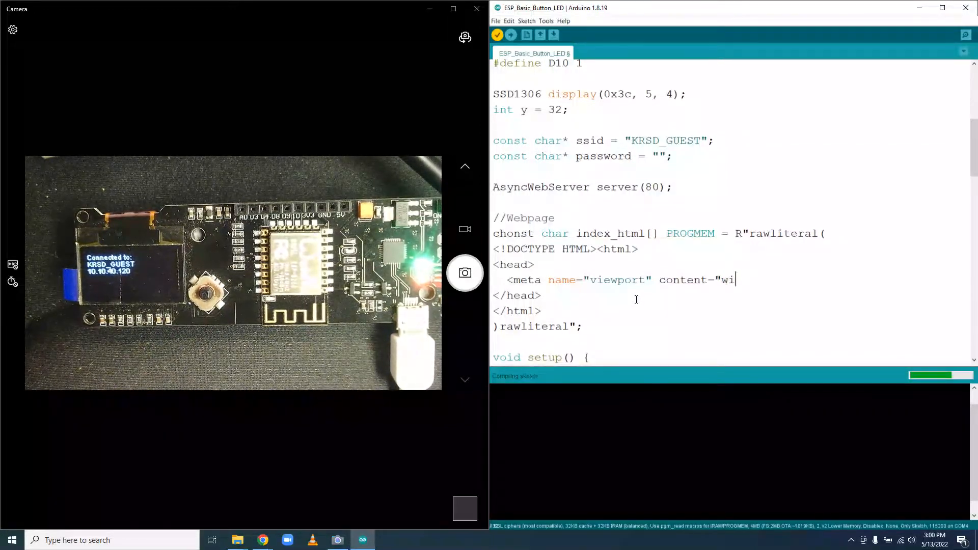
{"action": "type", "text": "dth"}
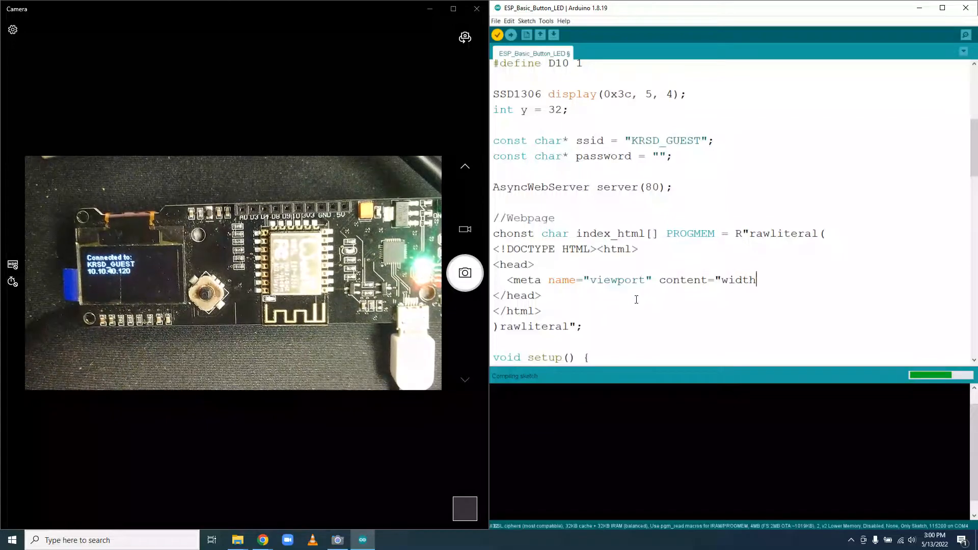
{"action": "type", "text": "=device"}
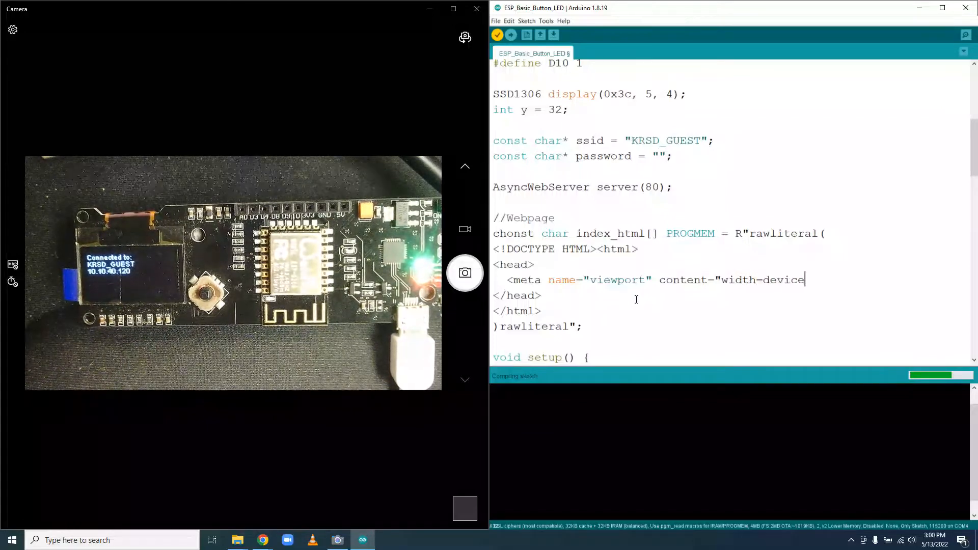
{"action": "type", "text": "-widg"}
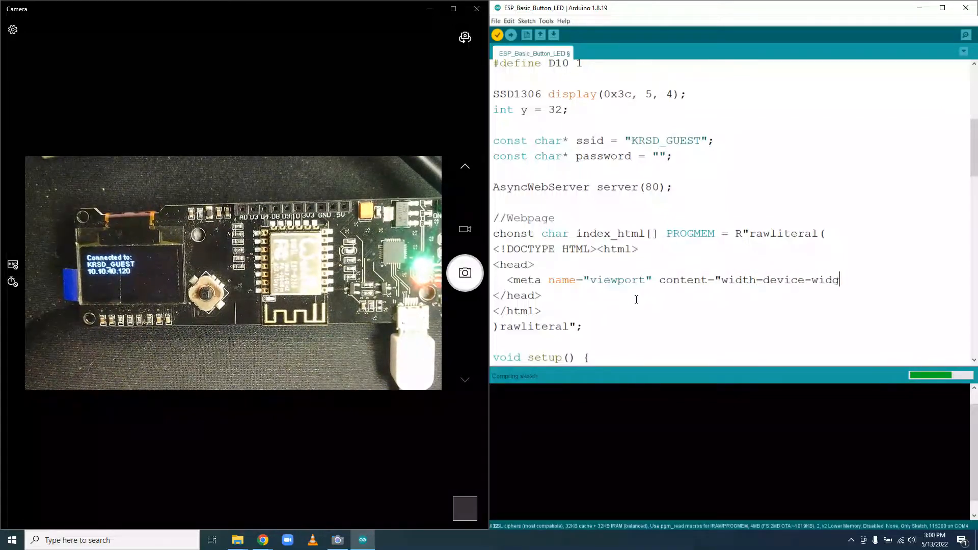
{"action": "type", "text": "th,"}
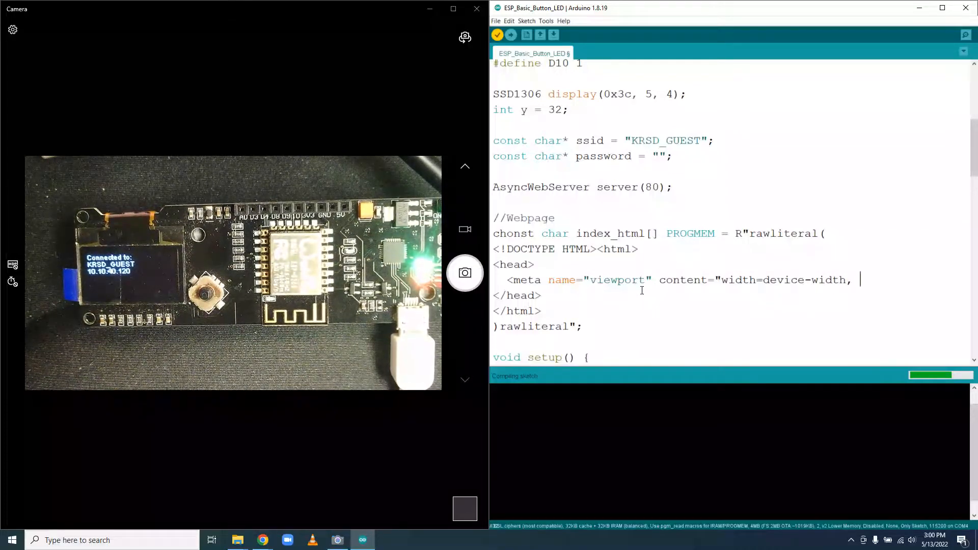
{"action": "type", "text": "inital-"}
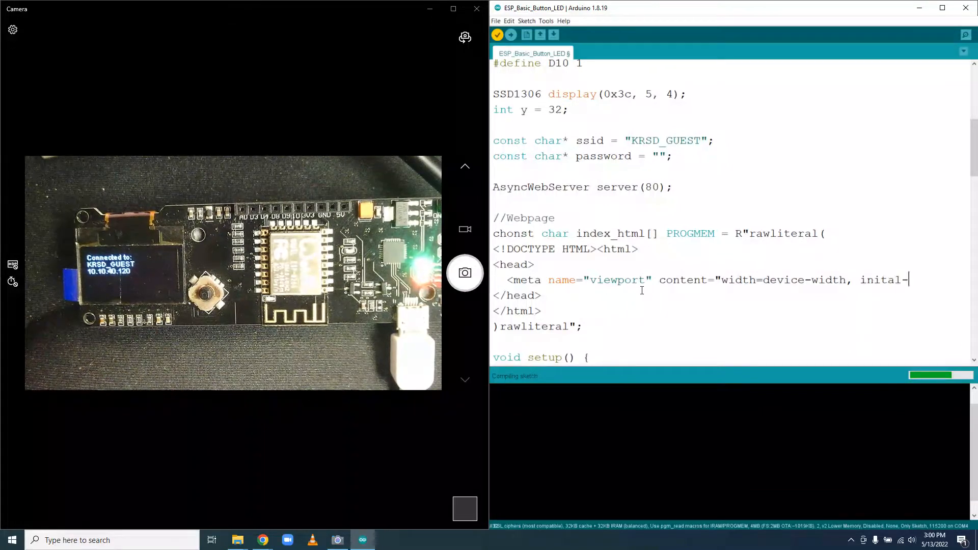
{"action": "type", "text": "scale=1\">"}
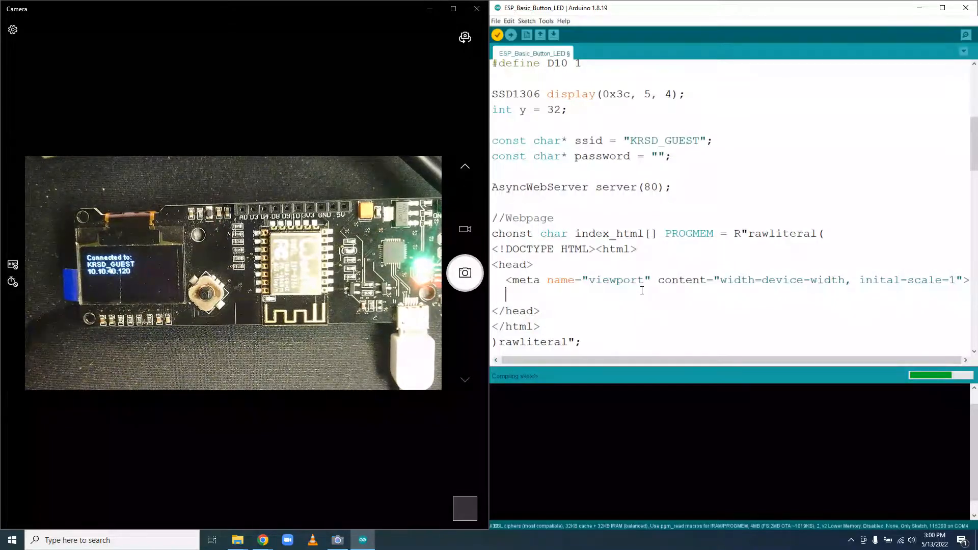
Add <title>My ESP8266 Website</title> below the meta tag.
{"action": "type", "text": "<tile"}
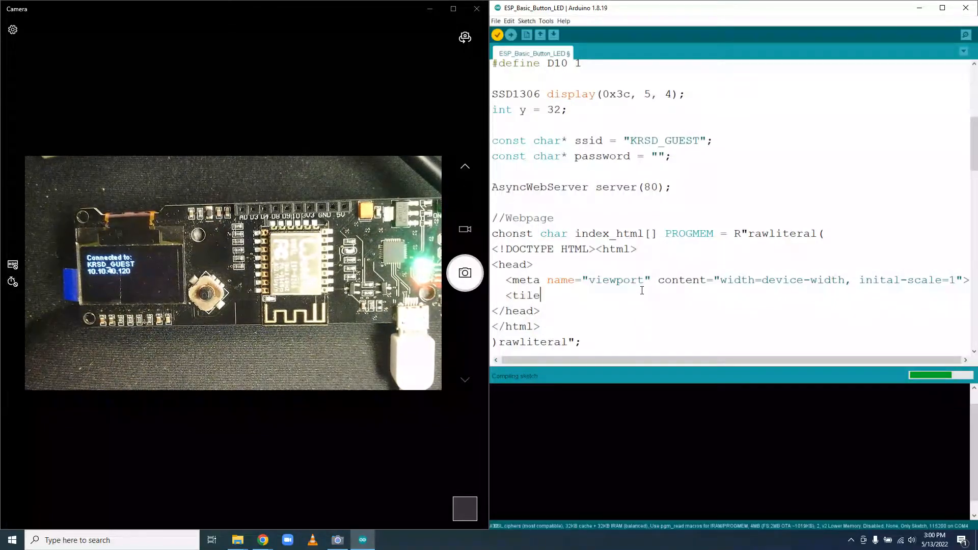
{"action": "key", "text": "Backspace"}
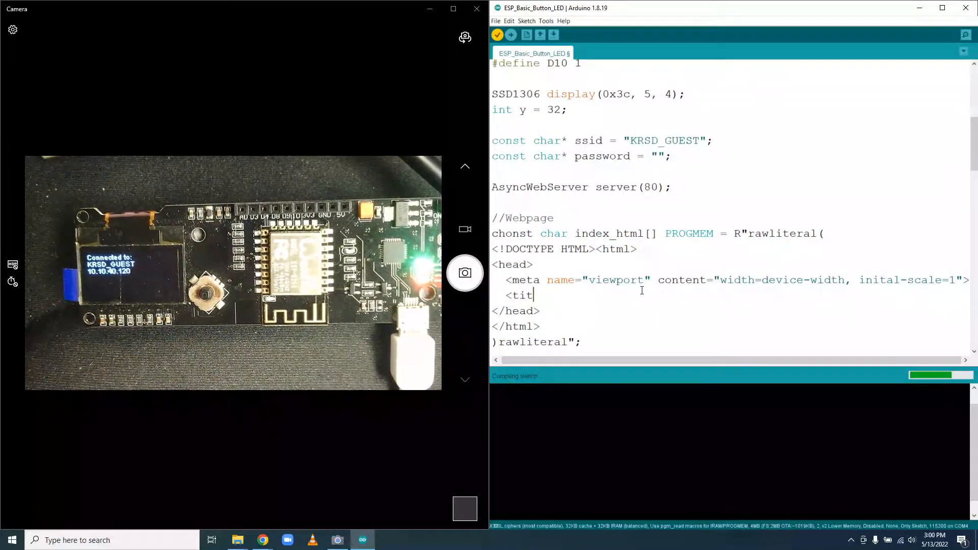
{"action": "type", "text": "le>"}
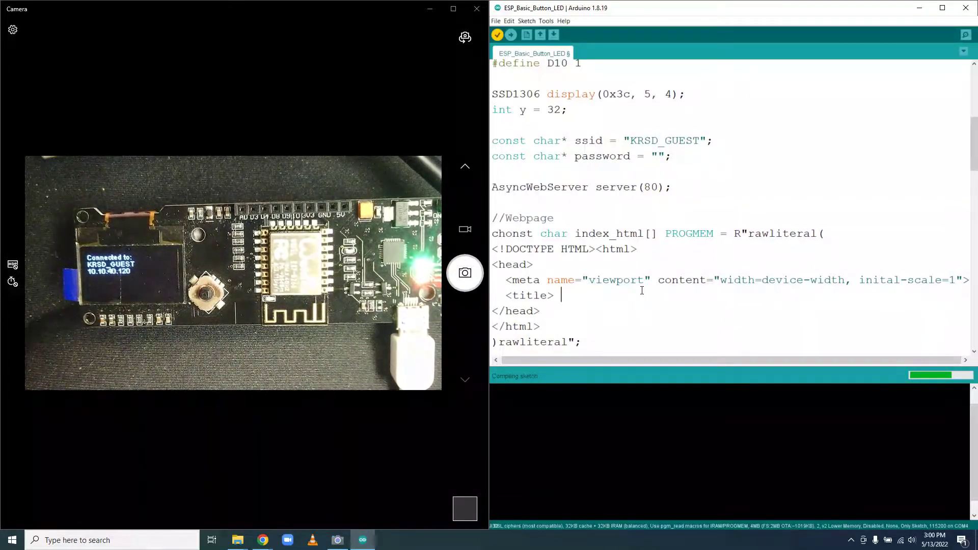
{"action": "type", "text": "My ESP"}
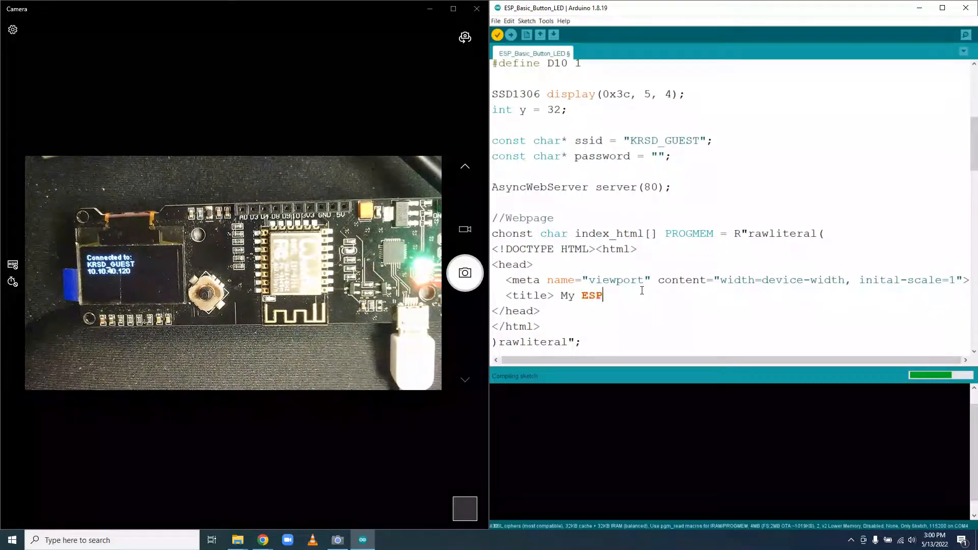
{"action": "type", "text": "8"}
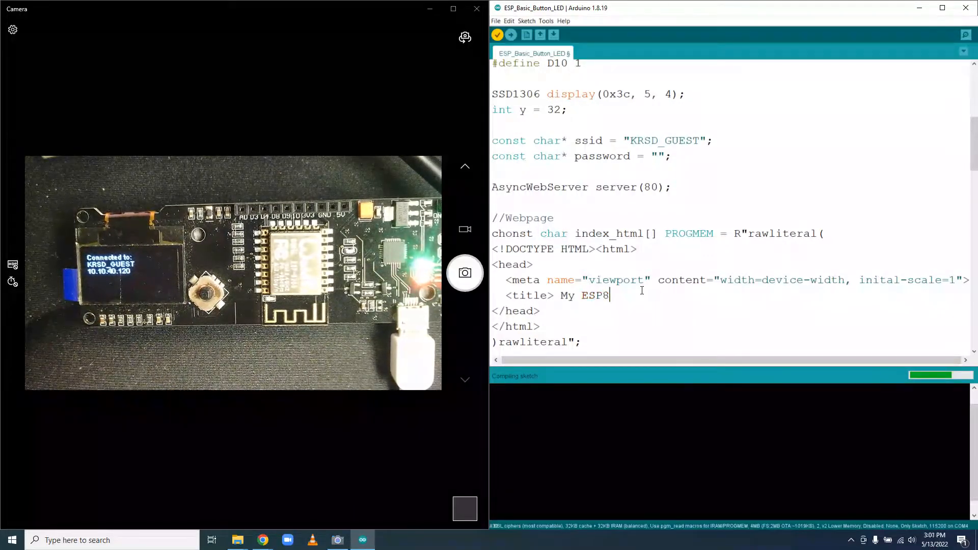
{"action": "type", "text": "266"}
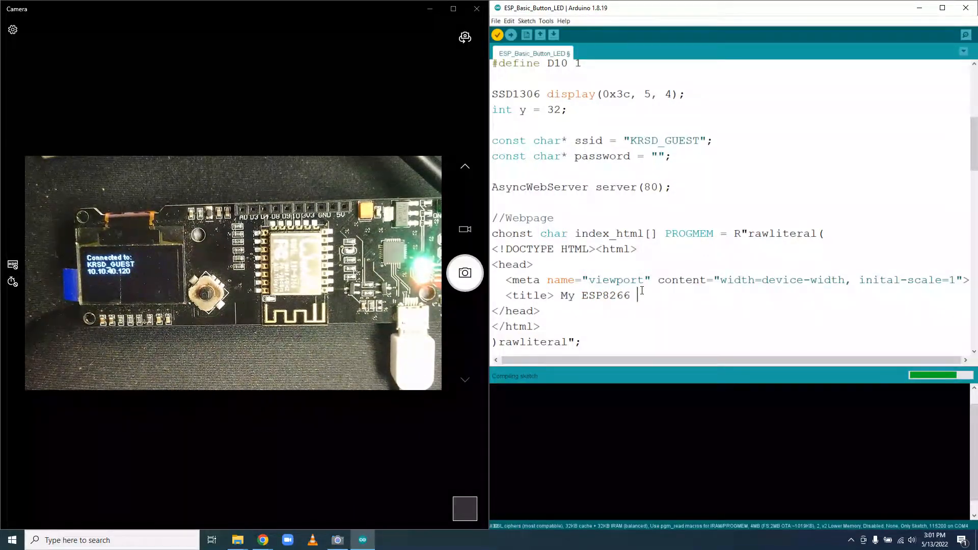
{"action": "type", "text": "Websi"}
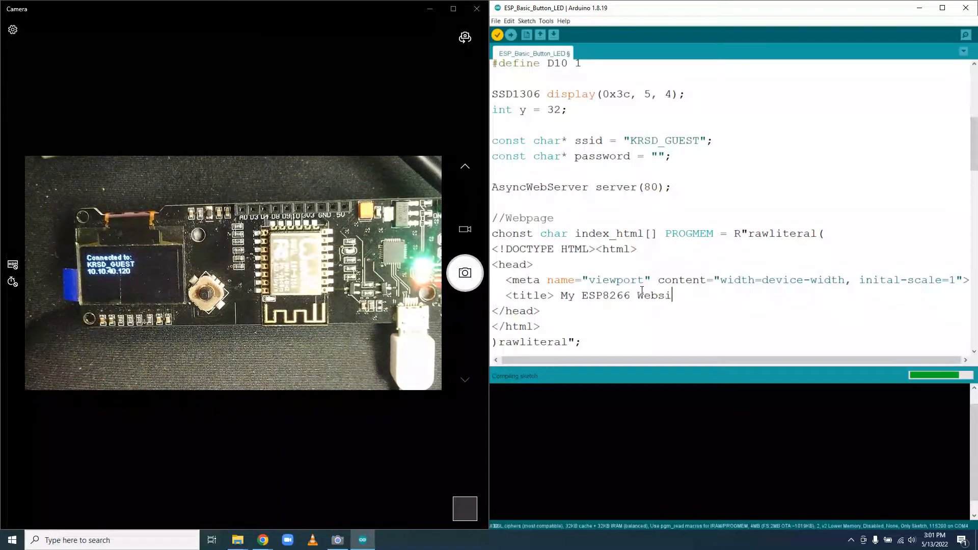
{"action": "type", "text": "te <"}
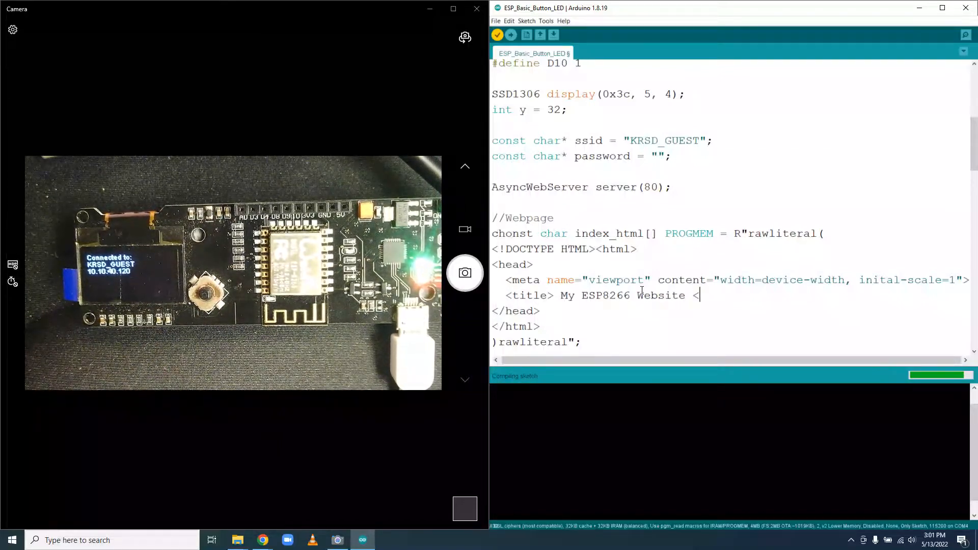
{"action": "type", "text": "/til"}
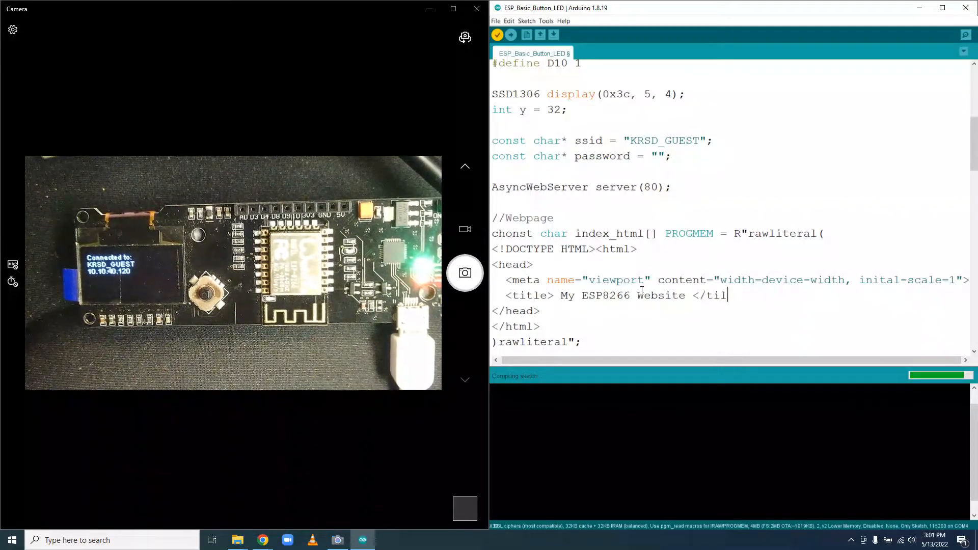
{"action": "type", "text": "le>"}
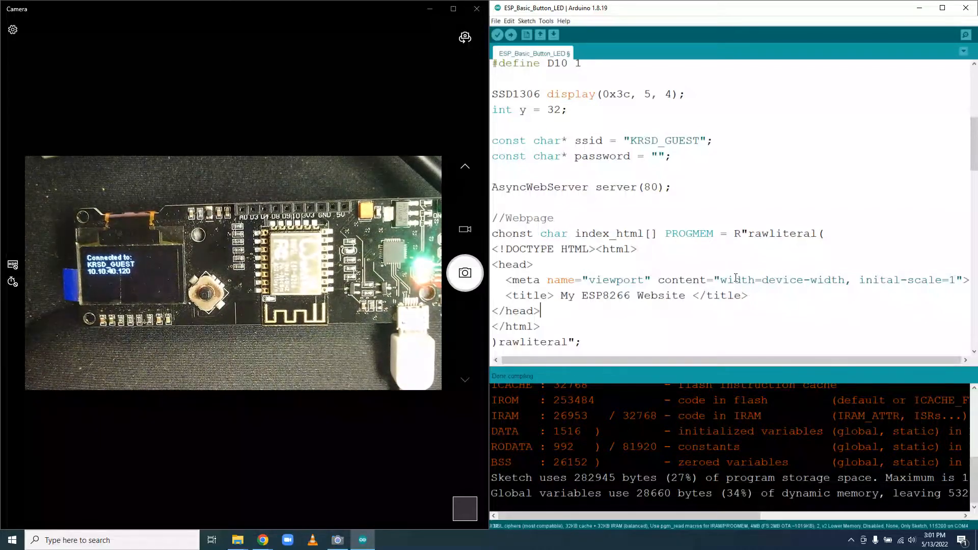
Add an empty <body></body> block below </head>.
{"action": "type", "text": "\\"}
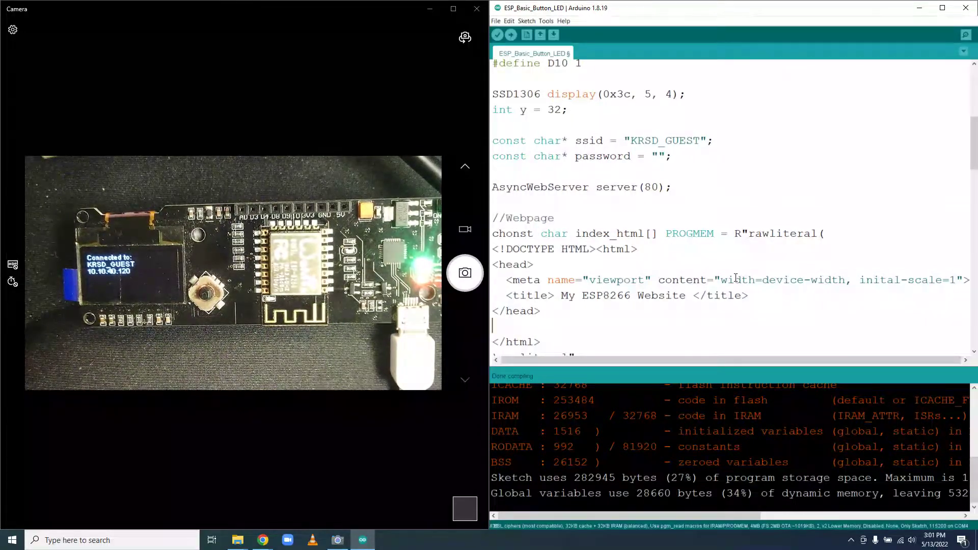
{"action": "type", "text": "<body>"}
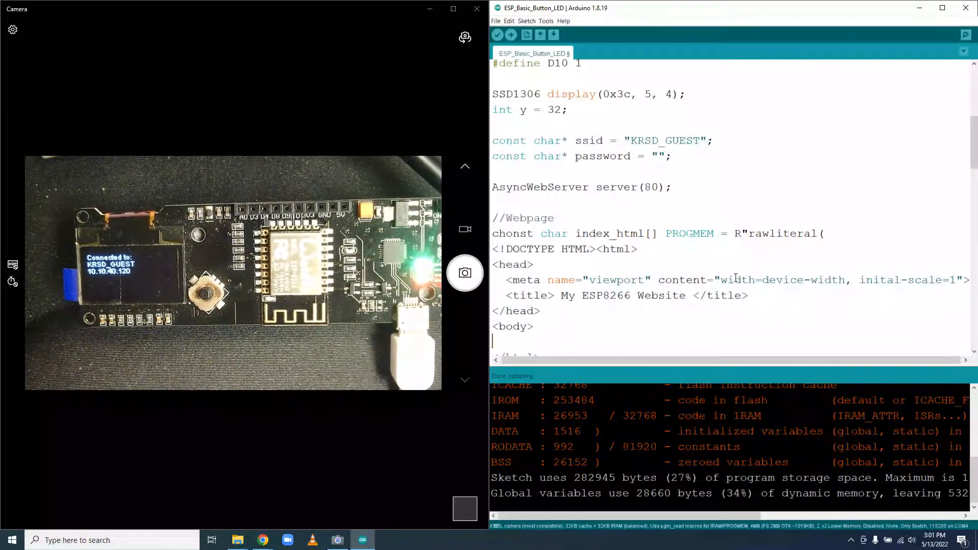
{"action": "type", "text": "</n"}
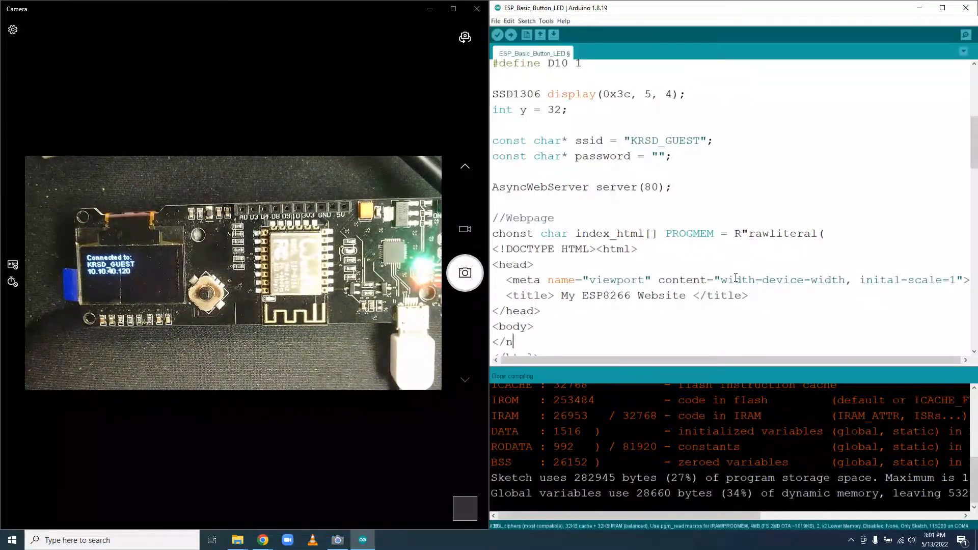
{"action": "type", "text": "body>"}
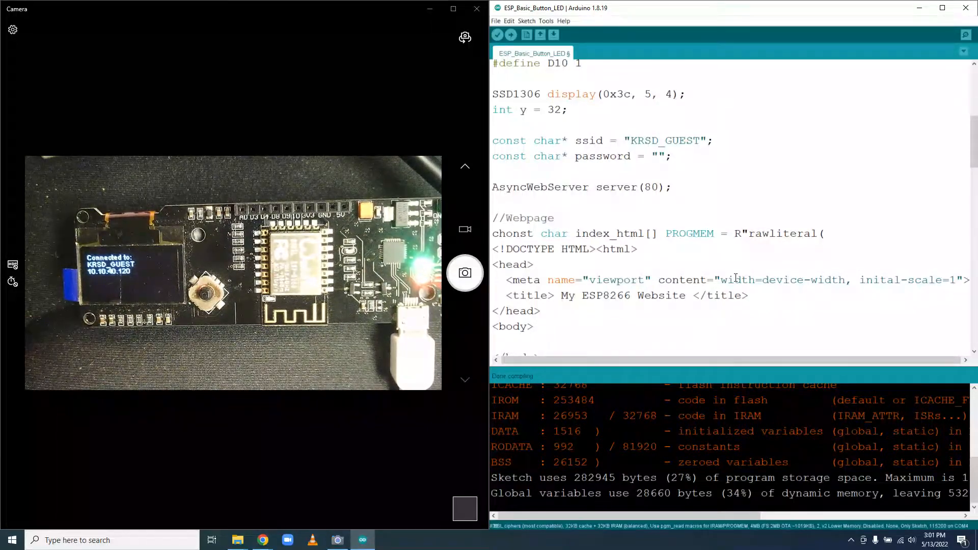
{"action": "scroll", "scroll_direction": "down", "scroll_amount": 3}
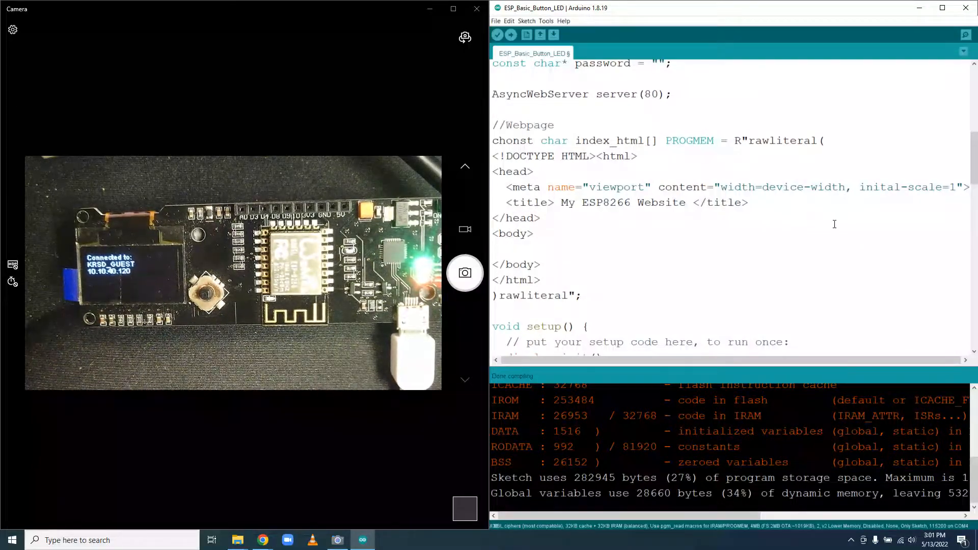
Inside the body, add <h2>RGB Lamp Controller</h2> and a <p>Hello</p> paragraph.
{"action": "left_click", "coordinate": [494, 249]}
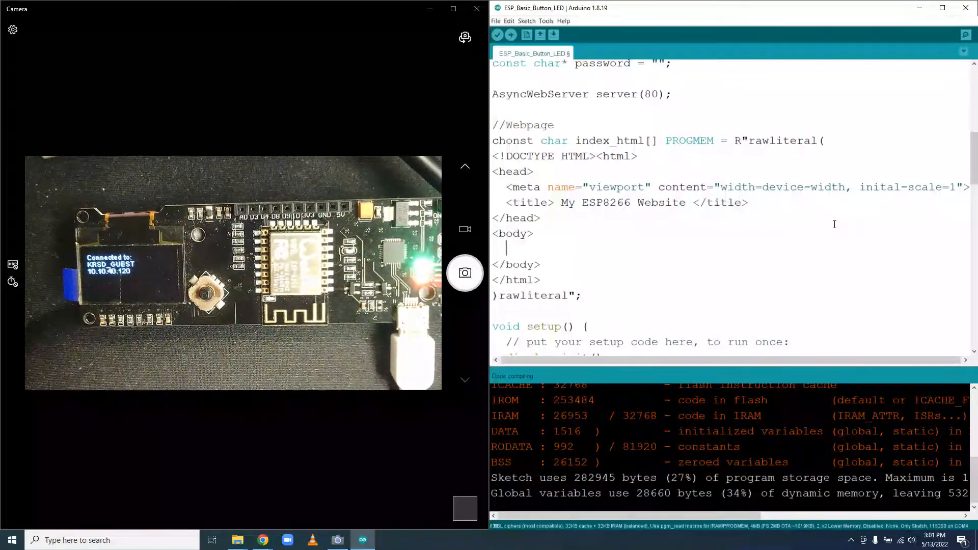
{"action": "type", "text": "<h"}
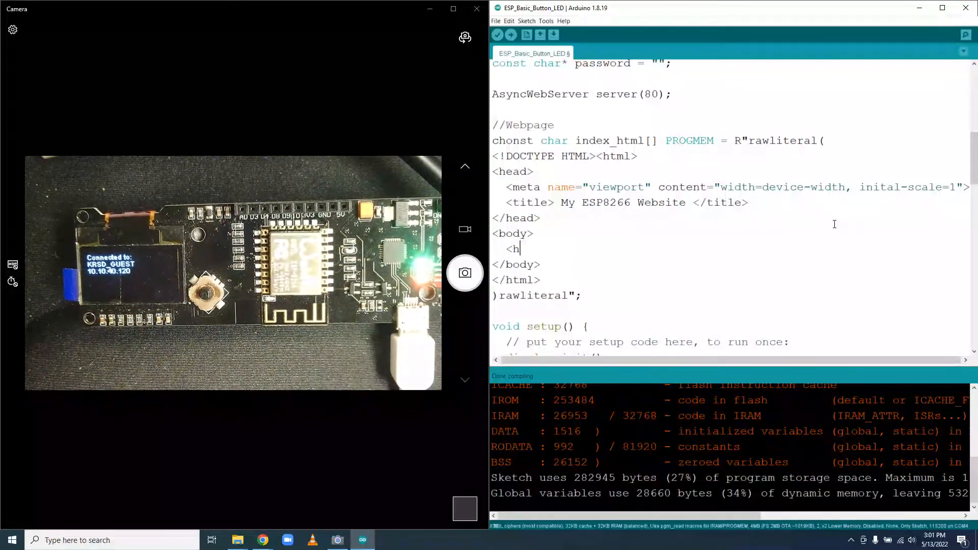
{"action": "type", "text": "2>"}
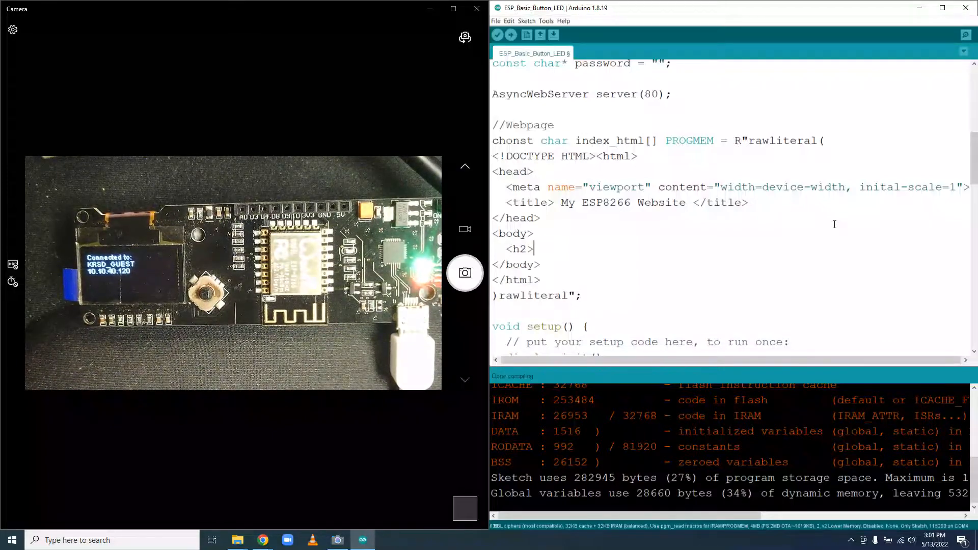
{"action": "type", "text": "RGB Lamp"}
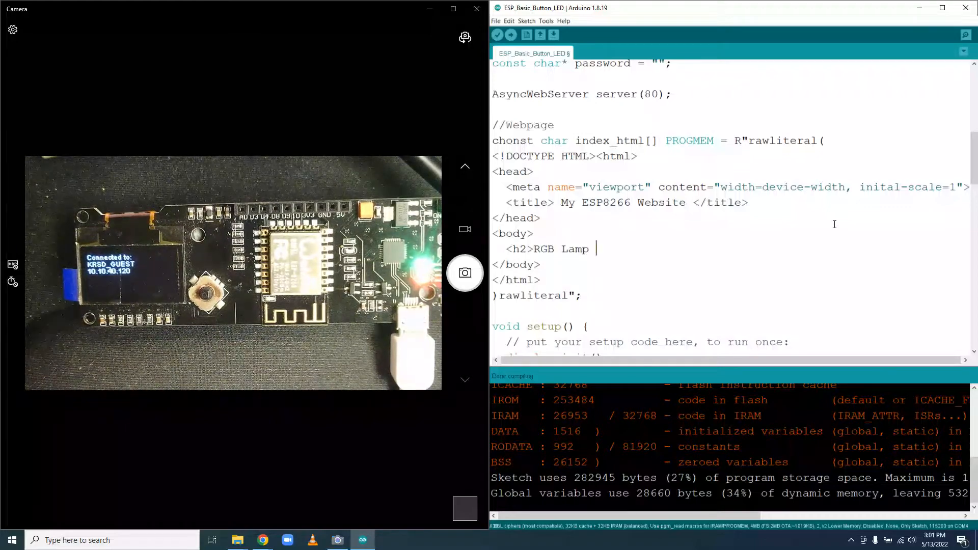
{"action": "type", "text": "Controller"}
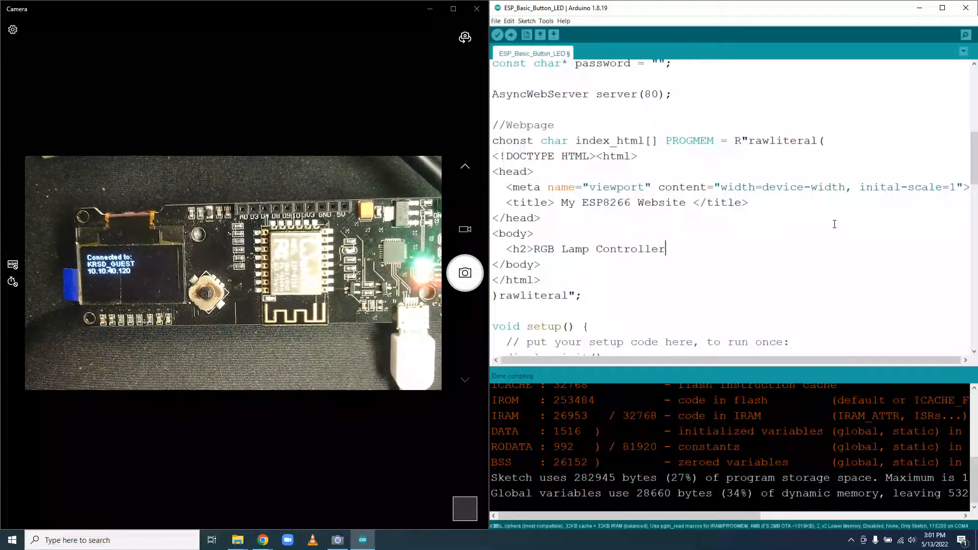
{"action": "type", "text": "</"}
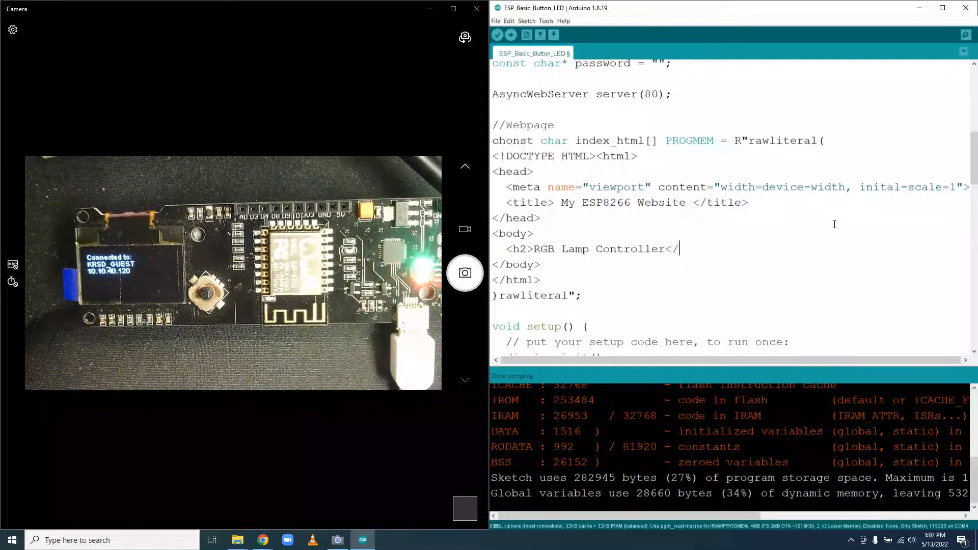
{"action": "type", "text": "h2>"}
{"action": "type", "text": "<"}
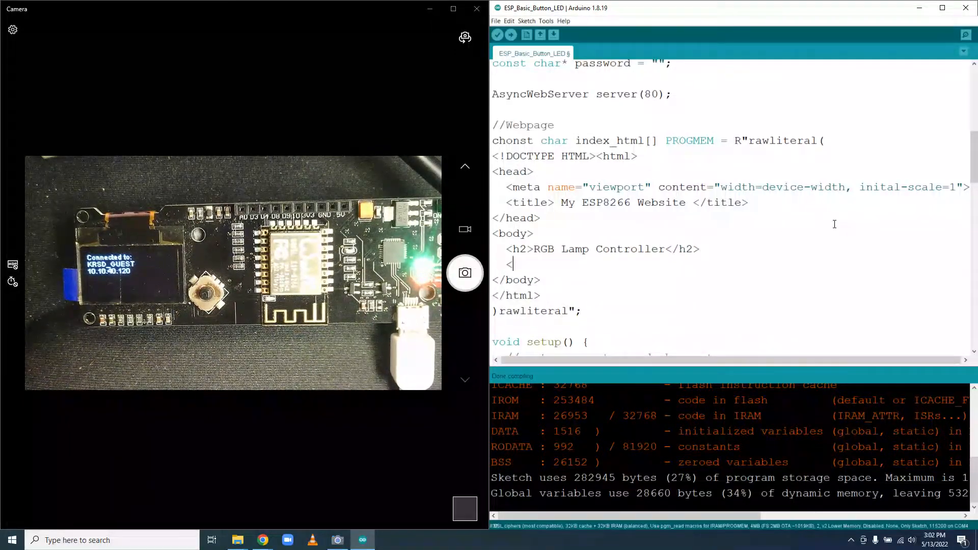
{"action": "type", "text": "p>"}
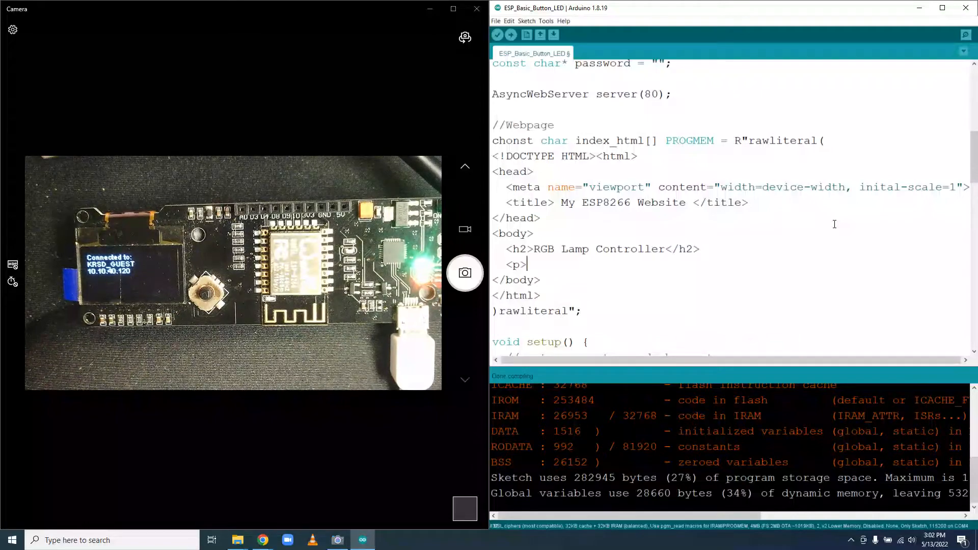
{"action": "type", "text": "Hello</p>"}
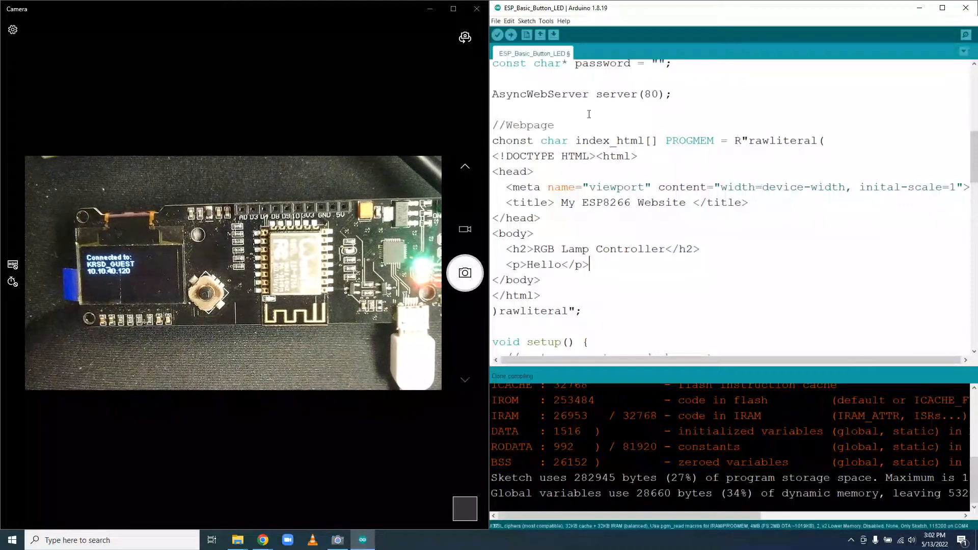
{"action": "scroll", "scroll_direction": "down", "scroll_amount": 3}
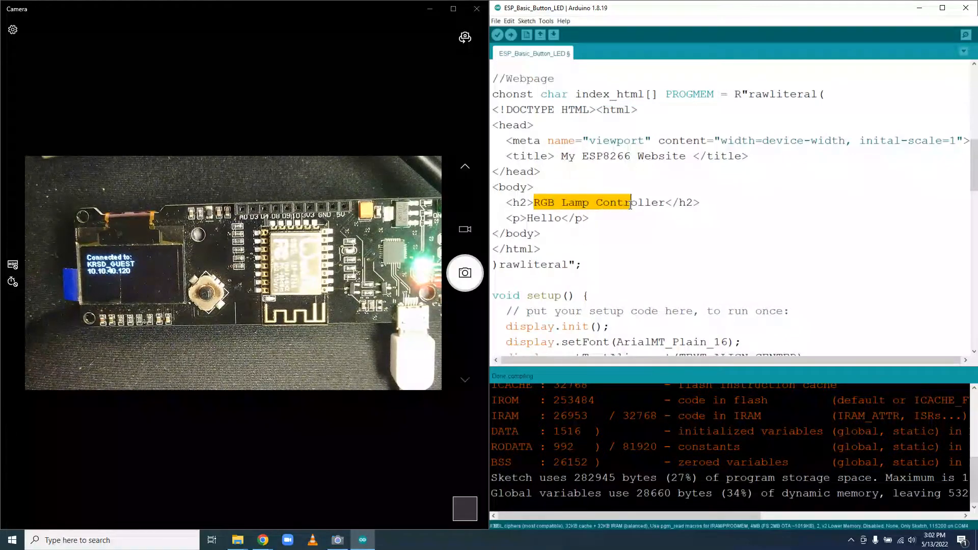
{"action": "mouse_move", "coordinate": [511, 36]}
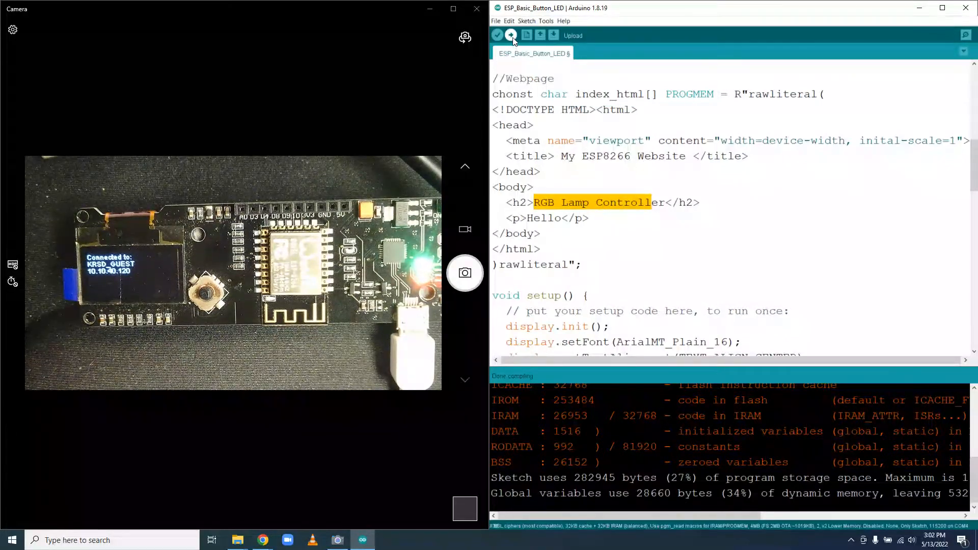
Upload the sketch, fix the chonst typo to const, and upload it again.
{"action": "left_click", "coordinate": [546, 20]}
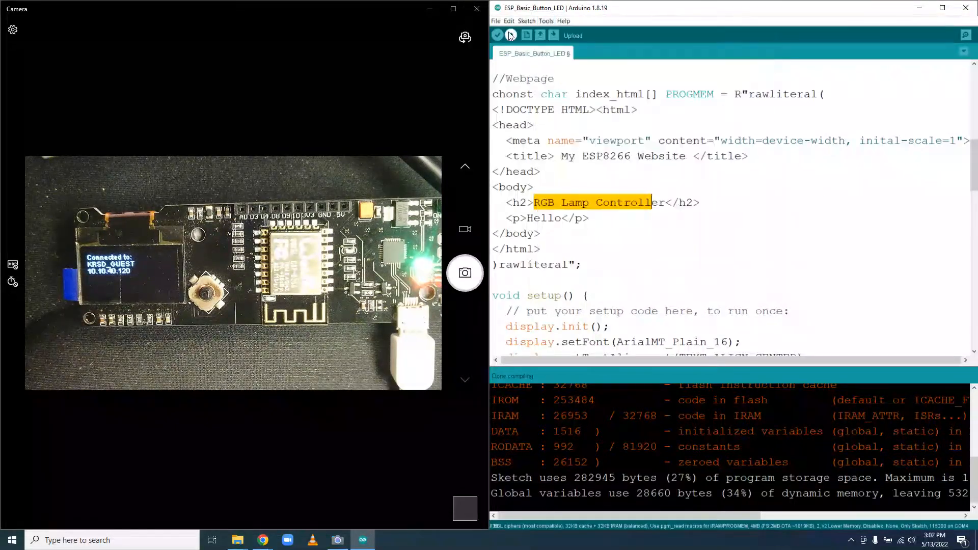
{"action": "left_click", "coordinate": [510, 35]}
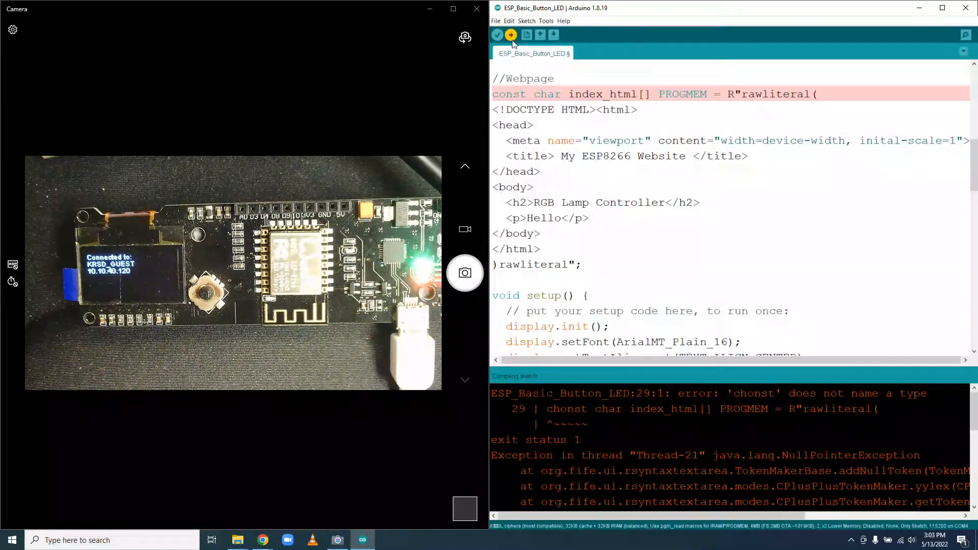
{"action": "left_click", "coordinate": [511, 35]}
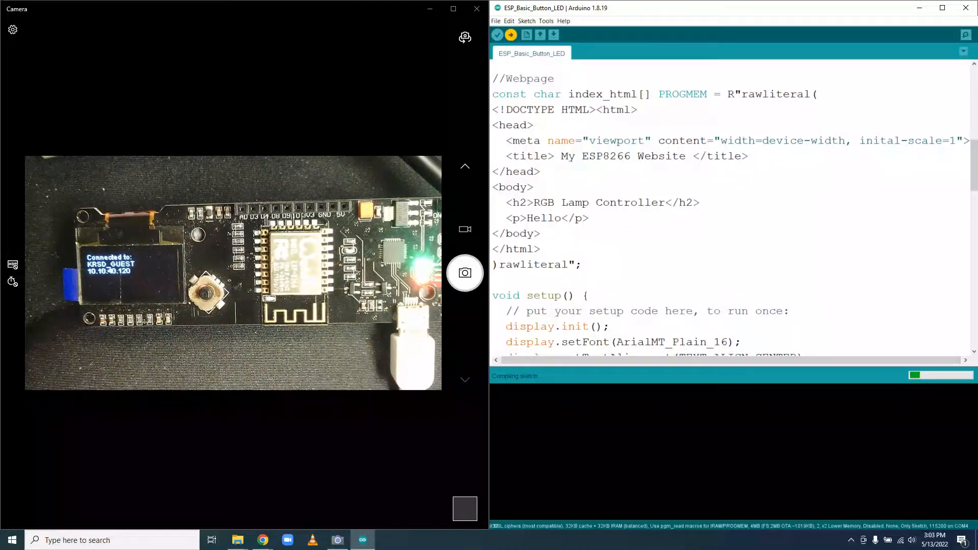
{"action": "left_click", "coordinate": [510, 34]}
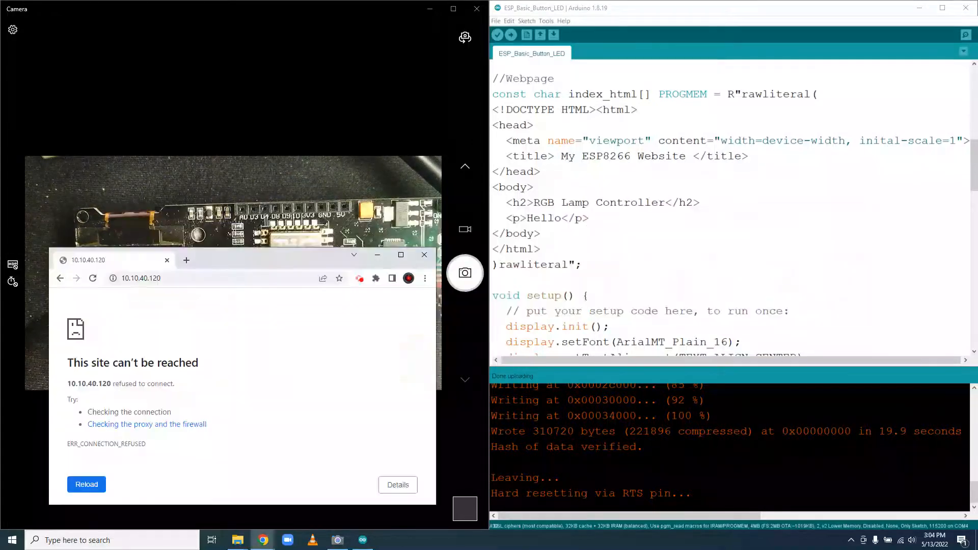
{"action": "left_click", "coordinate": [92, 278]}
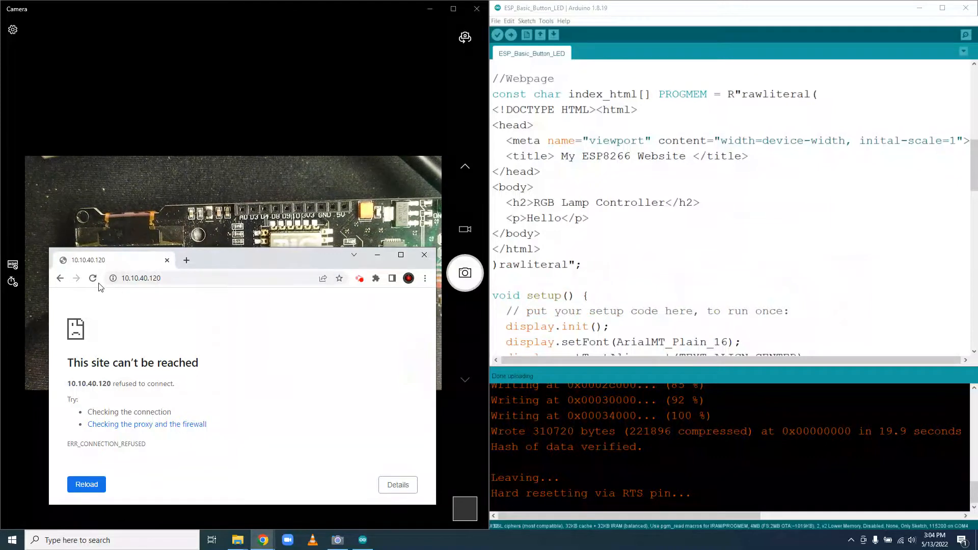
{"action": "left_click", "coordinate": [92, 278]}
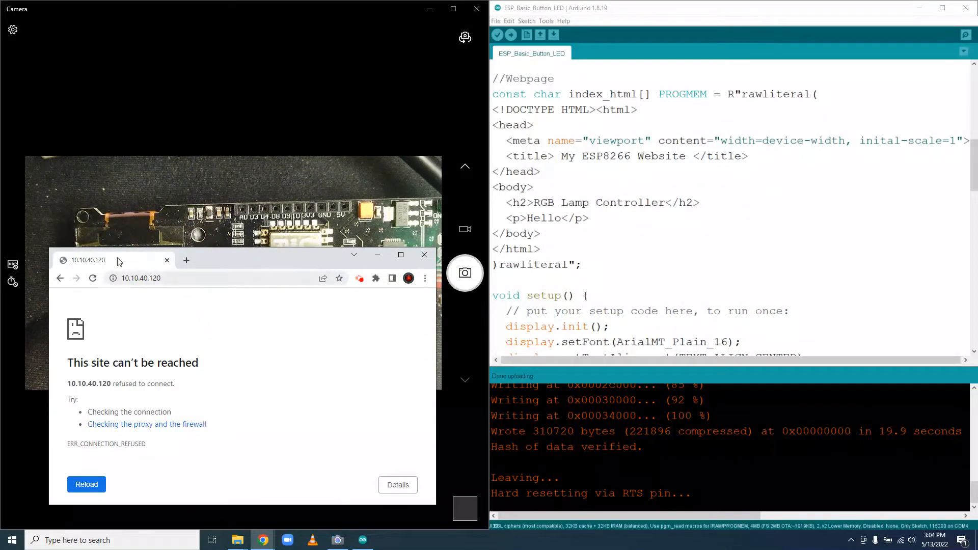
{"action": "mouse_move", "coordinate": [28, 161]}
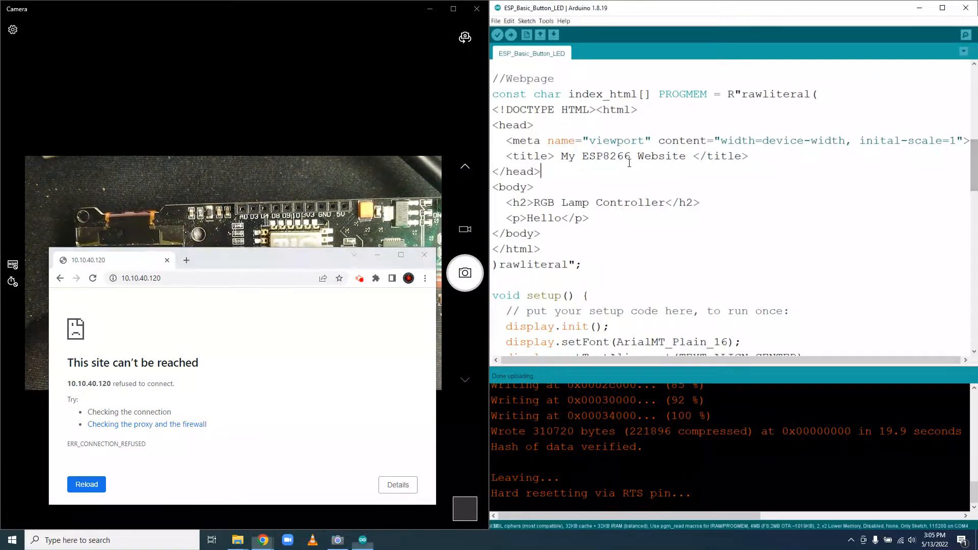
Scroll to the end of setup(), just after the IP display code.
{"action": "scroll", "scroll_direction": "down", "scroll_amount": 3}
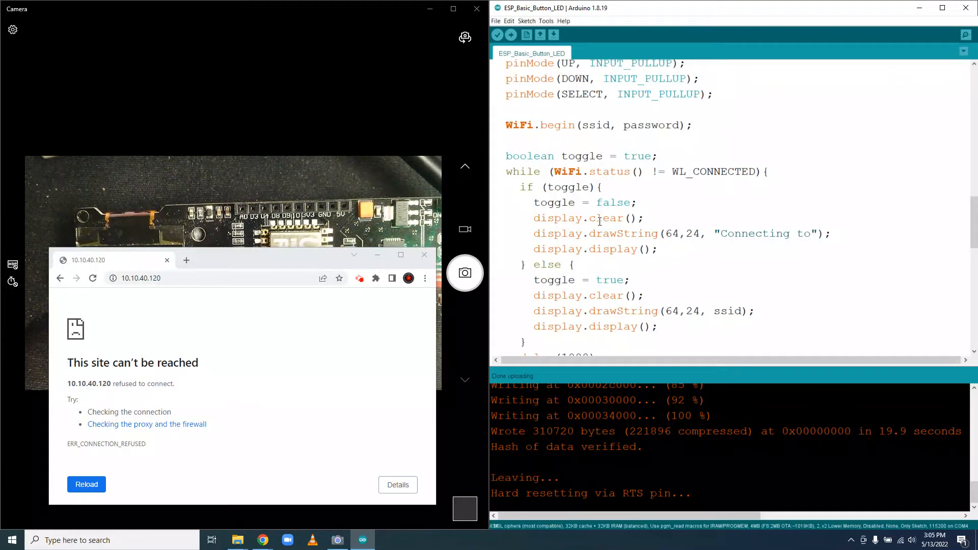
{"action": "mouse_move", "coordinate": [464, 166]}
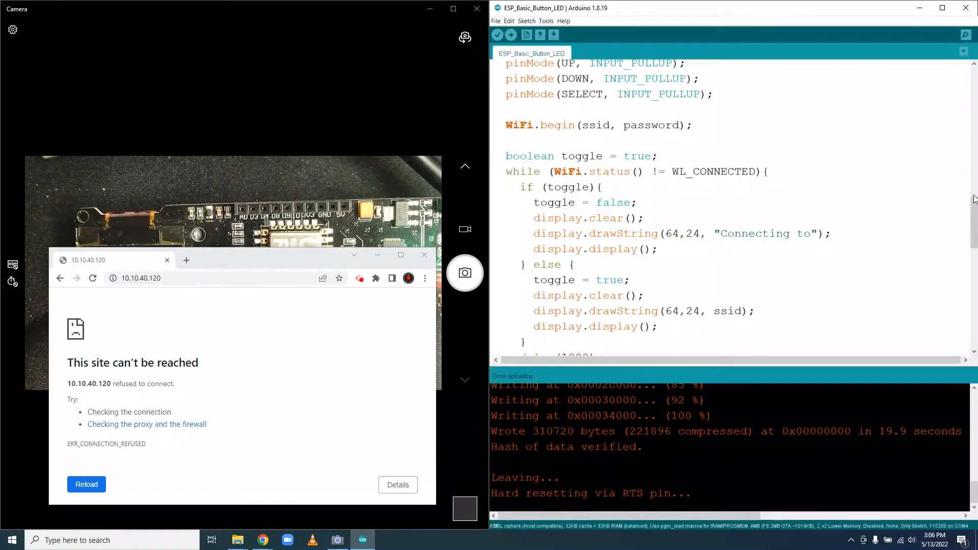
{"action": "scroll", "scroll_direction": "down", "scroll_amount": 3}
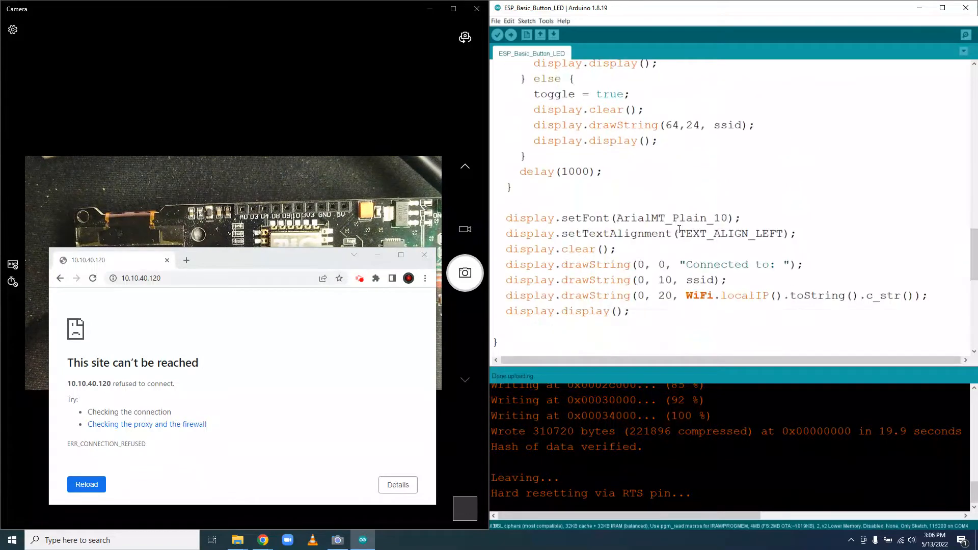
{"action": "scroll", "scroll_direction": "down", "scroll_amount": 3}
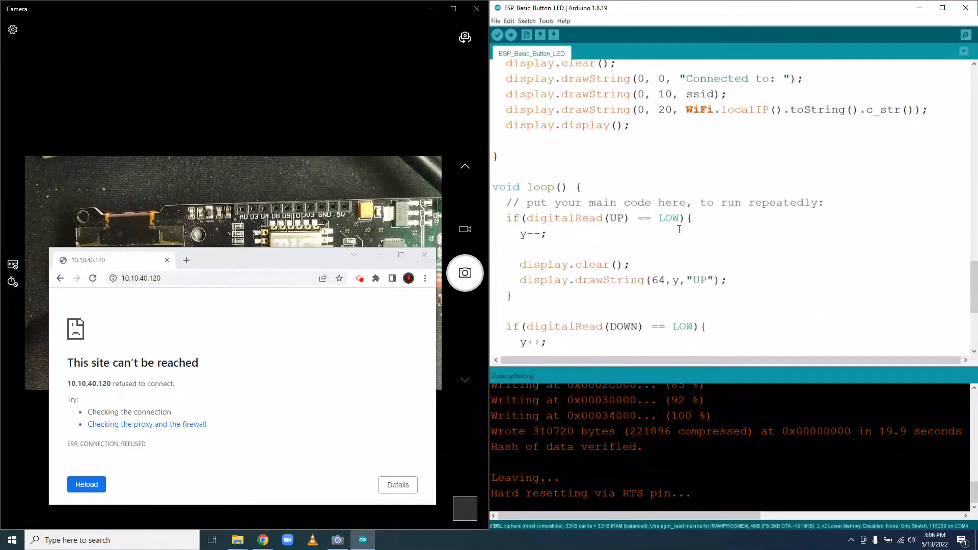
{"action": "scroll", "scroll_direction": "up", "scroll_amount": 3}
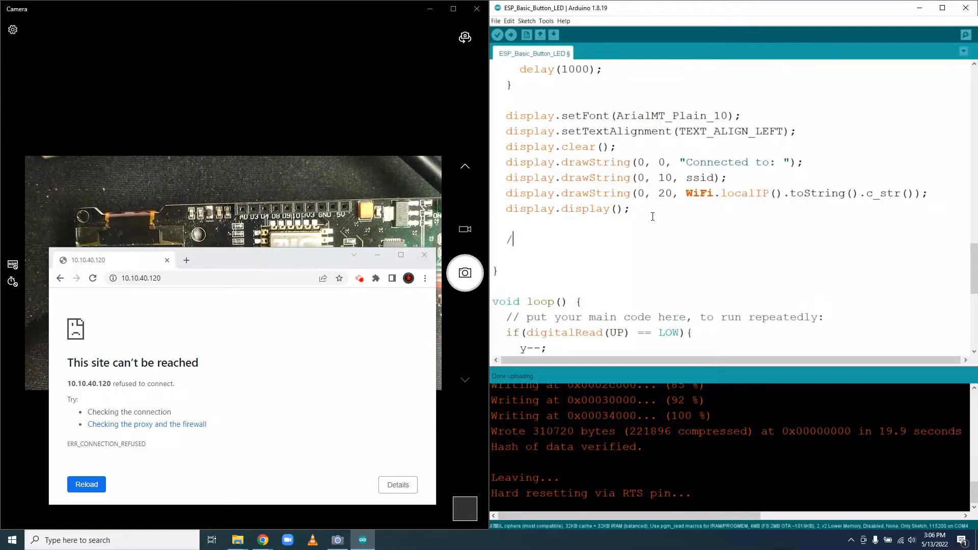
Write the comment //Serve WebPage at the end of setup().
{"action": "type", "text": "/"}
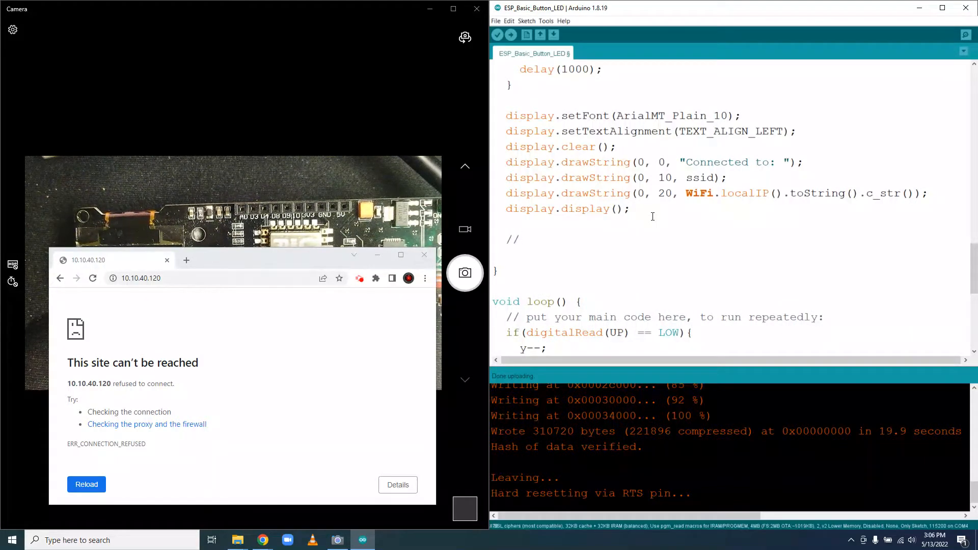
{"action": "type", "text": "Serve Web"}
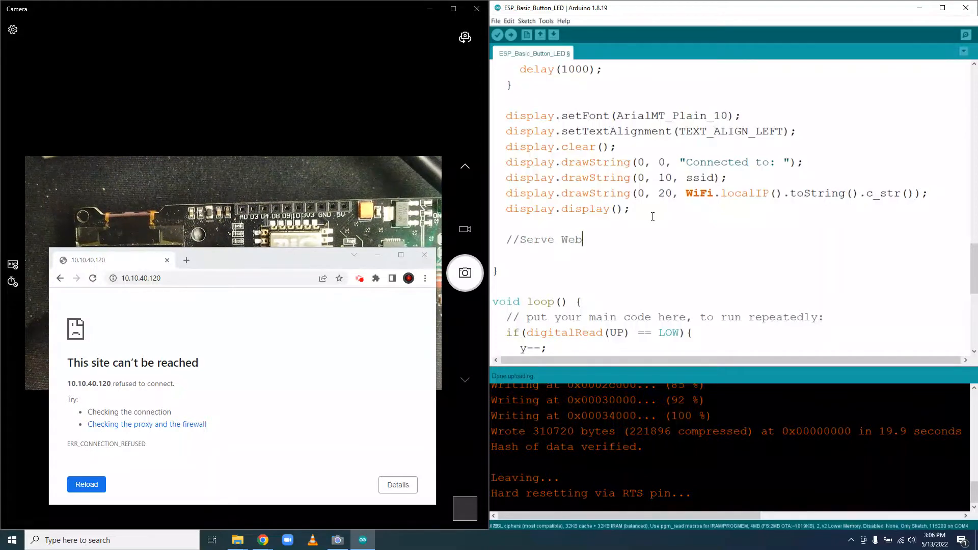
{"action": "type", "text": "Page"}
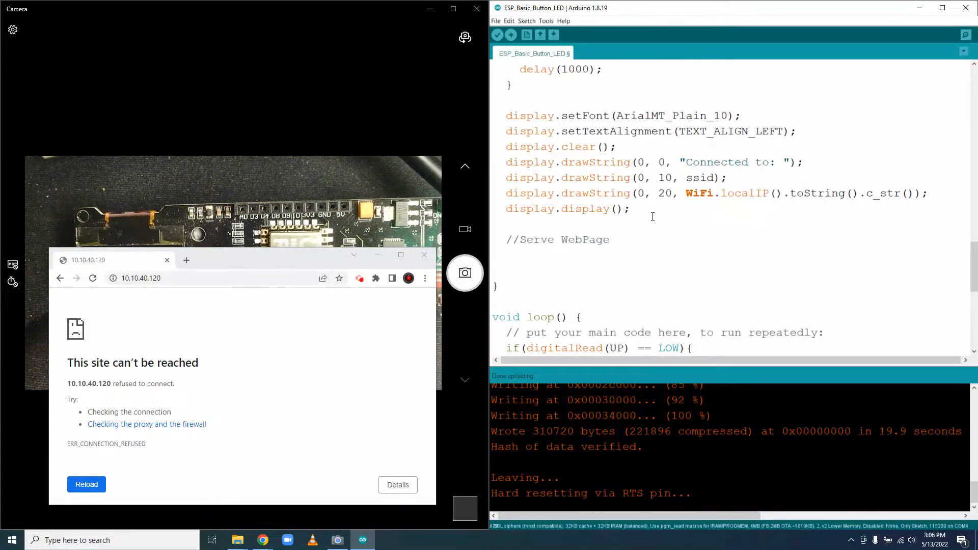
Begin the server.on("/", HTTP_GET, [](AsyncWebServerRequest *request) handler.
{"action": "type", "text": "server"}
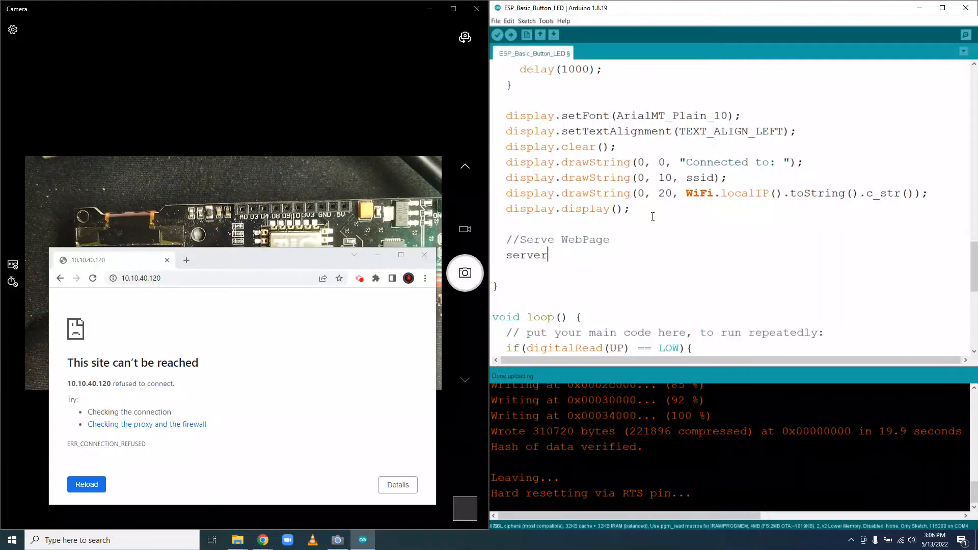
{"action": "type", "text": ".on("}
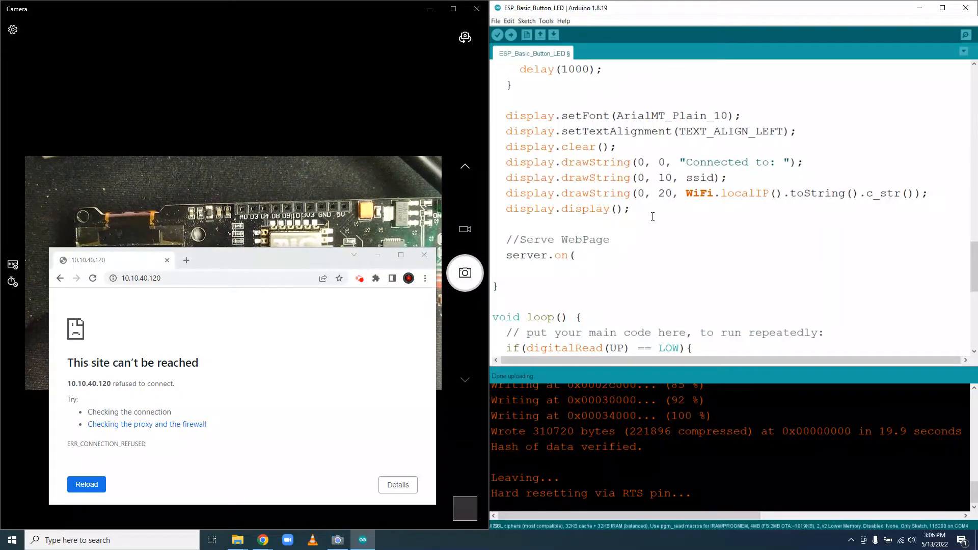
{"action": "type", "text": "\"/\""}
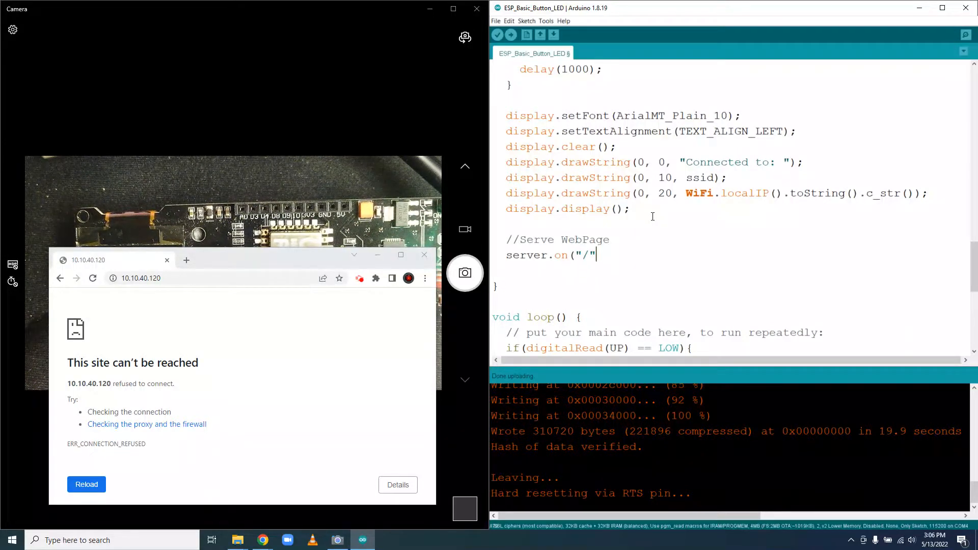
{"action": "type", "text": ", HTTP"}
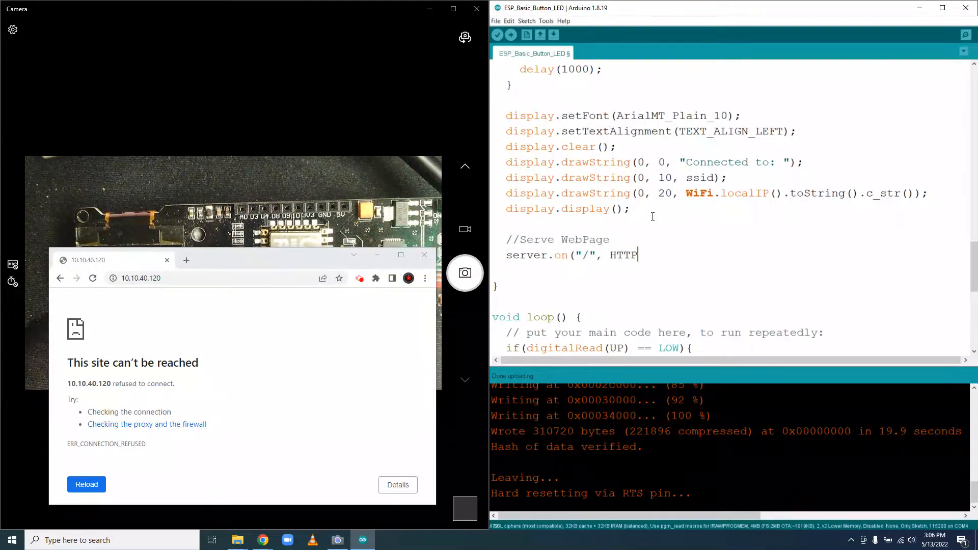
{"action": "type", "text": "_GET"}
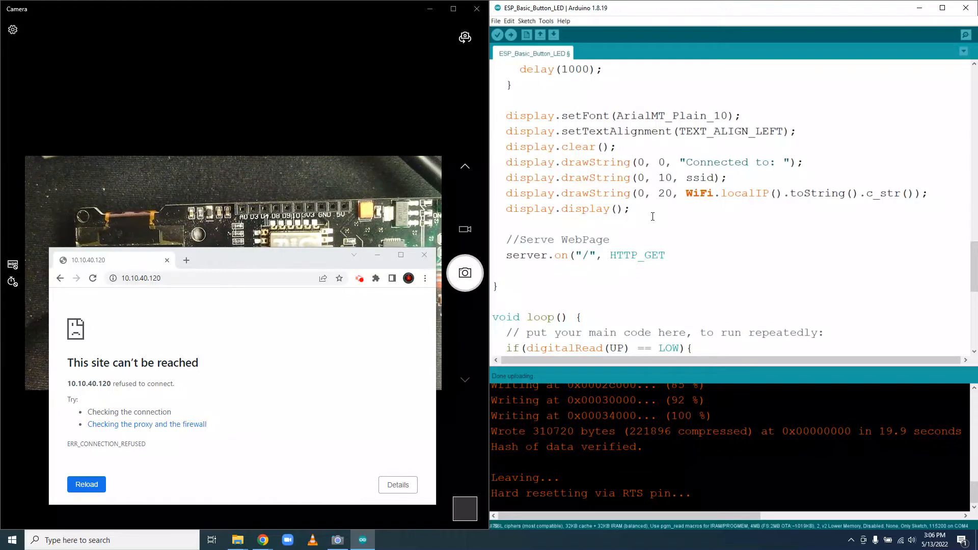
{"action": "type", "text": ", []"}
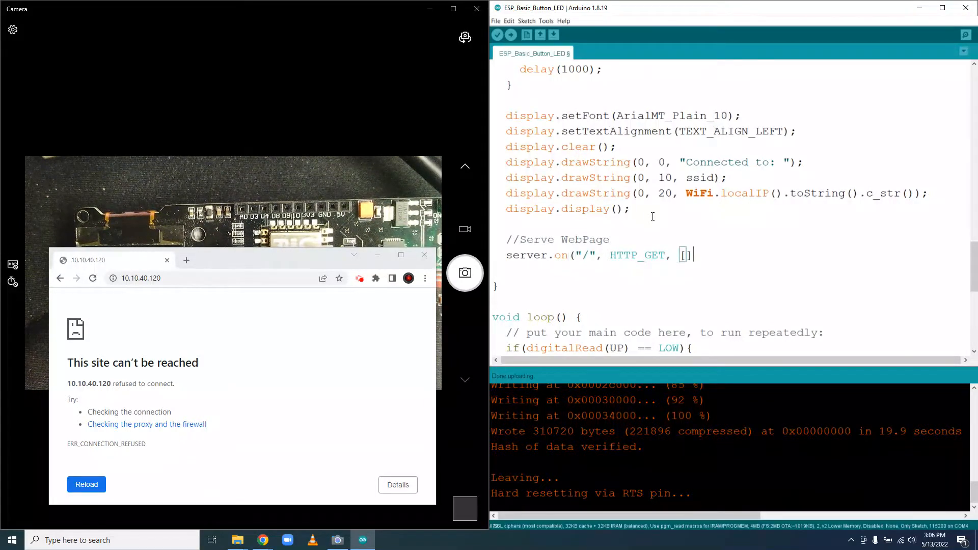
{"action": "type", "text": "(Asy"}
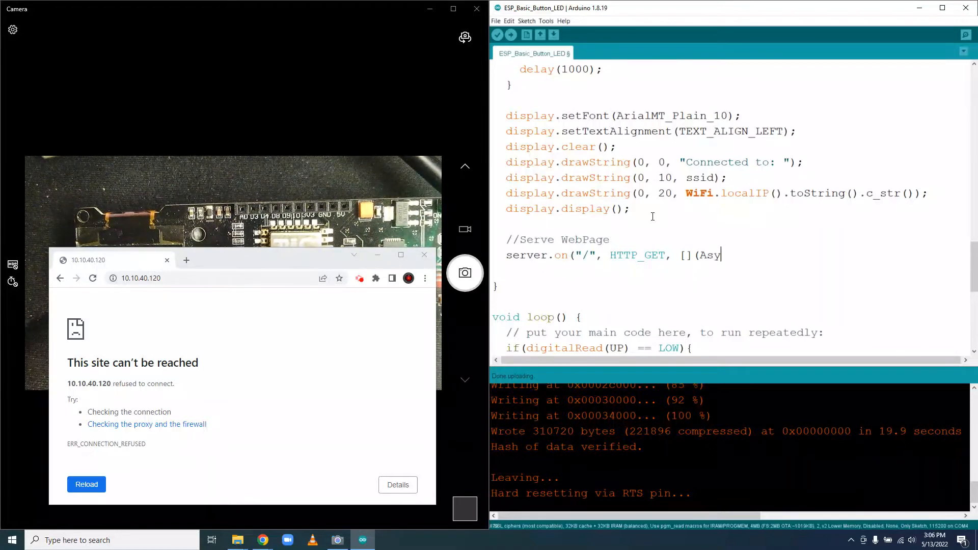
{"action": "type", "text": "nc"}
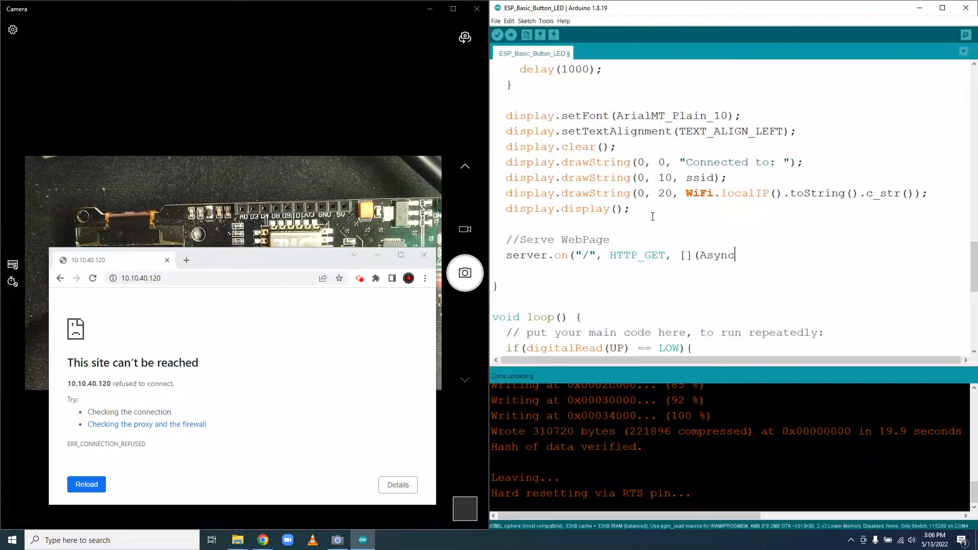
{"action": "type", "text": "WebS"}
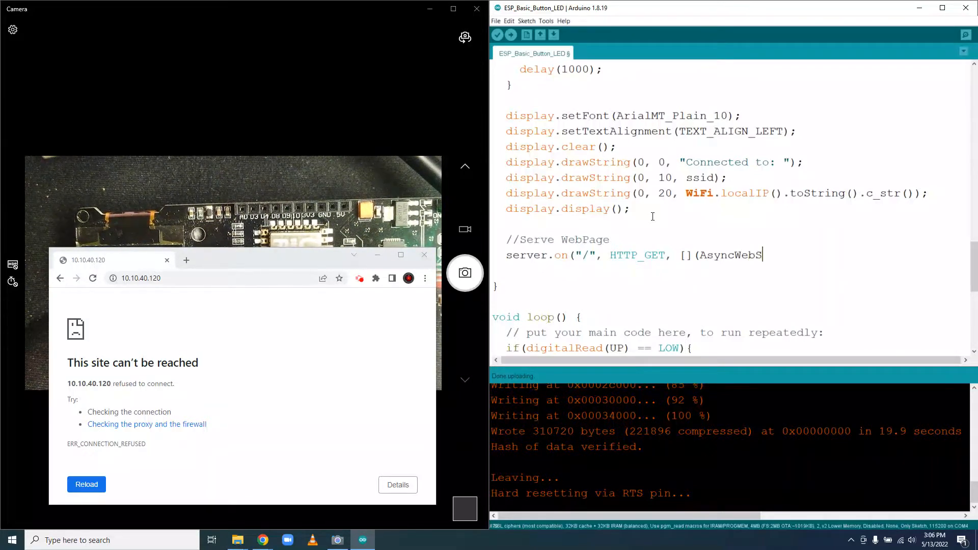
{"action": "type", "text": "erver"}
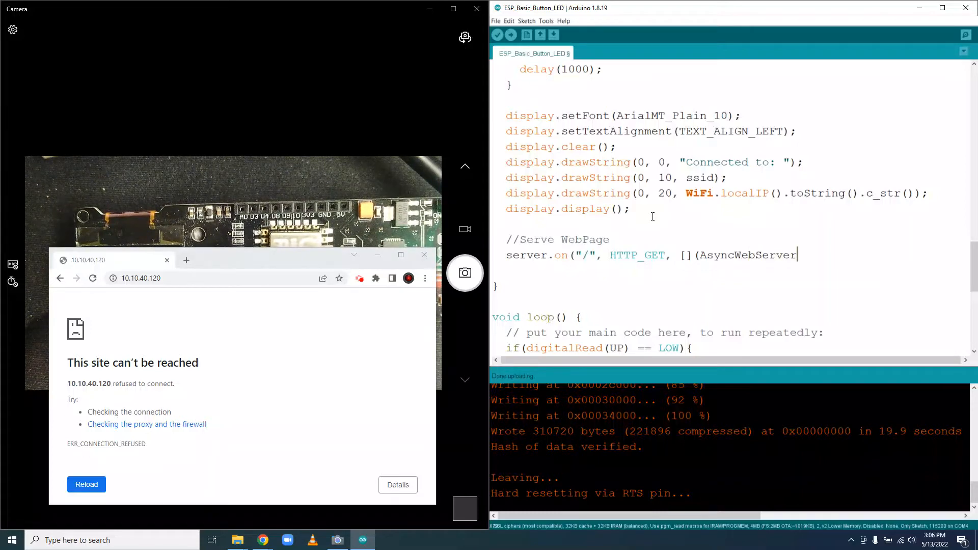
{"action": "type", "text": "Request"}
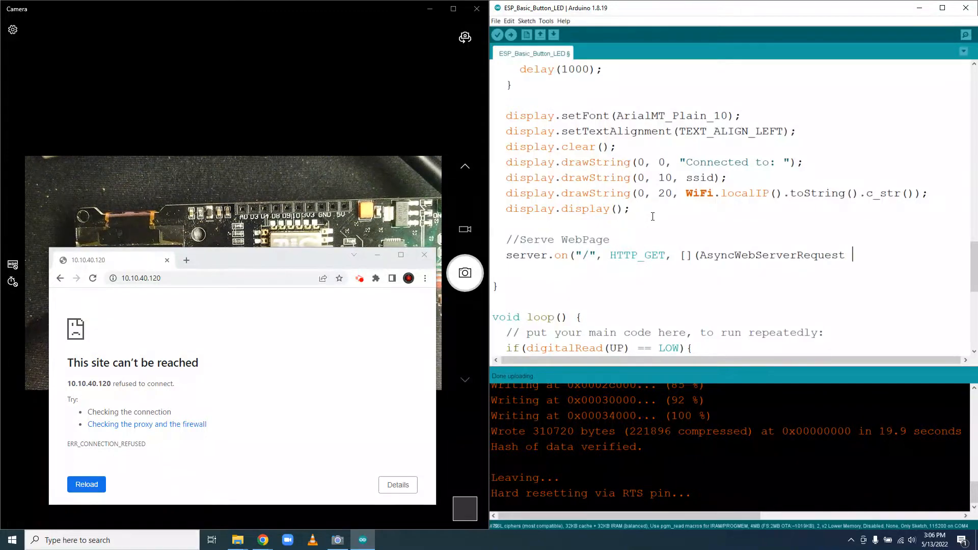
{"action": "type", "text": "*re"}
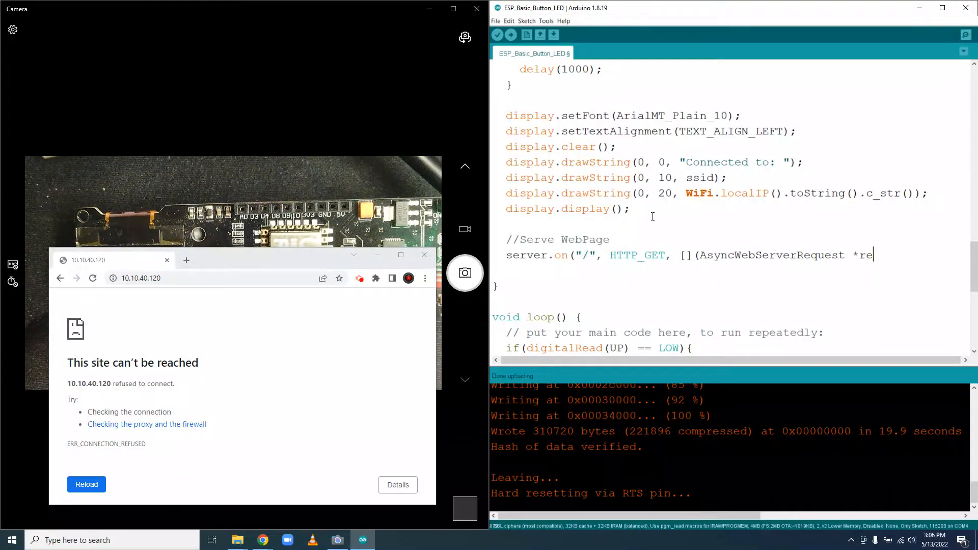
{"action": "type", "text": "que"}
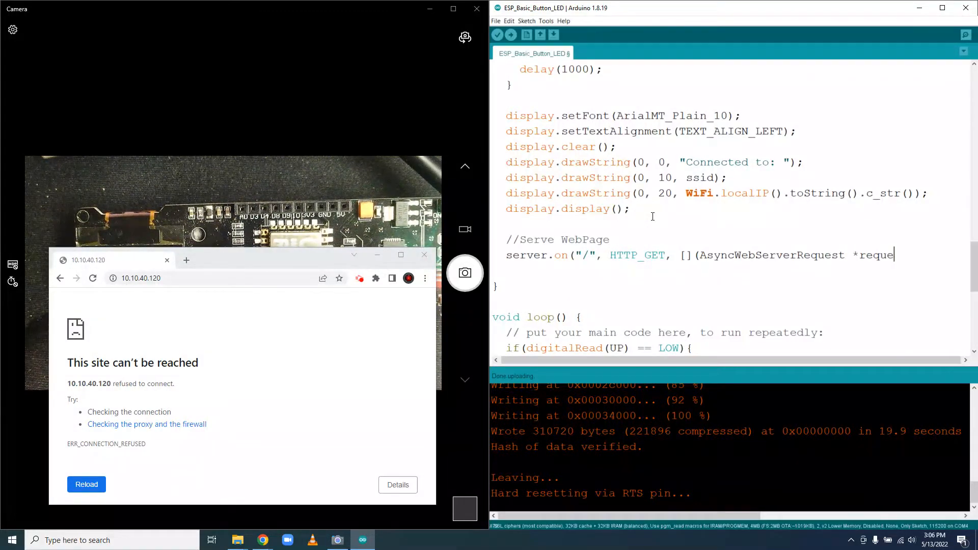
{"action": "type", "text": "st) {"}
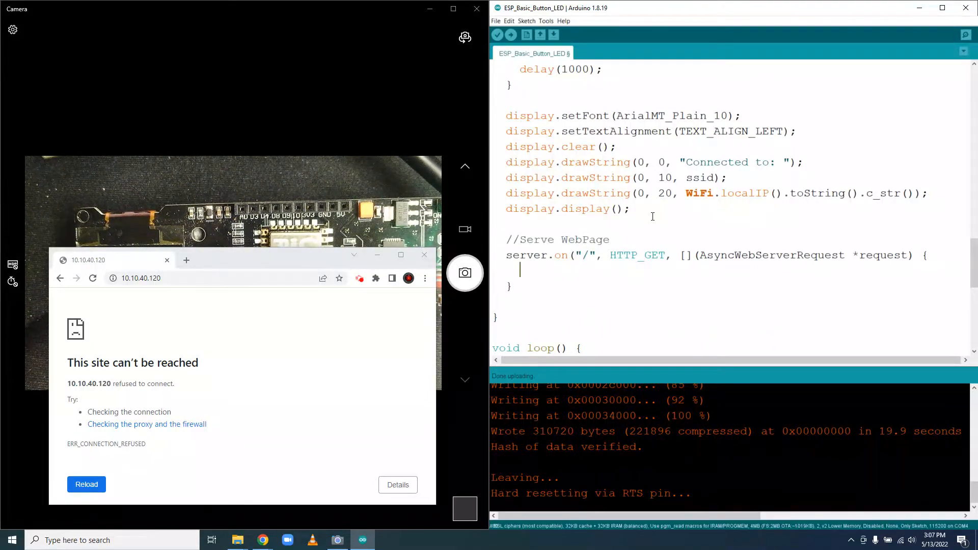
Print "Sending WebPage" to Serial inside the root handler.
{"action": "type", "text": "Serial."}
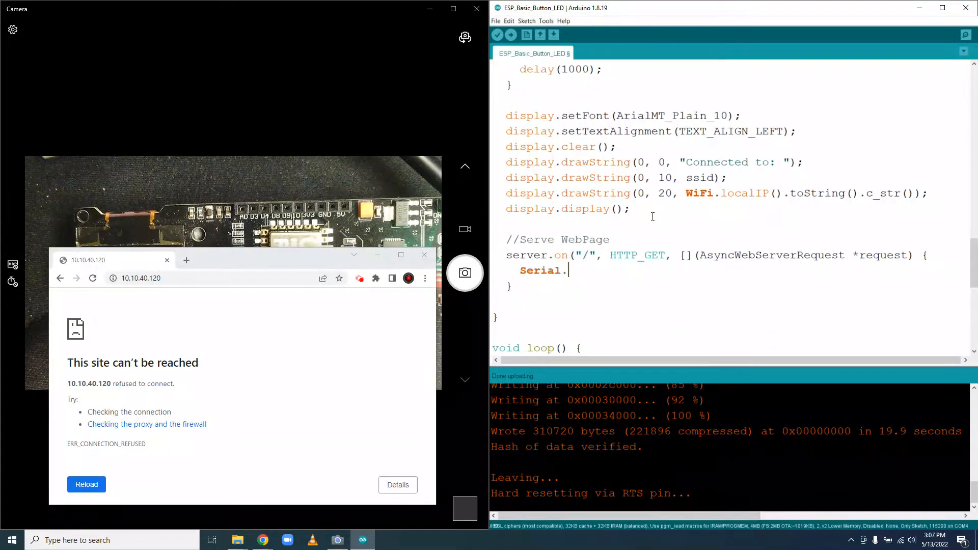
{"action": "type", "text": "print(S"}
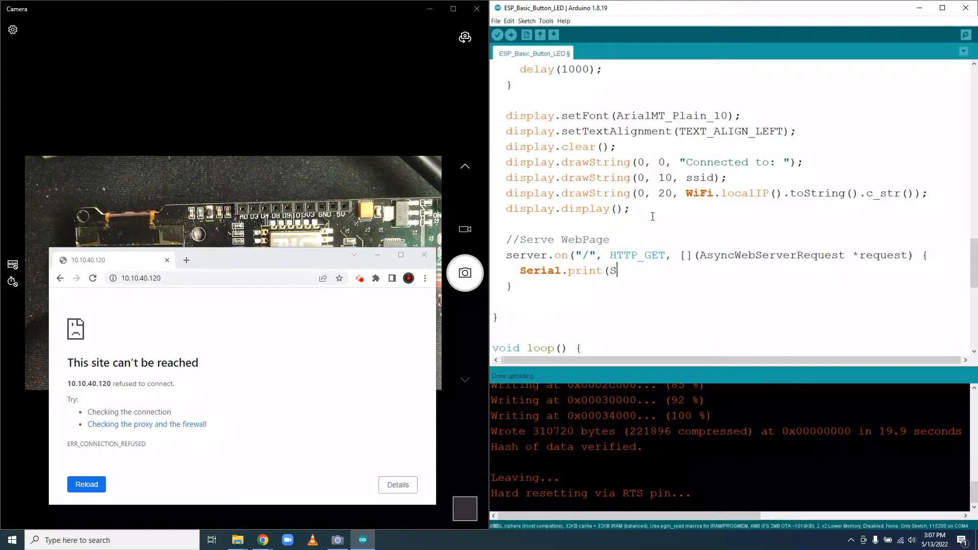
{"action": "type", "text": "ending"}
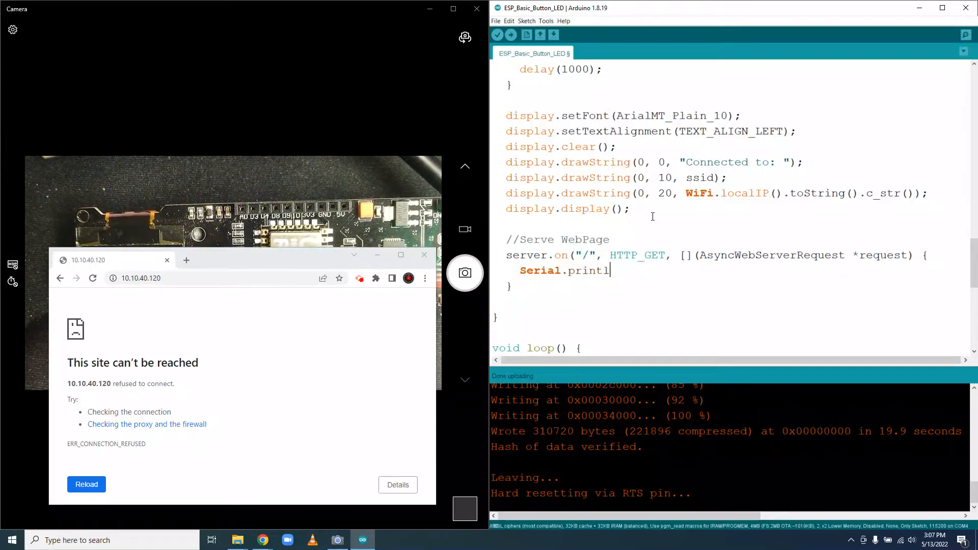
{"action": "type", "text": "n(\"Se"}
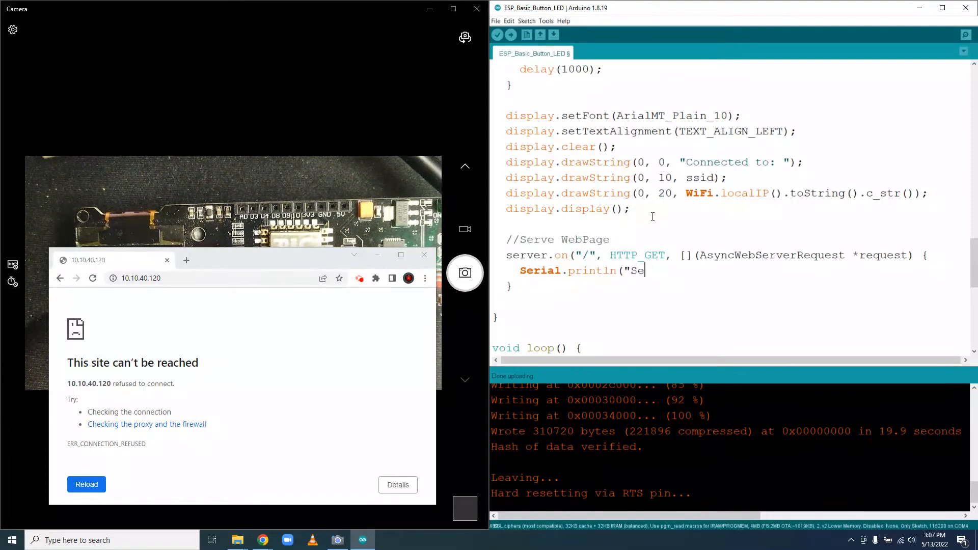
{"action": "type", "text": "nding B"}
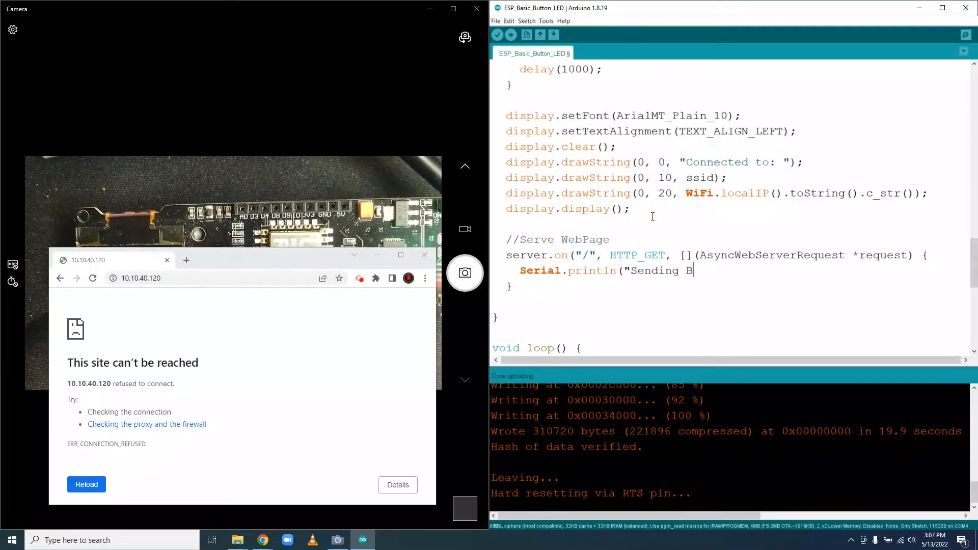
{"action": "type", "text": "ebPage\");"}
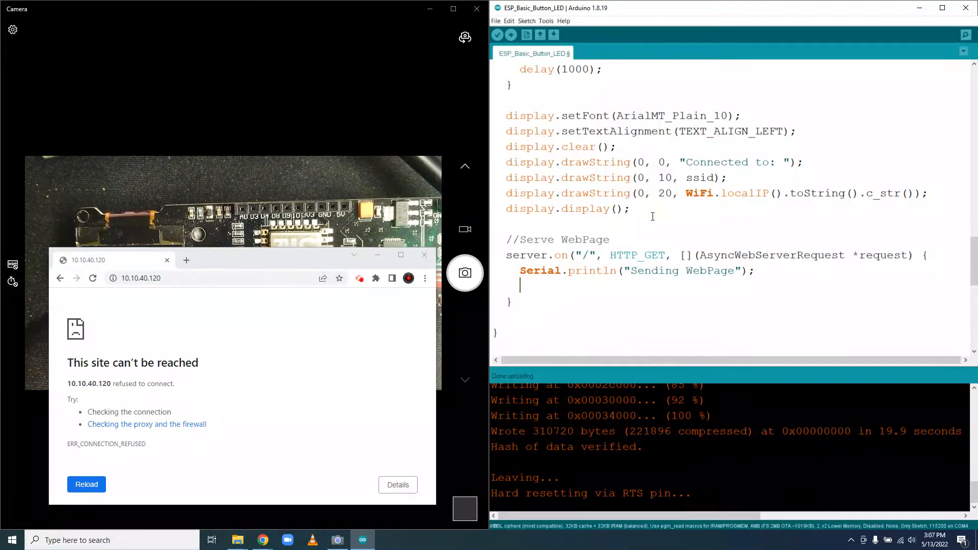
Call request->send_p(200, "text/html", index_html, processor) in the handler.
{"action": "type", "text": "request-"}
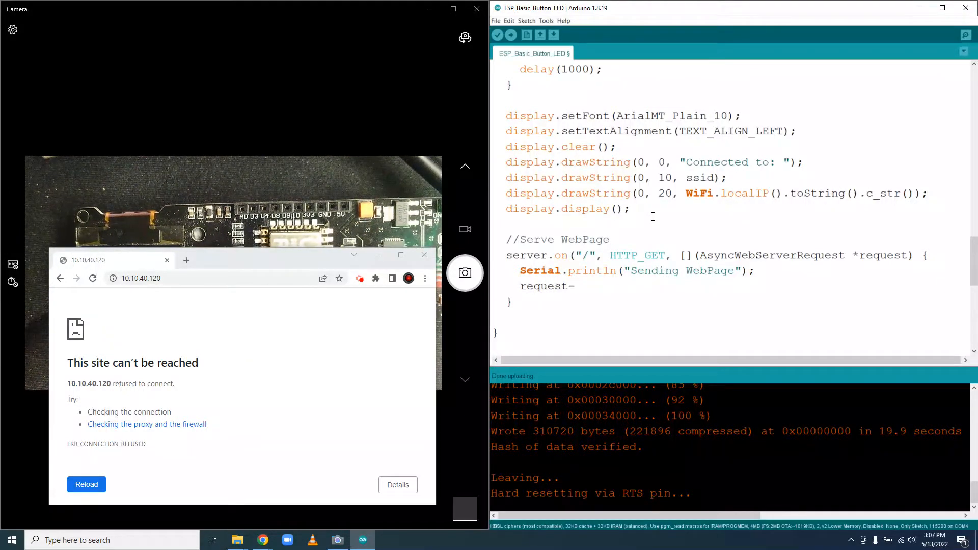
{"action": "type", "text": ">"}
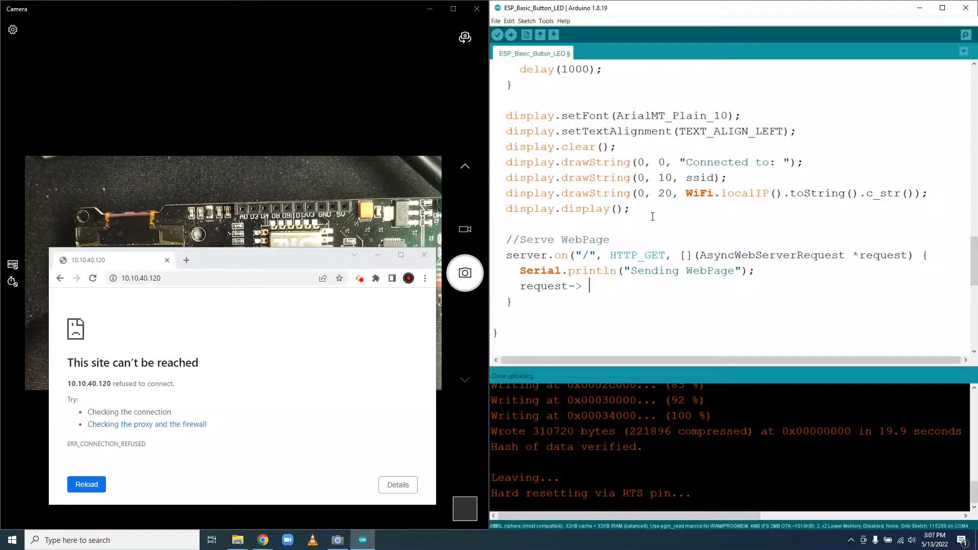
{"action": "type", "text": "send"}
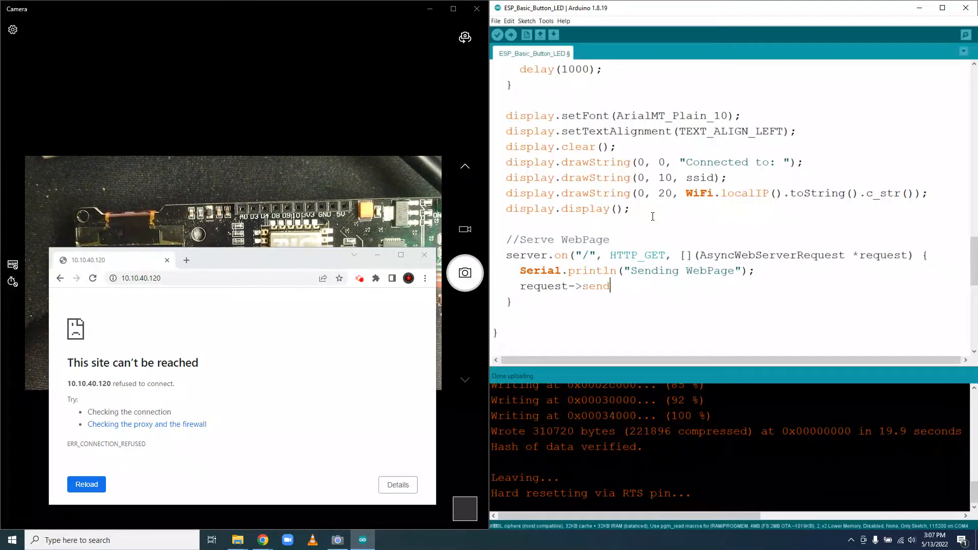
{"action": "type", "text": "_p"}
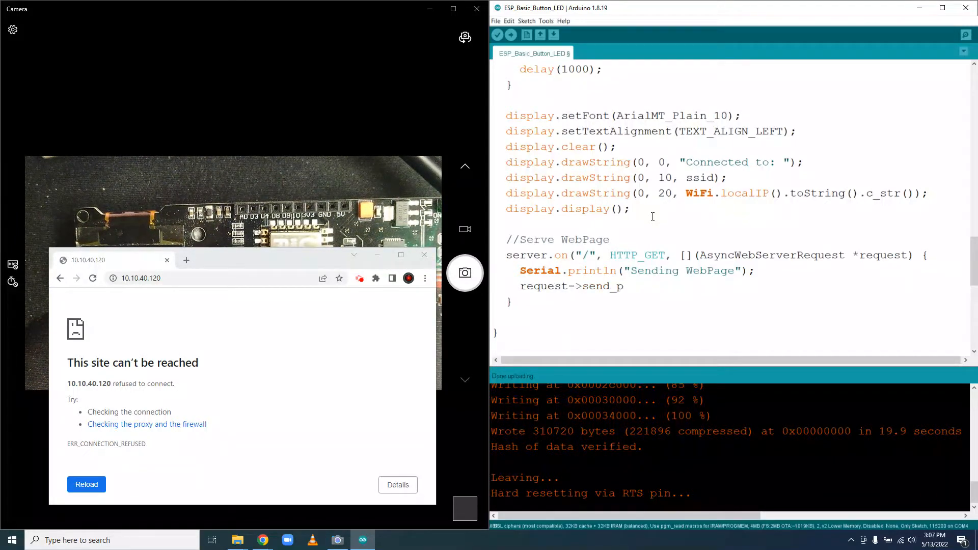
{"action": "type", "text": "(2"}
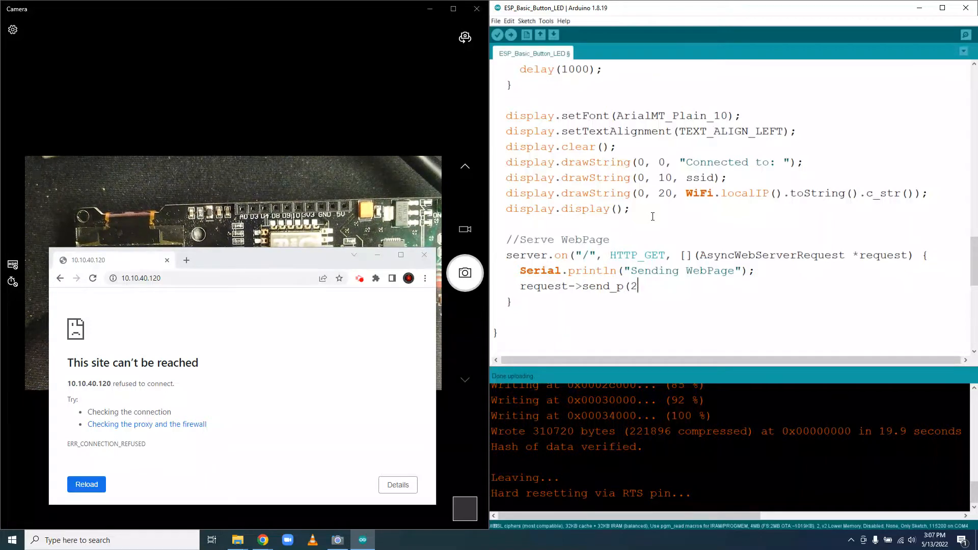
{"action": "type", "text": "00,"}
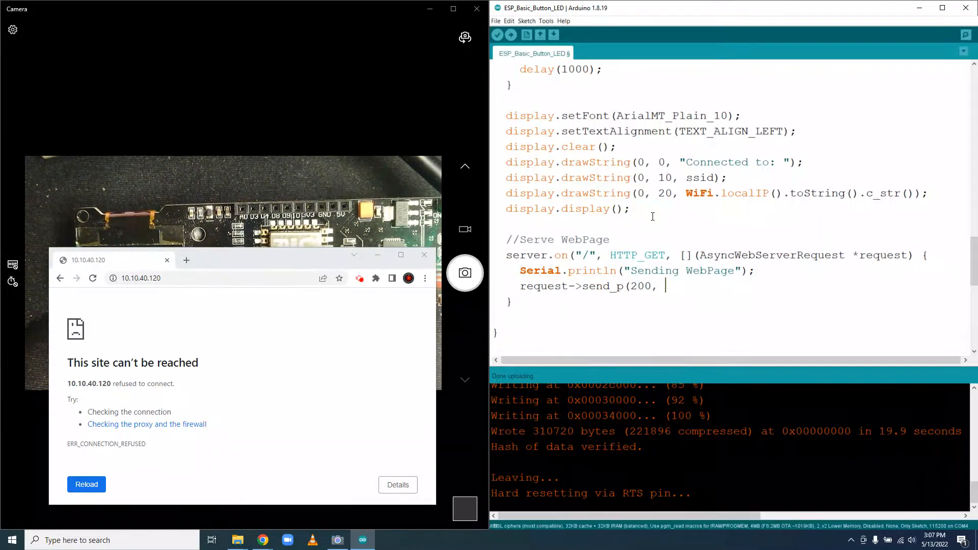
{"action": "type", "text": "\"text"}
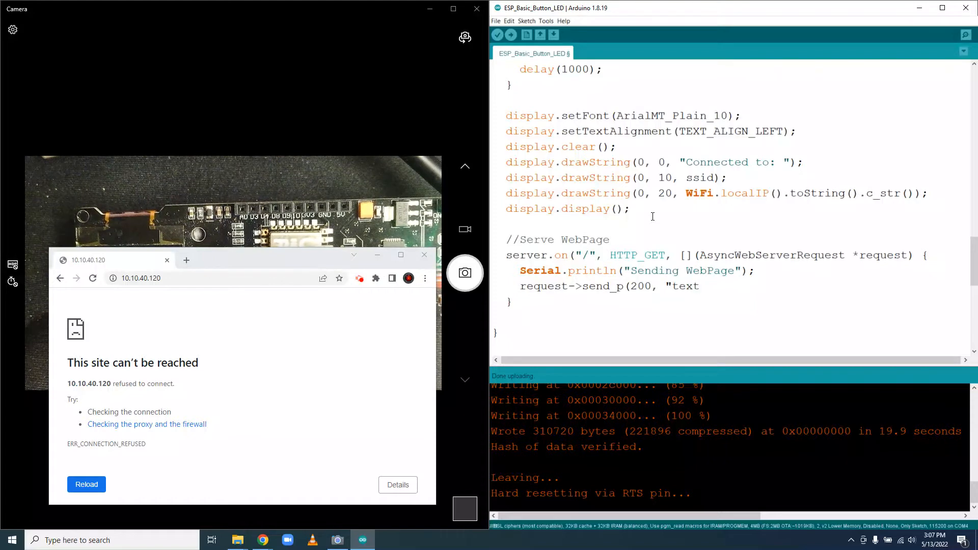
{"action": "type", "text": "/html"}
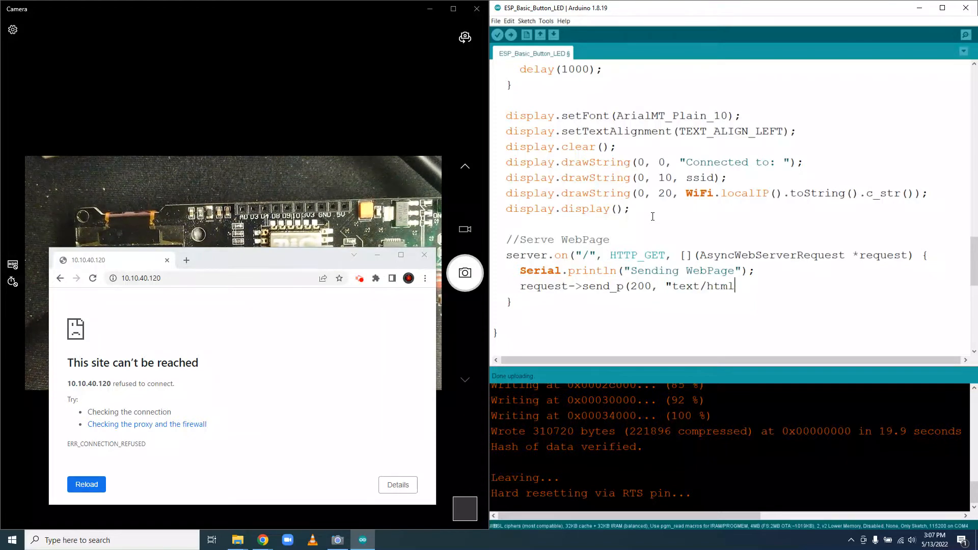
{"action": "type", "text": "\""}
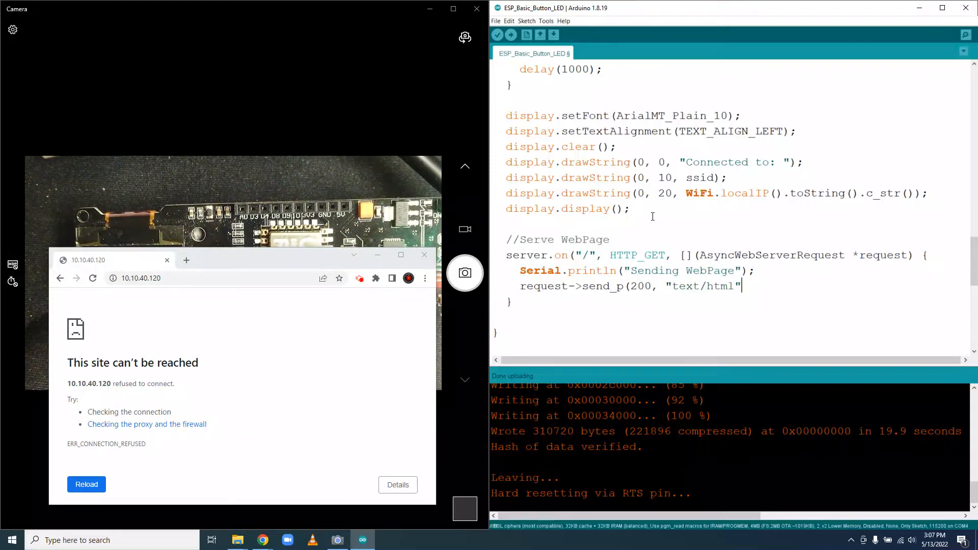
{"action": "type", "text": ", ins"}
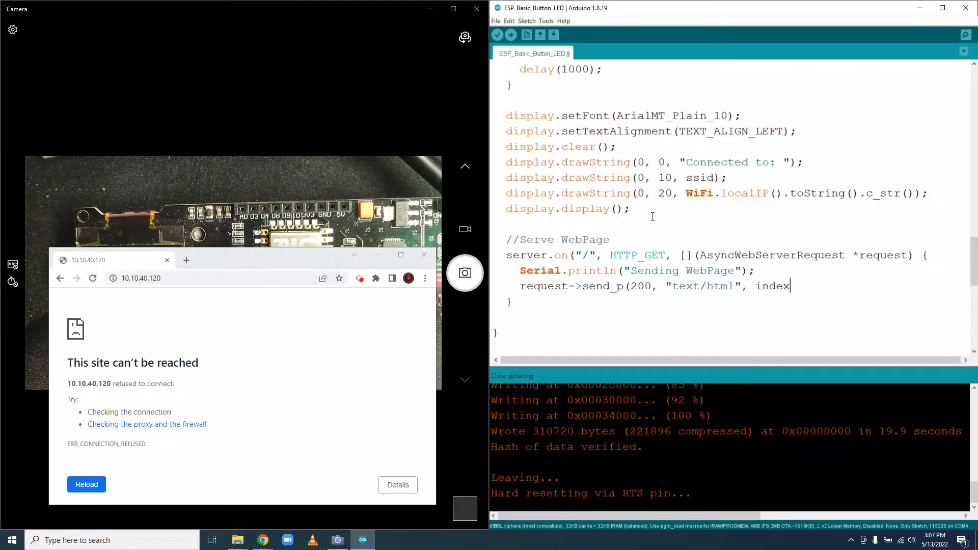
{"action": "type", "text": "_htm"}
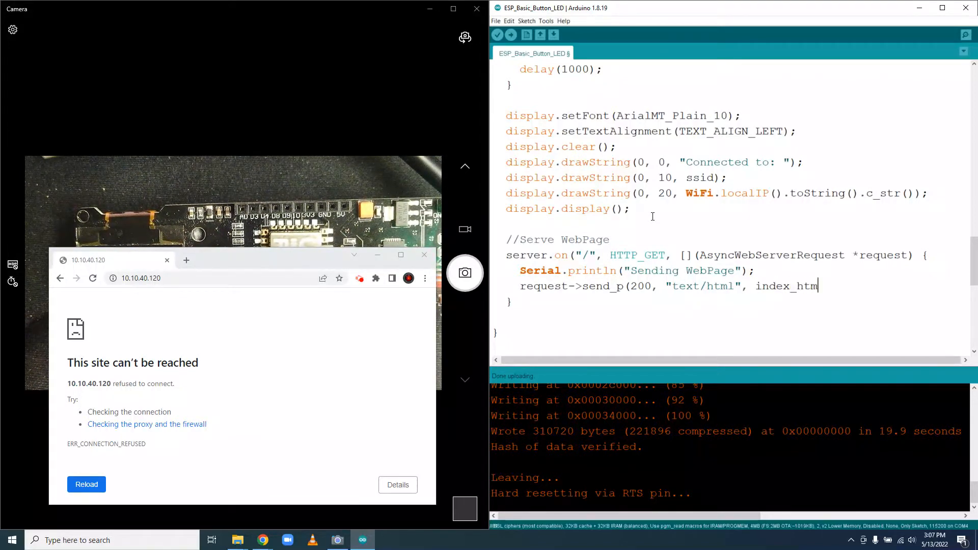
{"action": "type", "text": "l,"}
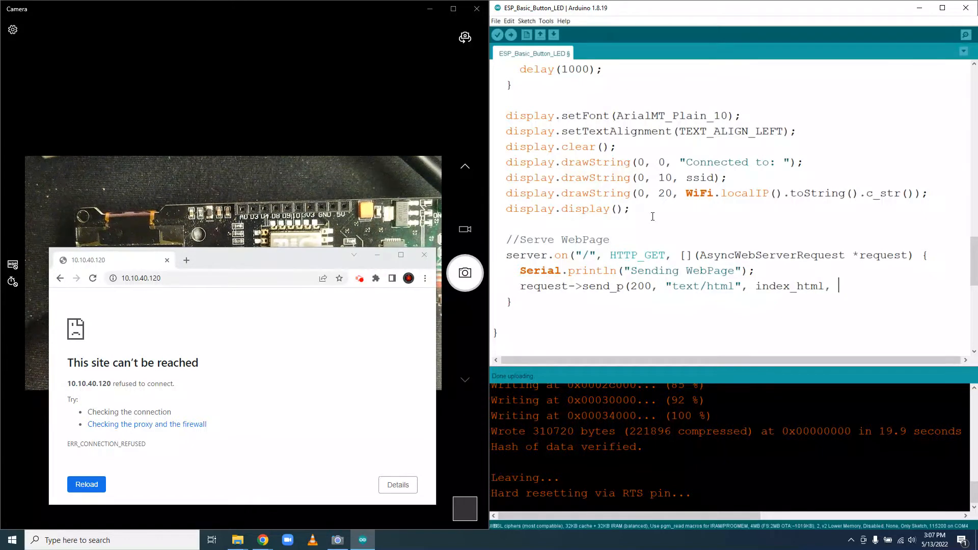
{"action": "type", "text": "pro"}
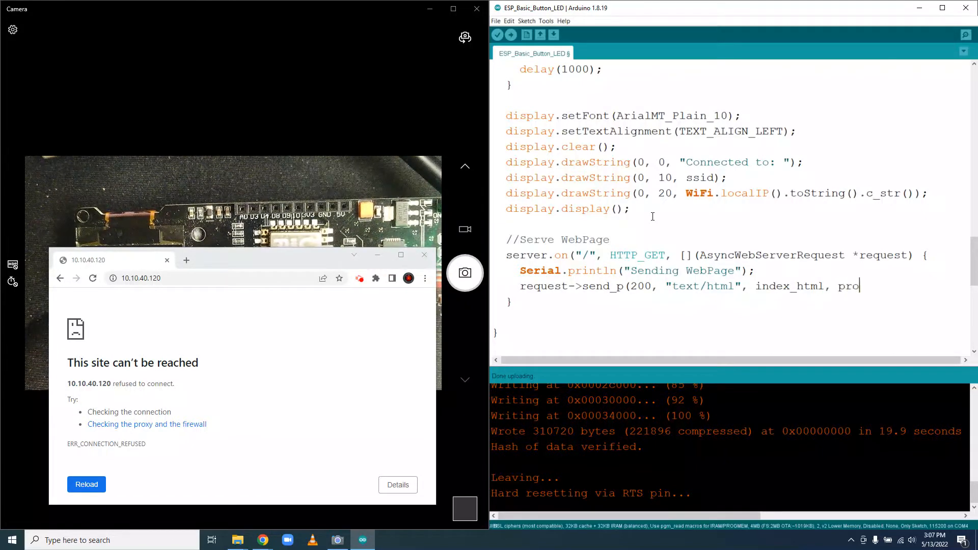
{"action": "type", "text": "cessor);"}
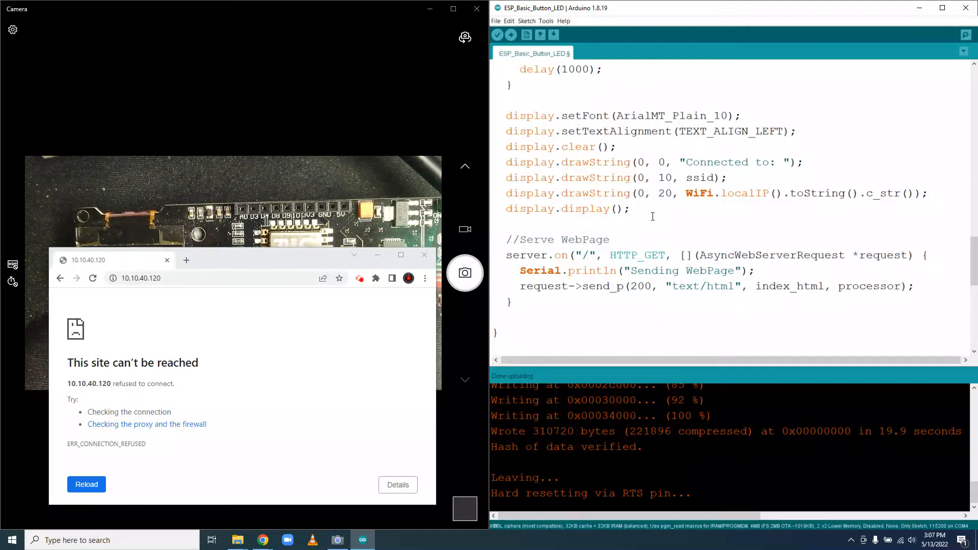
Add server.begin(); below the route and start a //Start Web Server comment.
{"action": "scroll", "scroll_direction": "up", "scroll_amount": 3}
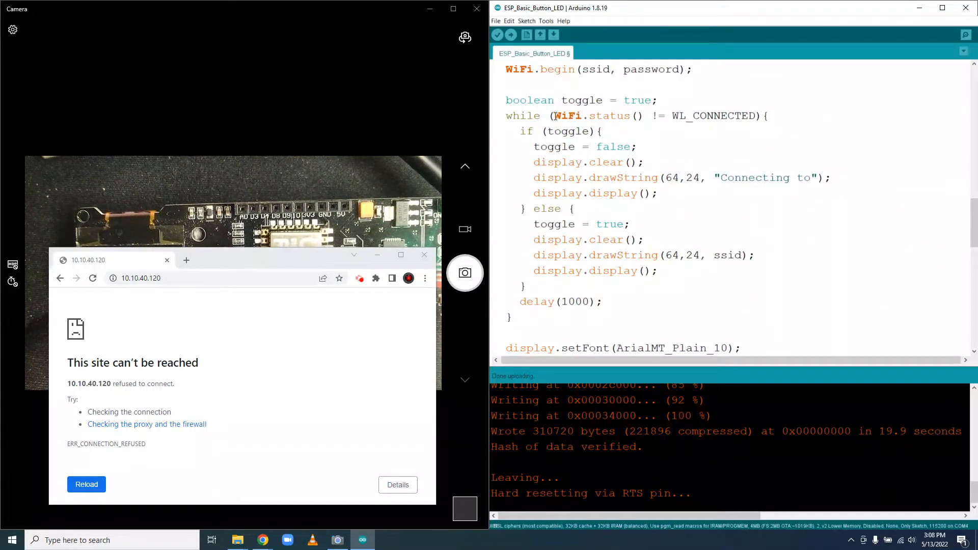
{"action": "scroll", "scroll_direction": "down", "scroll_amount": 3}
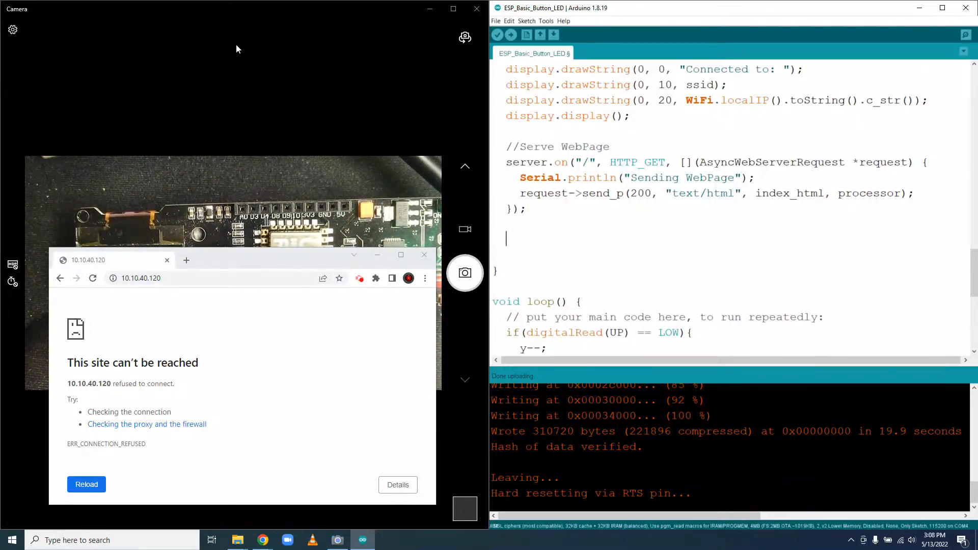
{"action": "type", "text": "server.b"}
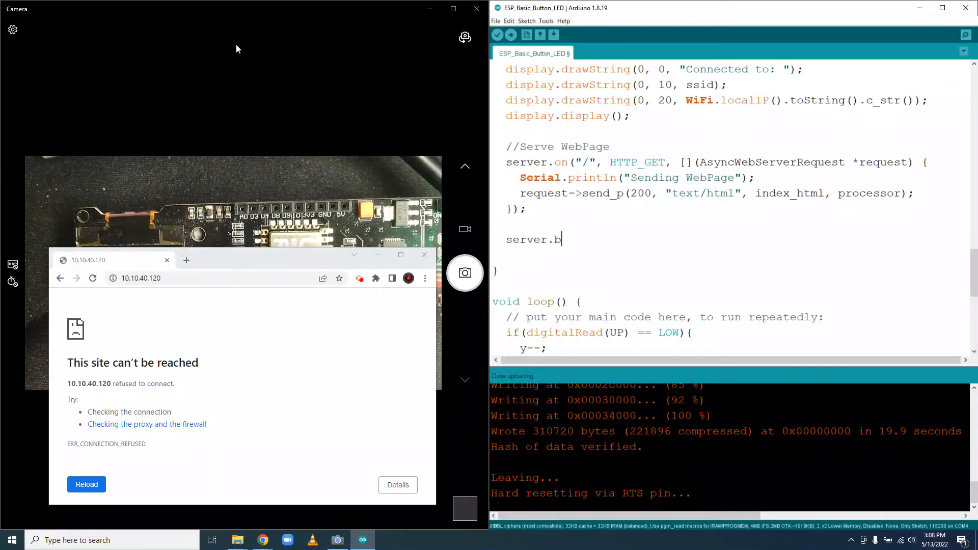
{"action": "type", "text": "egin();"}
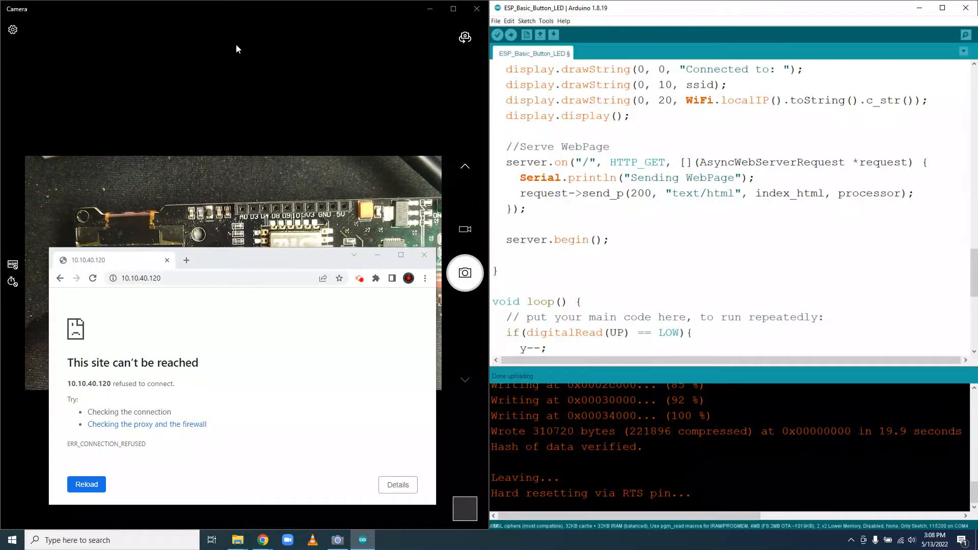
{"action": "type", "text": "q"}
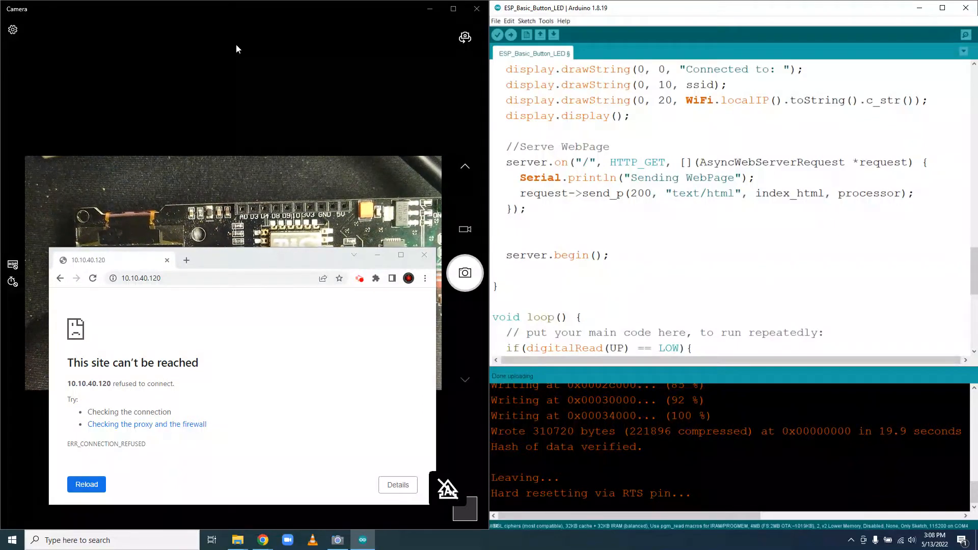
{"action": "type", "text": "//S"}
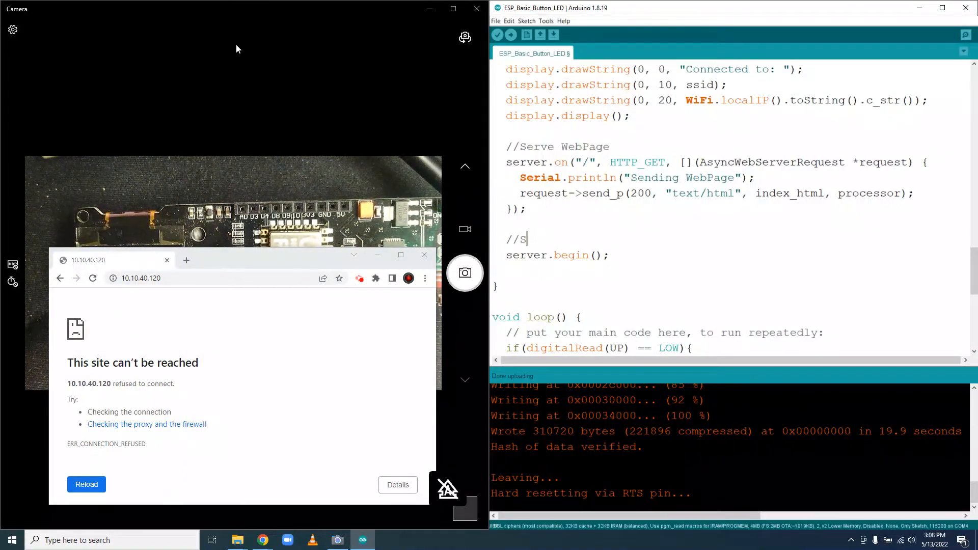
{"action": "type", "text": "tart Web"}
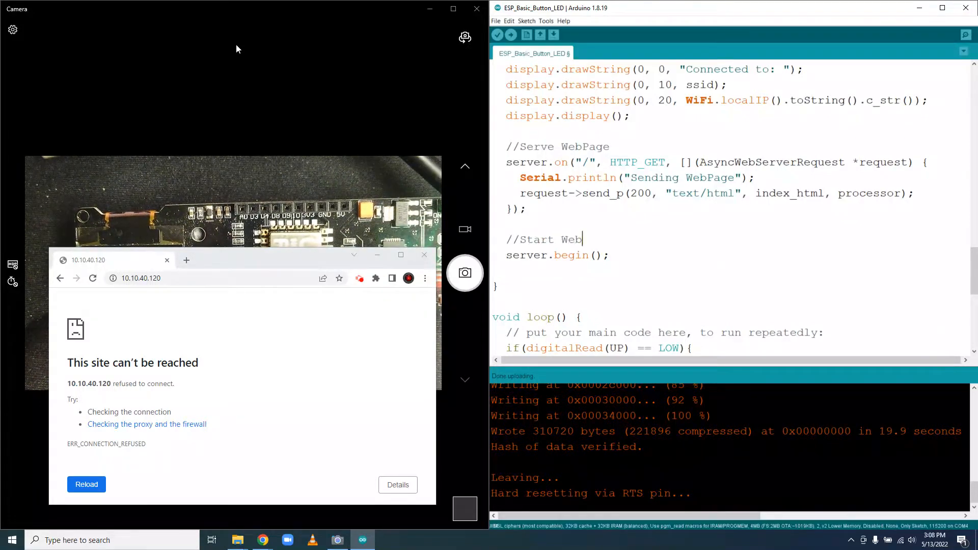
Finish the //Start Web Server comment, then scroll up to the index_html literal.
{"action": "type", "text": "Server"}
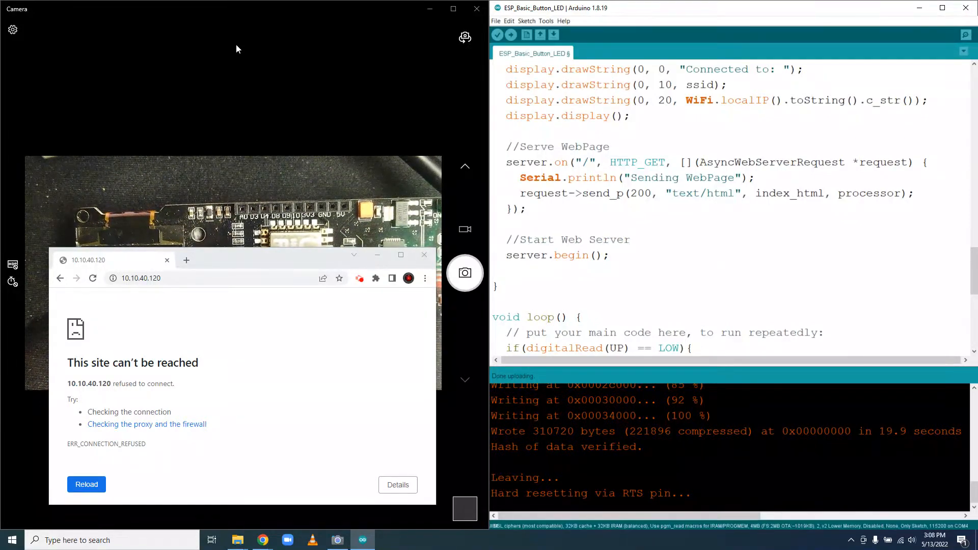
{"action": "scroll", "scroll_direction": "up", "scroll_amount": 3}
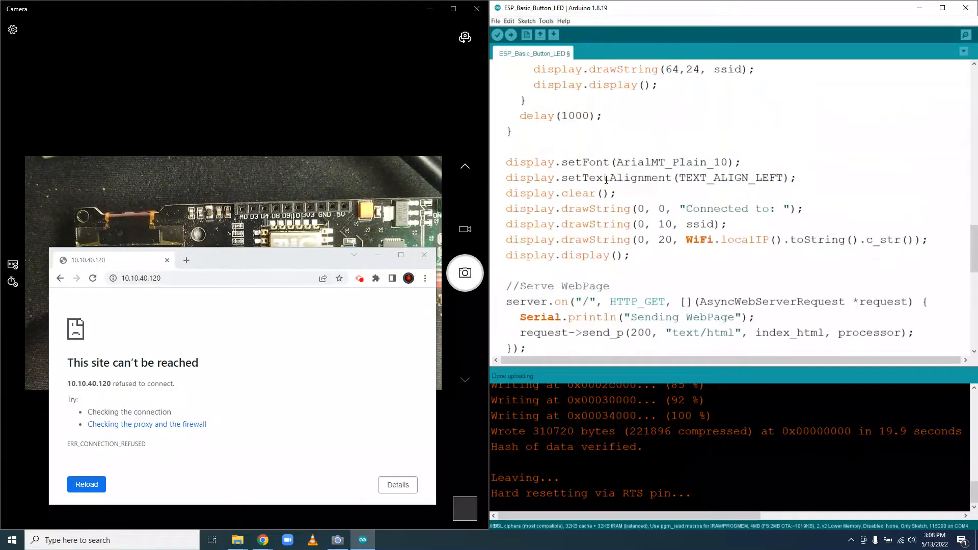
{"action": "scroll", "scroll_direction": "up", "scroll_amount": 3}
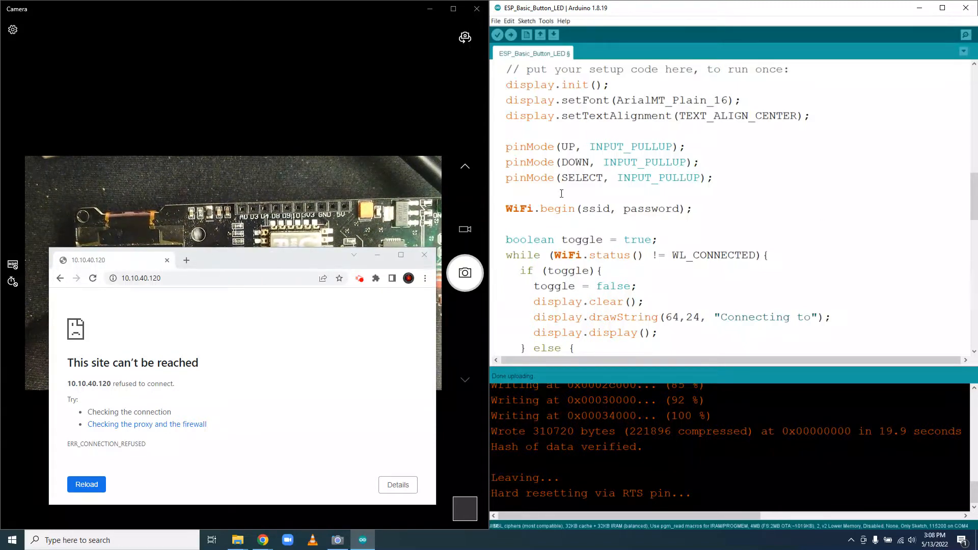
{"action": "scroll", "scroll_direction": "up", "scroll_amount": 3}
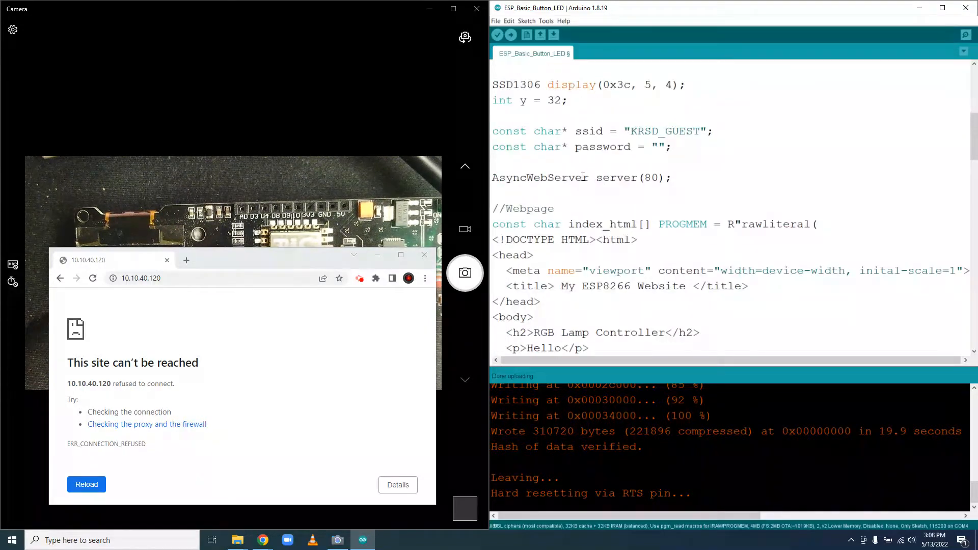
{"action": "scroll", "scroll_direction": "down", "scroll_amount": 3}
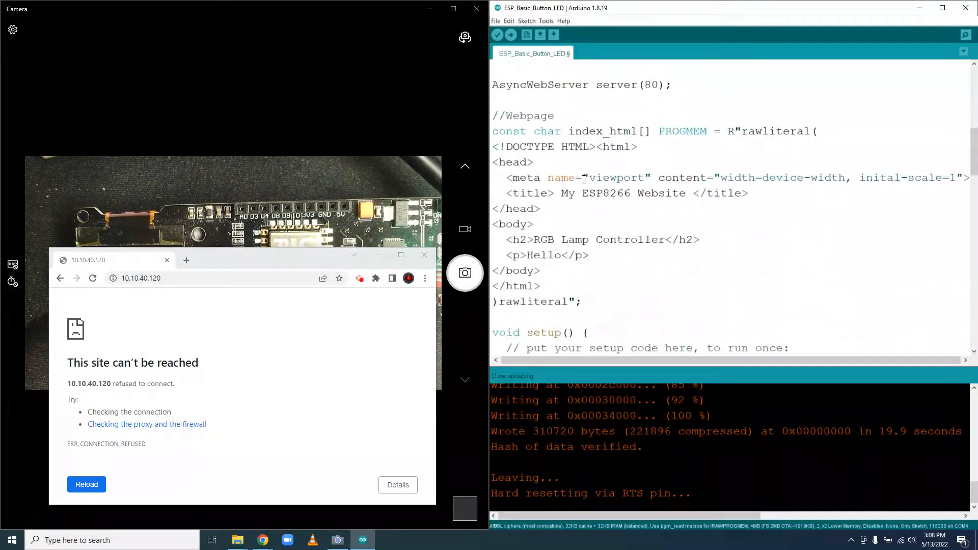
{"action": "scroll", "scroll_direction": "down", "scroll_amount": 3}
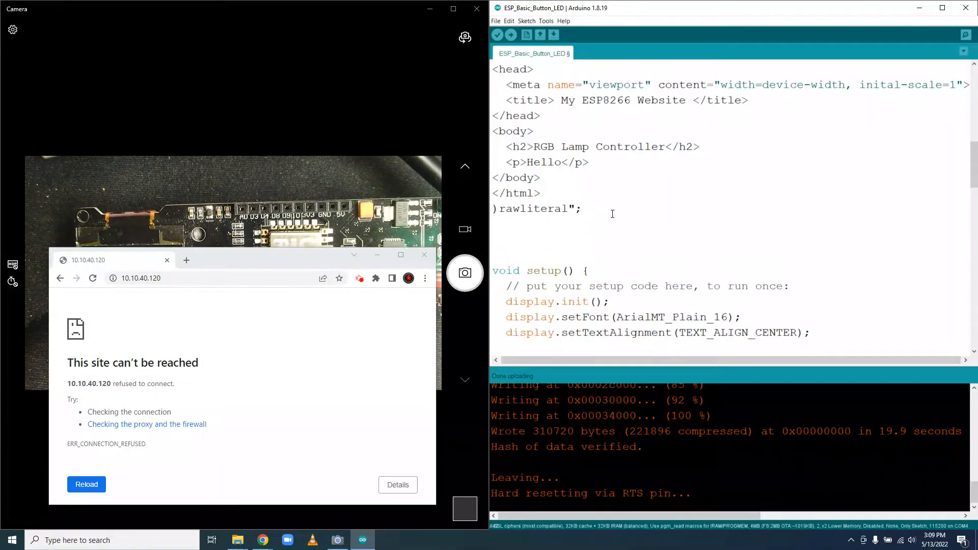
Type the signature String processor(const String& var) before setup().
{"action": "type", "text": "String"}
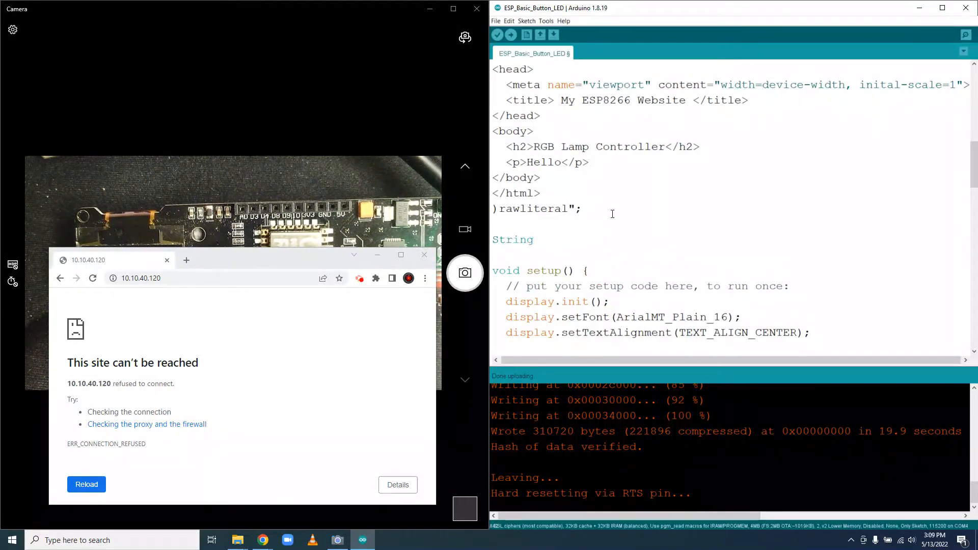
{"action": "type", "text": "pro"}
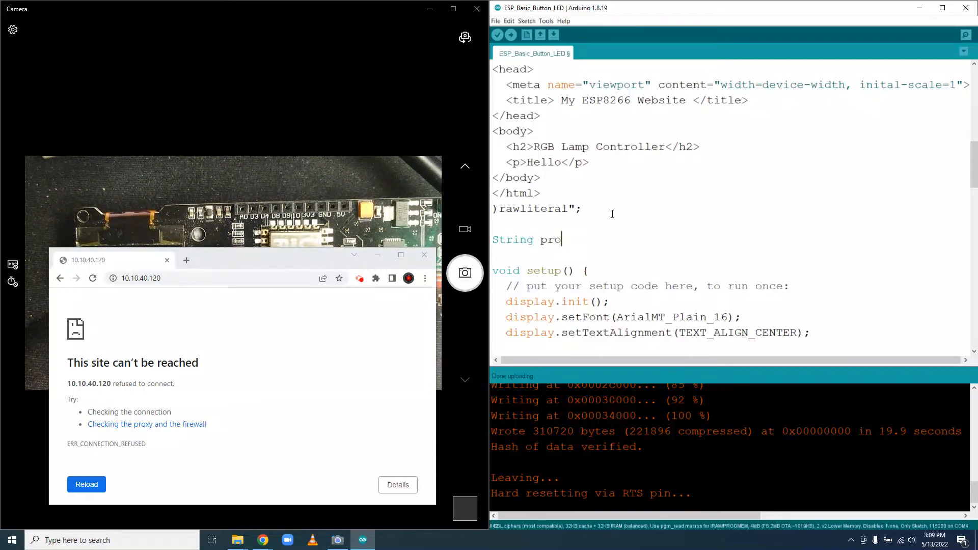
{"action": "type", "text": "c"}
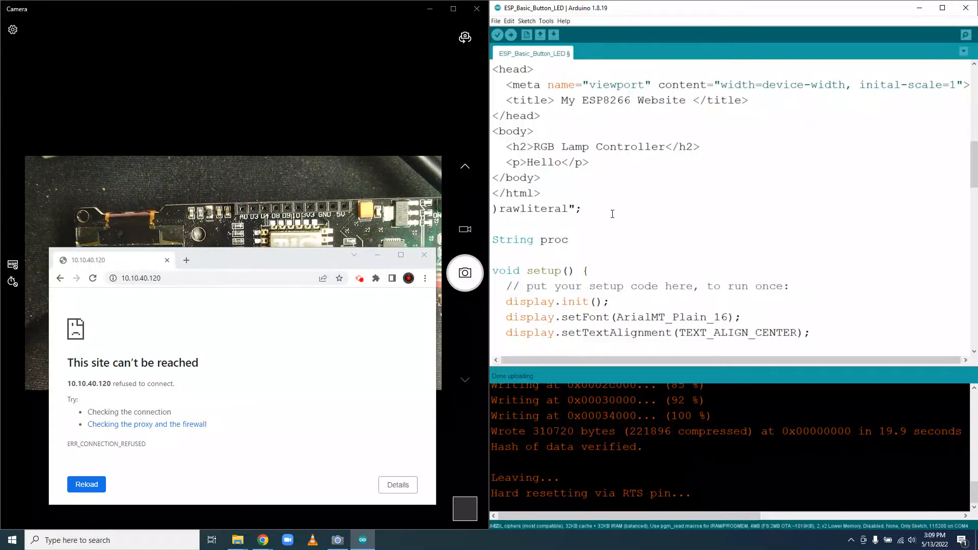
{"action": "type", "text": "essor"}
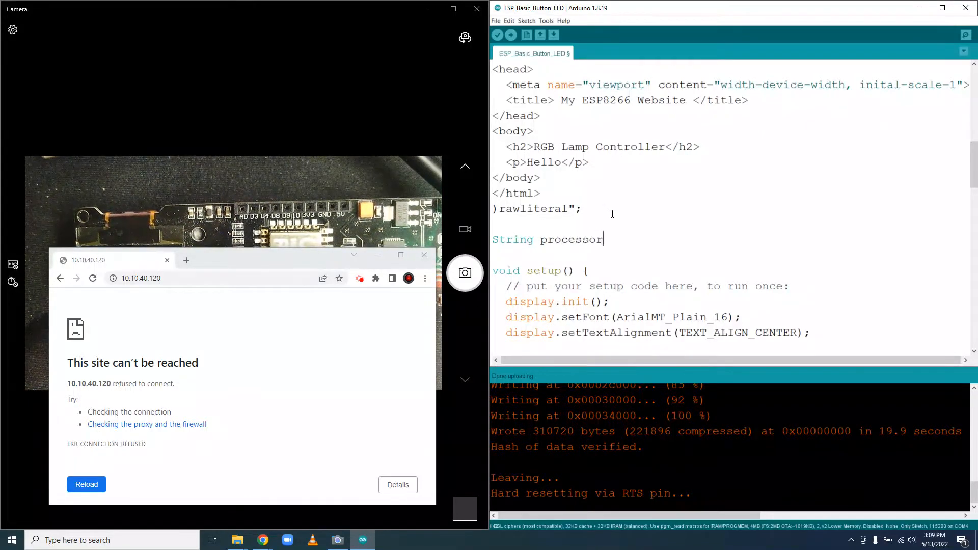
{"action": "type", "text": "(cons"}
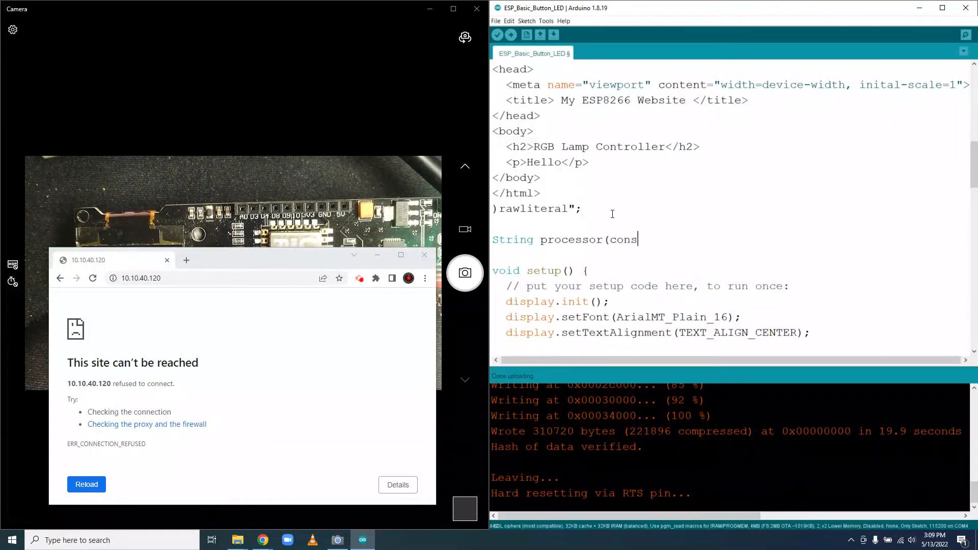
{"action": "type", "text": "t"}
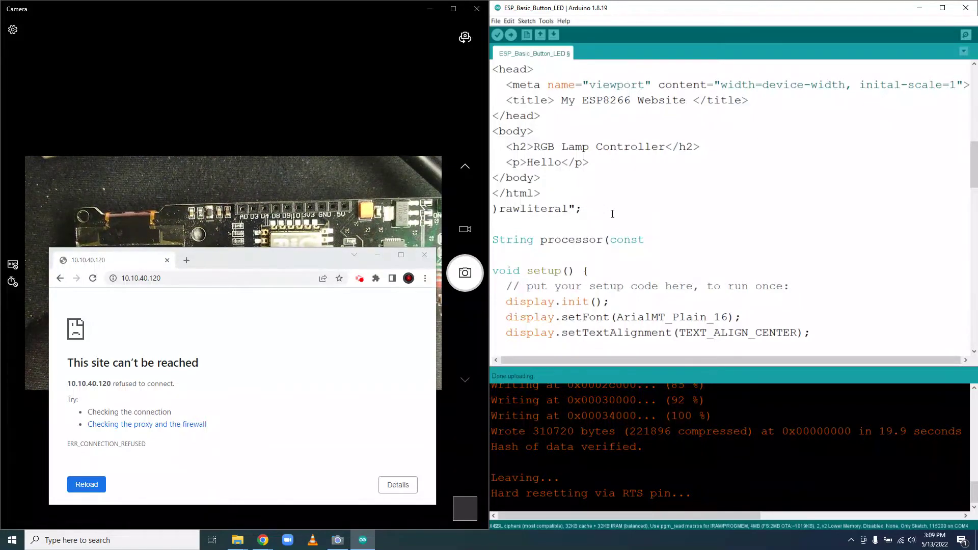
{"action": "type", "text": "String"}
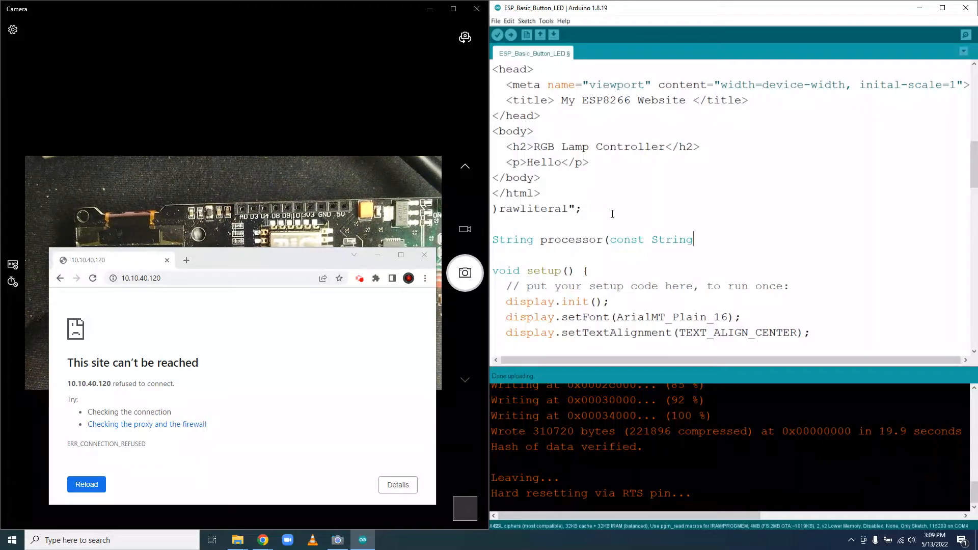
{"action": "type", "text": "& va"}
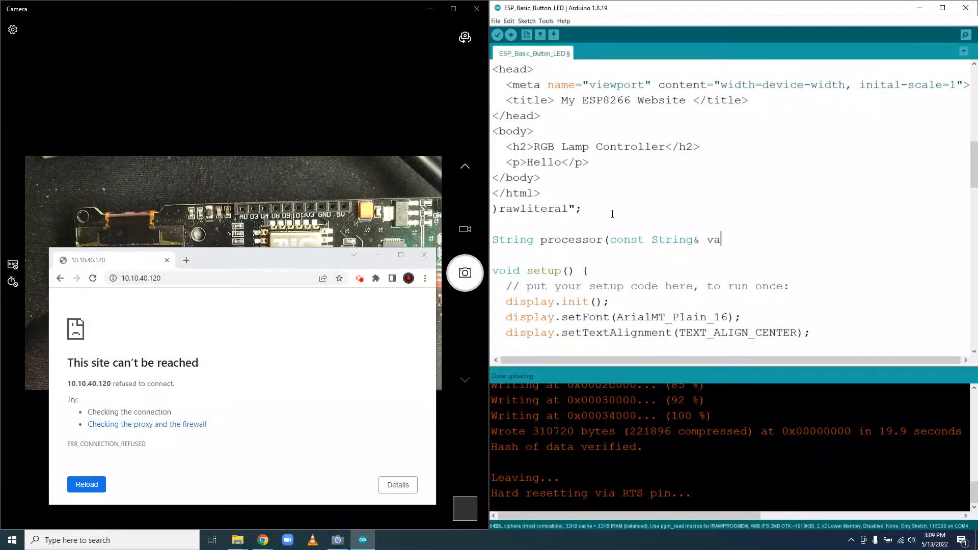
{"action": "type", "text": "r){"}
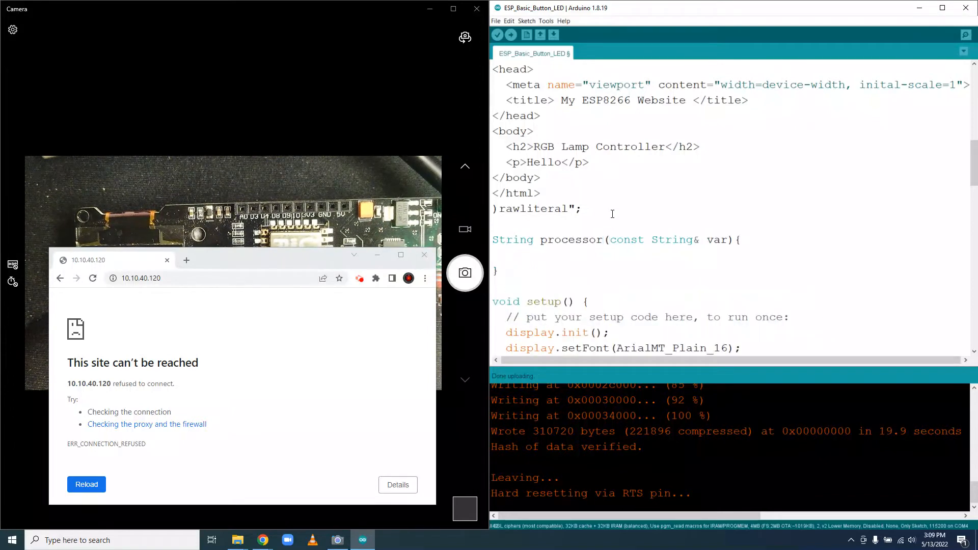
Make processor return String();, correcting a typo in return.
{"action": "type", "text": "rr"}
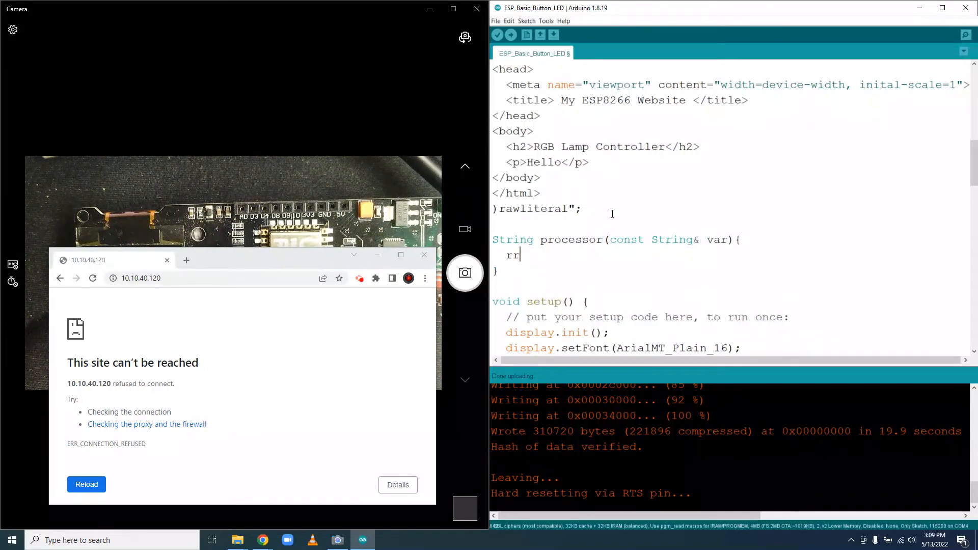
{"action": "type", "text": "et"}
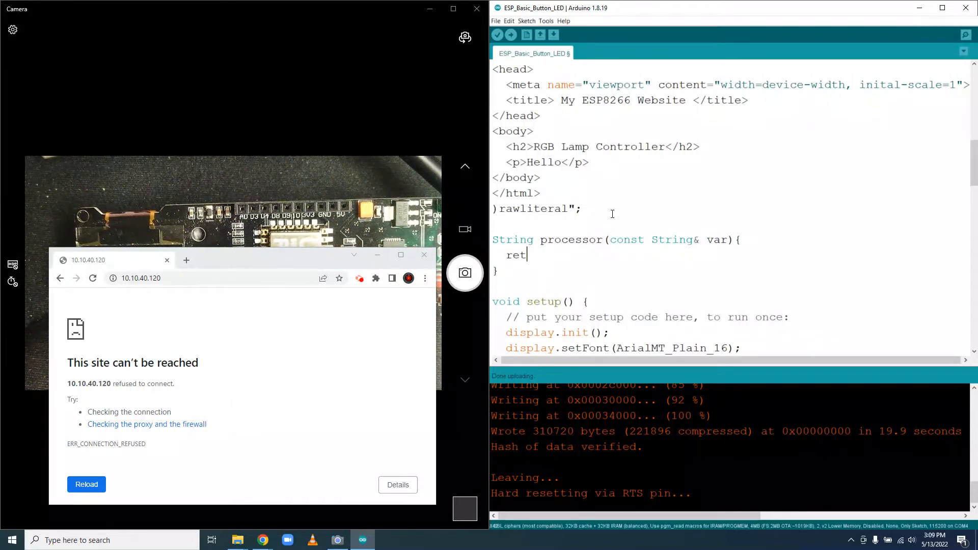
{"action": "type", "text": "urn"}
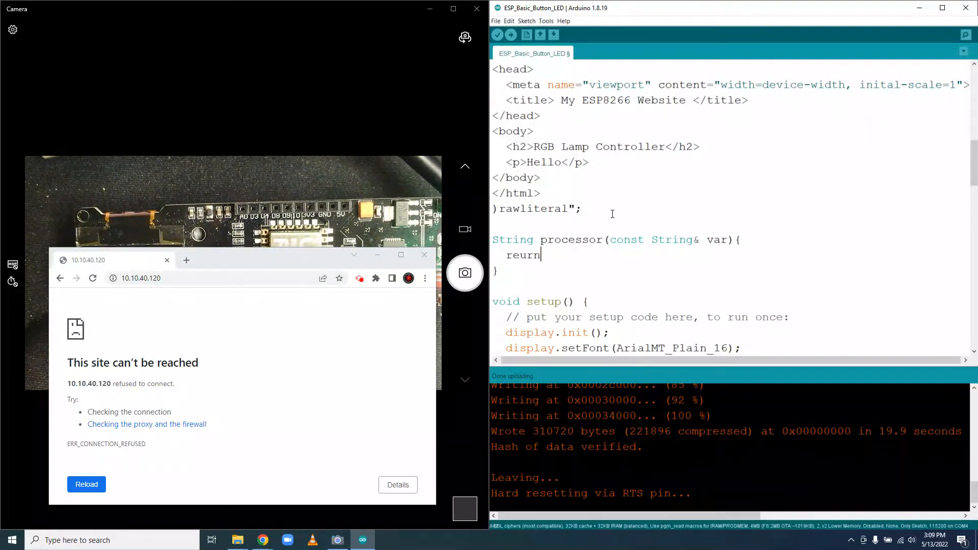
{"action": "key", "text": "Backspace"}
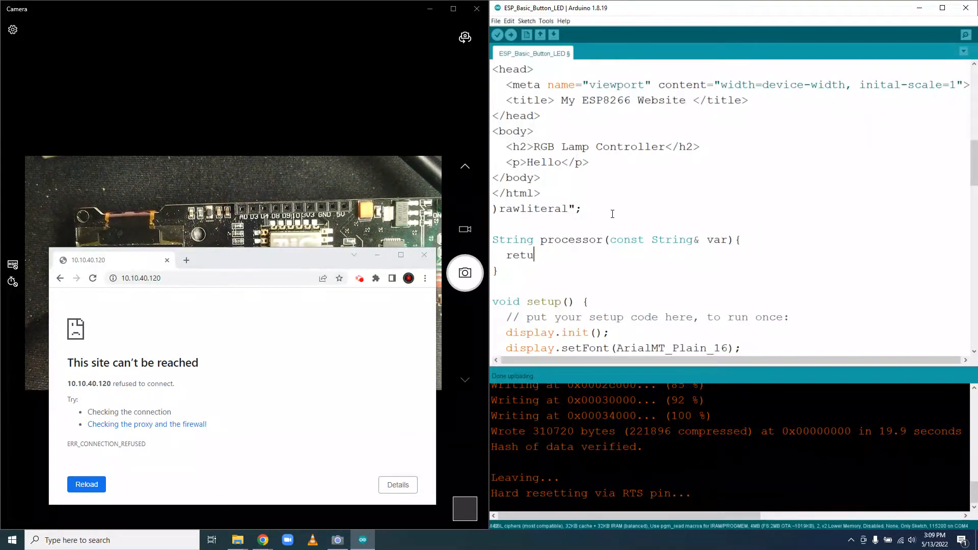
{"action": "type", "text": "rn"}
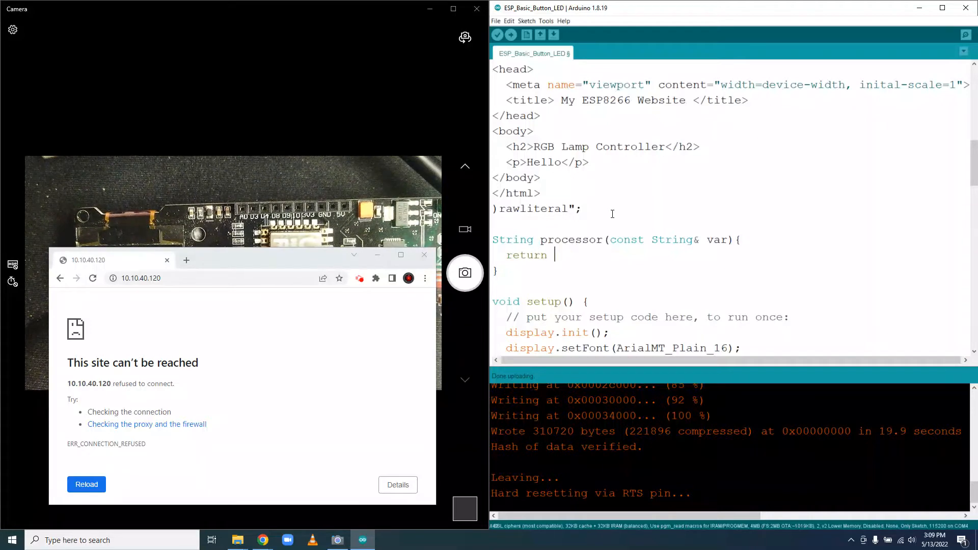
{"action": "type", "text": "String()"}
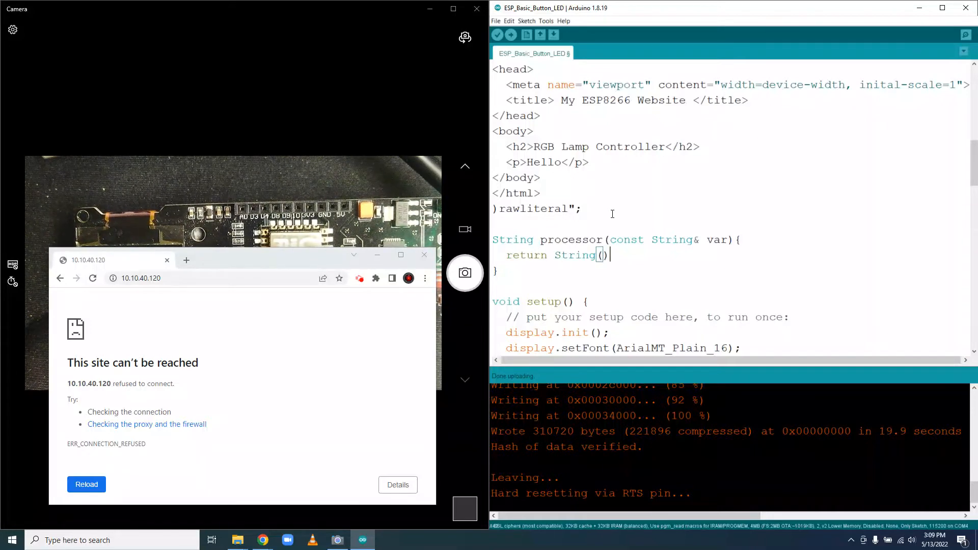
{"action": "type", "text": ";"}
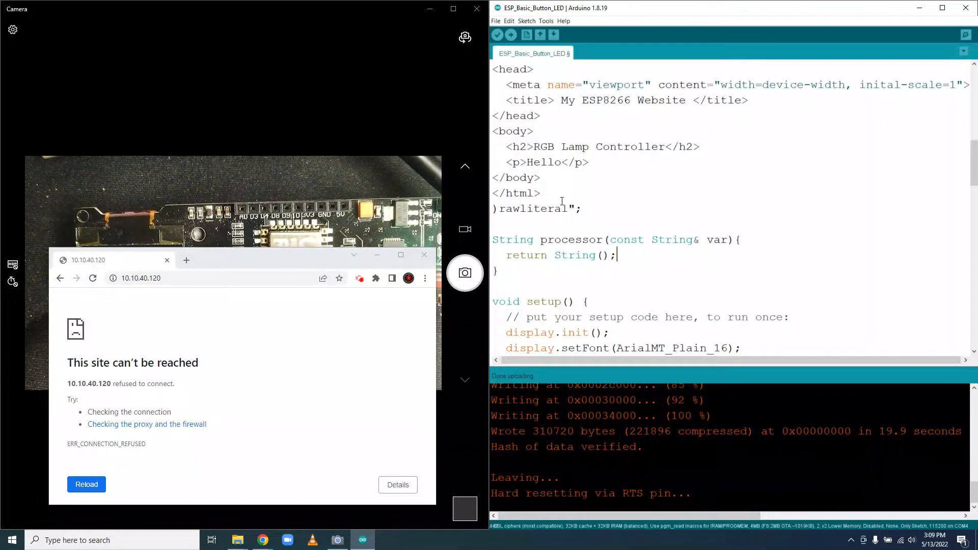
Upload, change send_p to send_P at the flagged line, and upload again.
{"action": "left_click", "coordinate": [511, 35]}
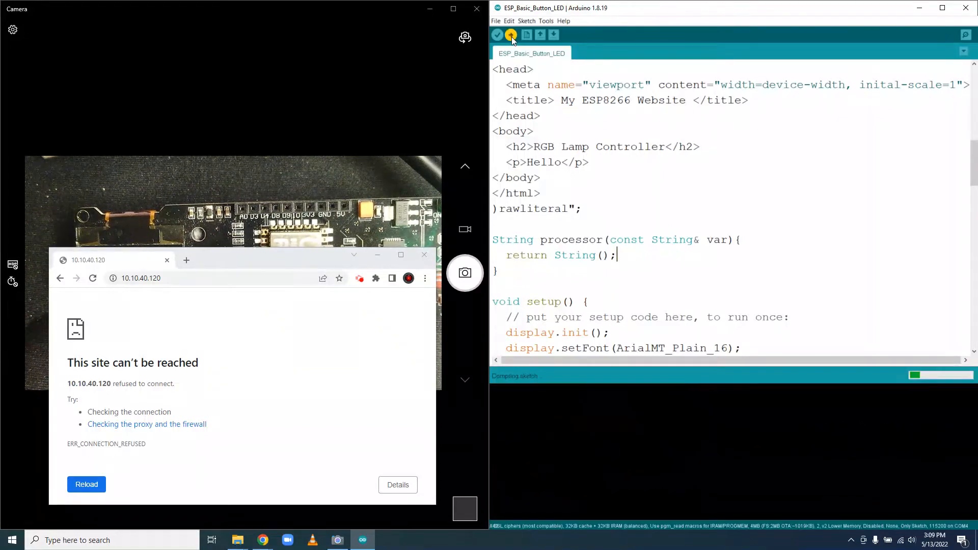
{"action": "left_click", "coordinate": [497, 34]}
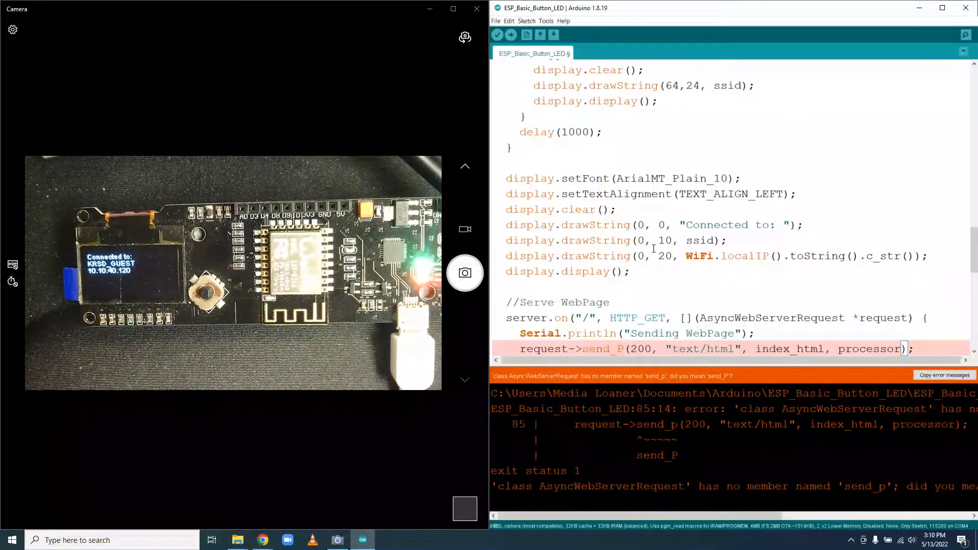
{"action": "left_click", "coordinate": [511, 35]}
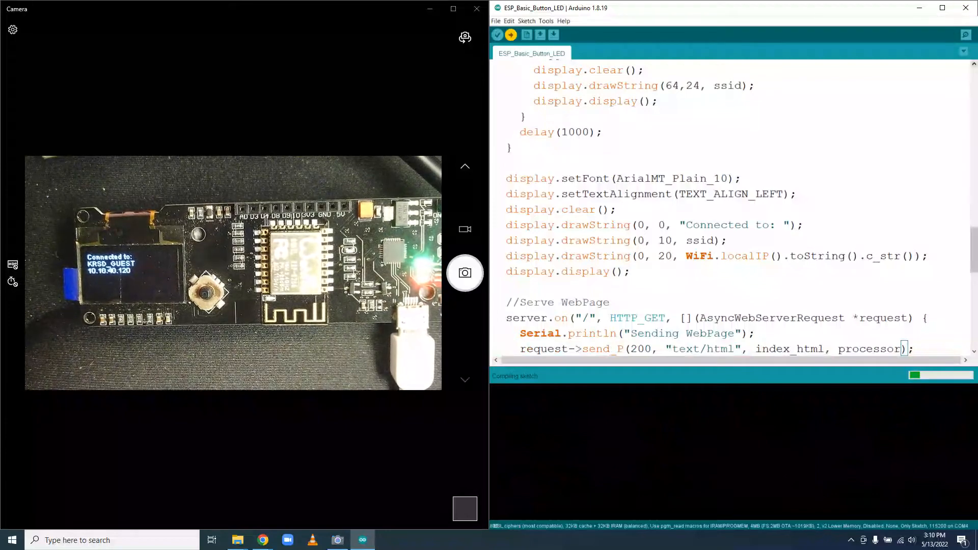
{"action": "left_click", "coordinate": [510, 34]}
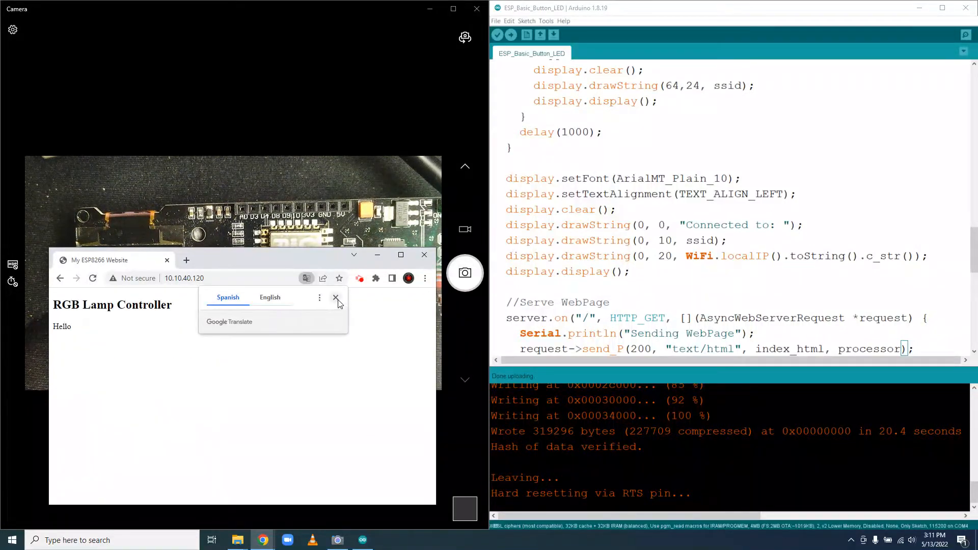
Dismiss Chrome's translate offer and highlight the sketch's title and heading text for comparison.
{"action": "left_click", "coordinate": [336, 297]}
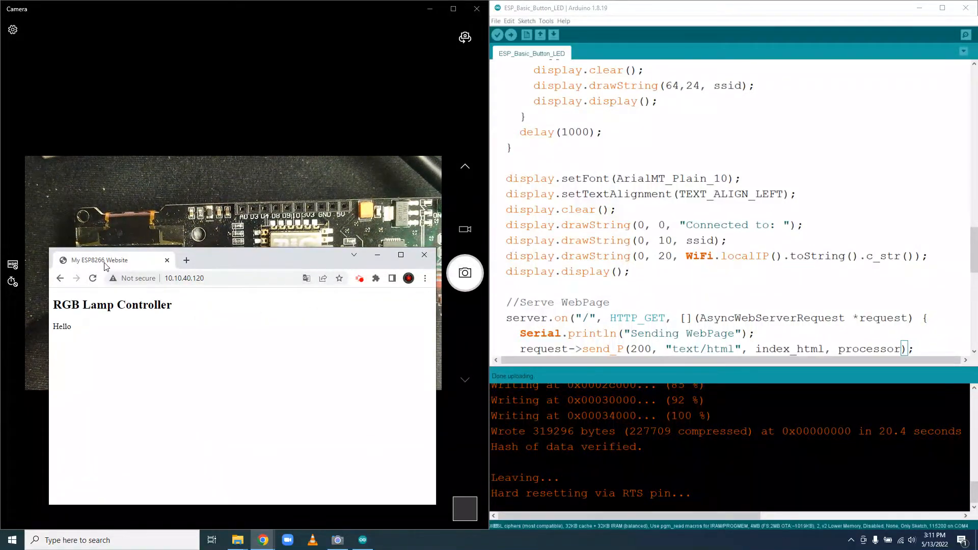
{"action": "scroll", "scroll_direction": "up", "scroll_amount": 3}
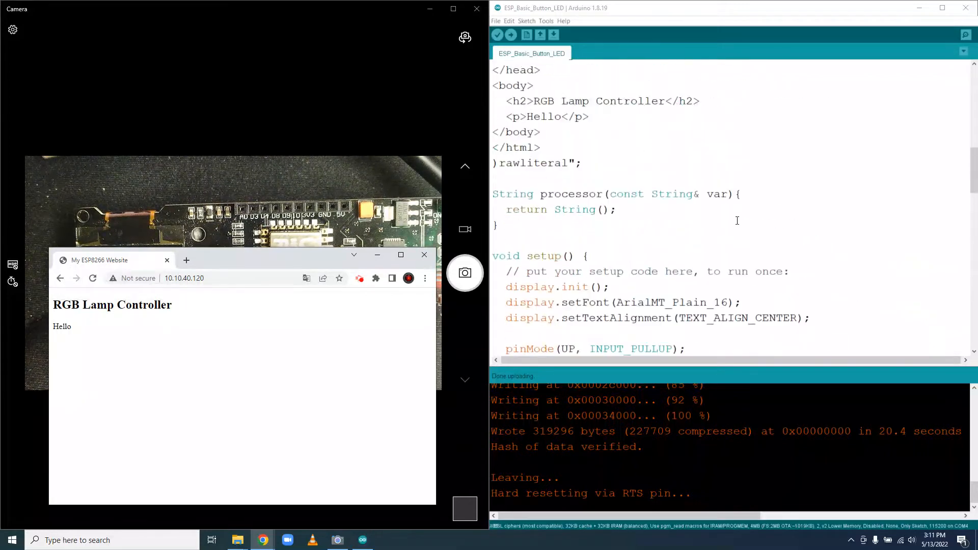
{"action": "scroll", "scroll_direction": "up", "scroll_amount": 3}
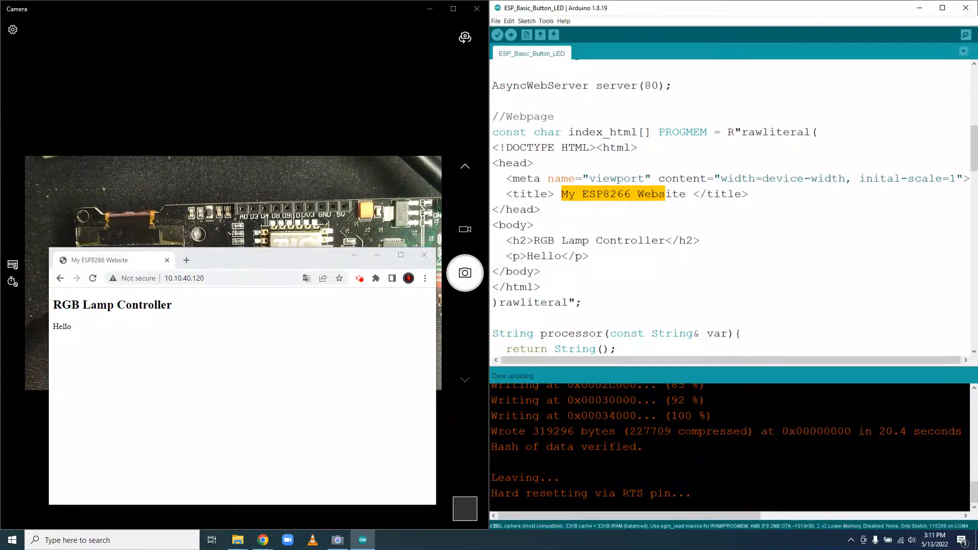
{"action": "double_click", "coordinate": [112, 305]}
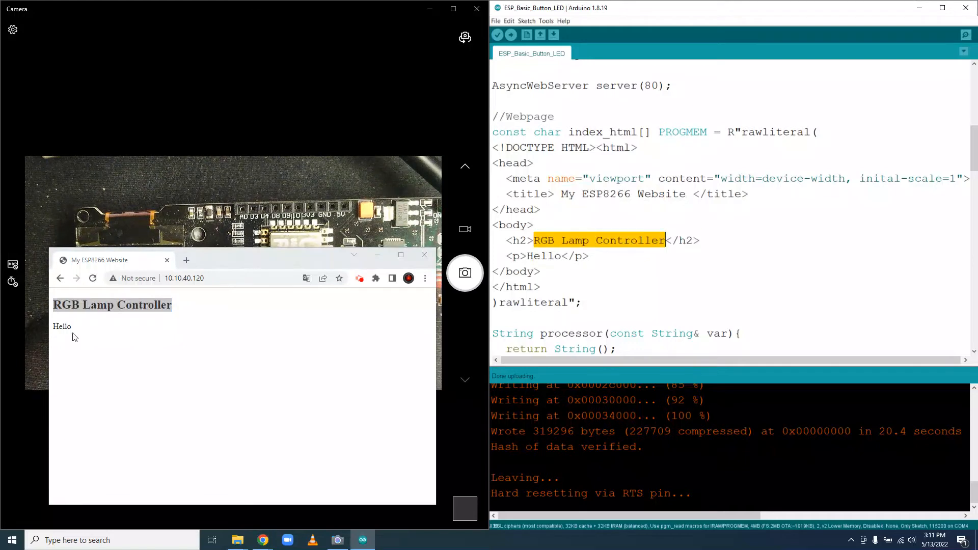
{"action": "double_click", "coordinate": [62, 326]}
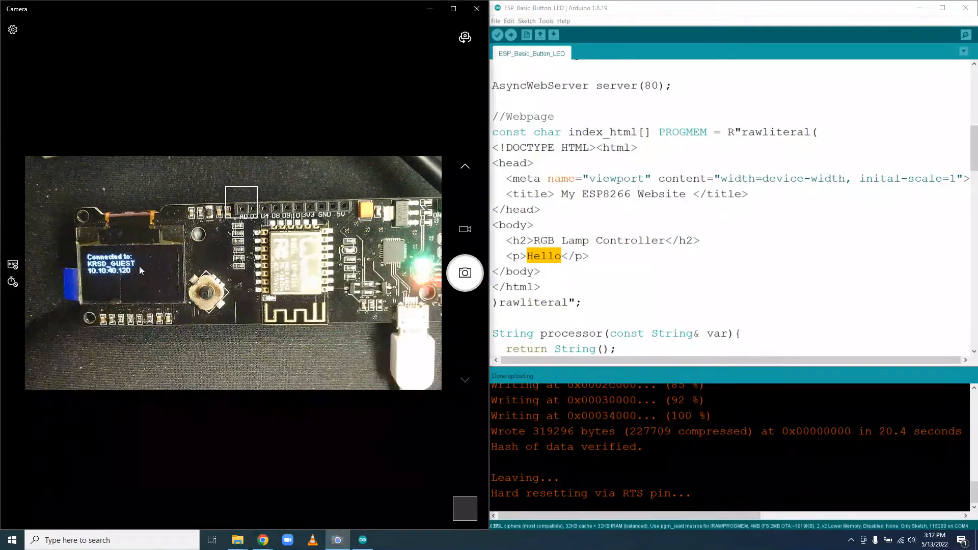
{"action": "mouse_move", "coordinate": [106, 277]}
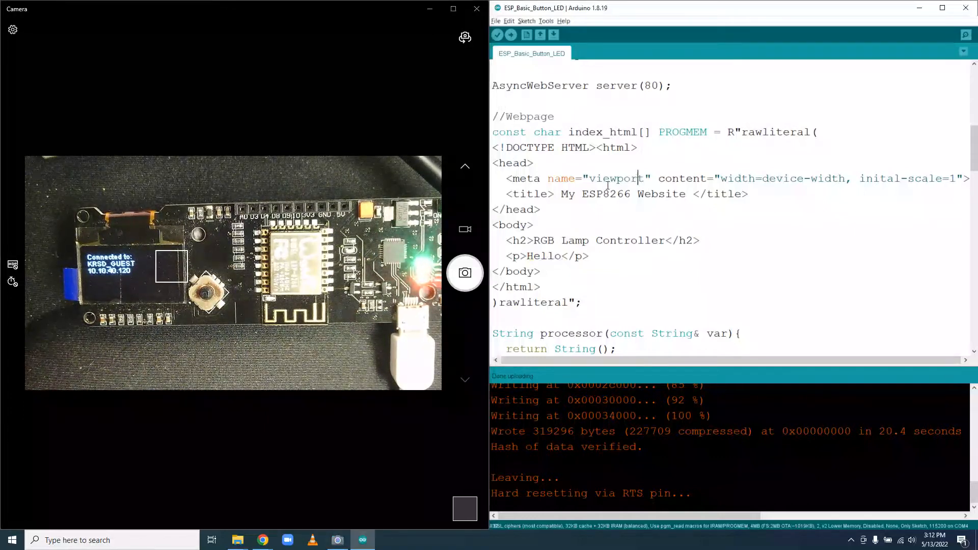
Switch to the Chrome window showing the My ESP8266 Website page with RGB Lamp Controller.
{"action": "left_click", "coordinate": [261, 539]}
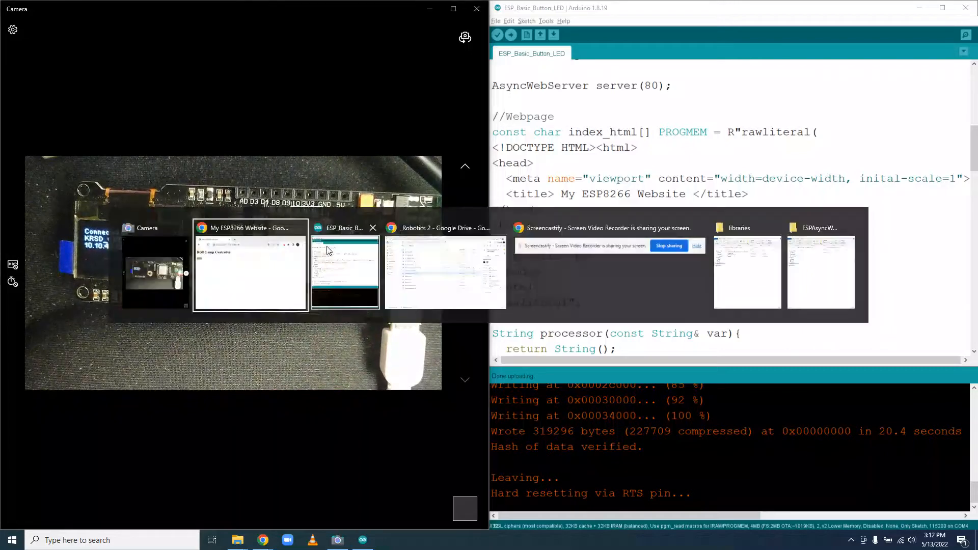
{"action": "left_click", "coordinate": [250, 268]}
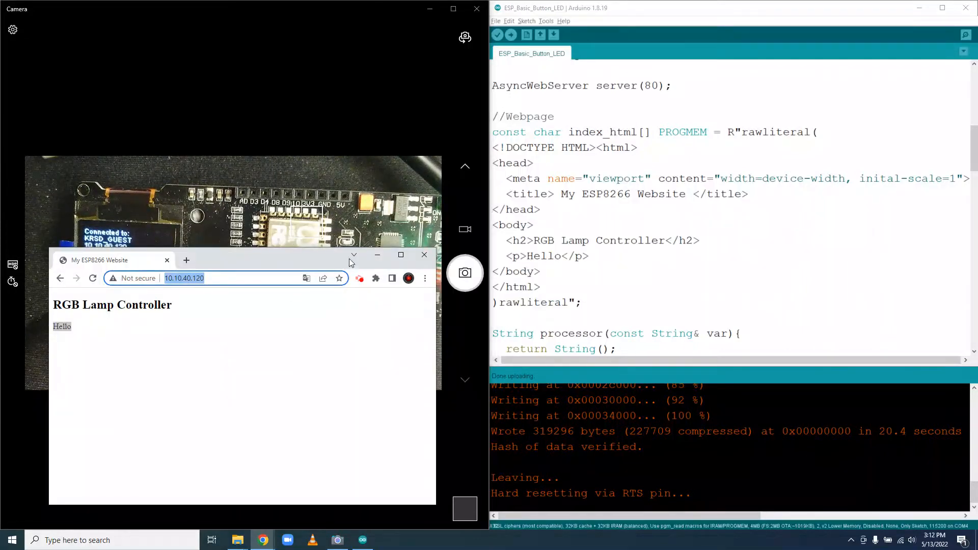
{"action": "mouse_move", "coordinate": [264, 274]}
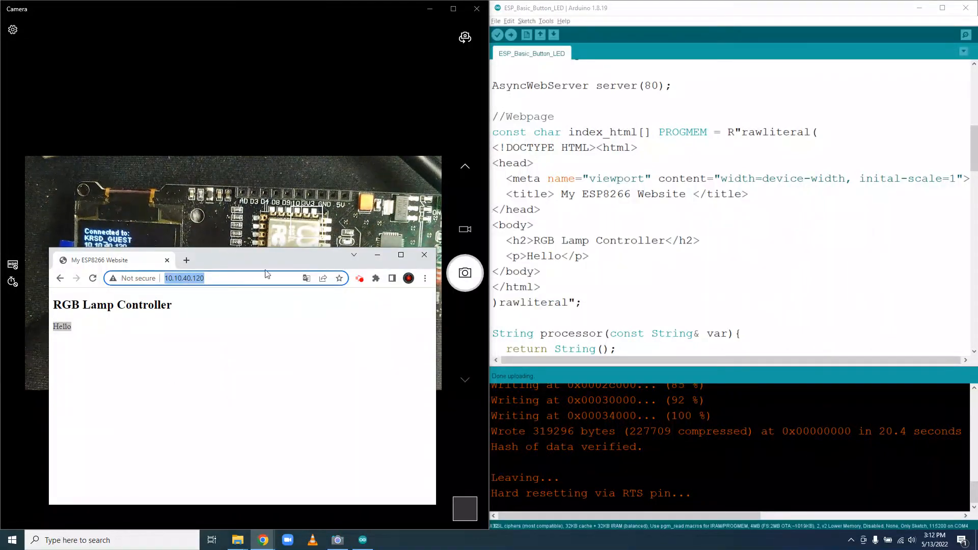